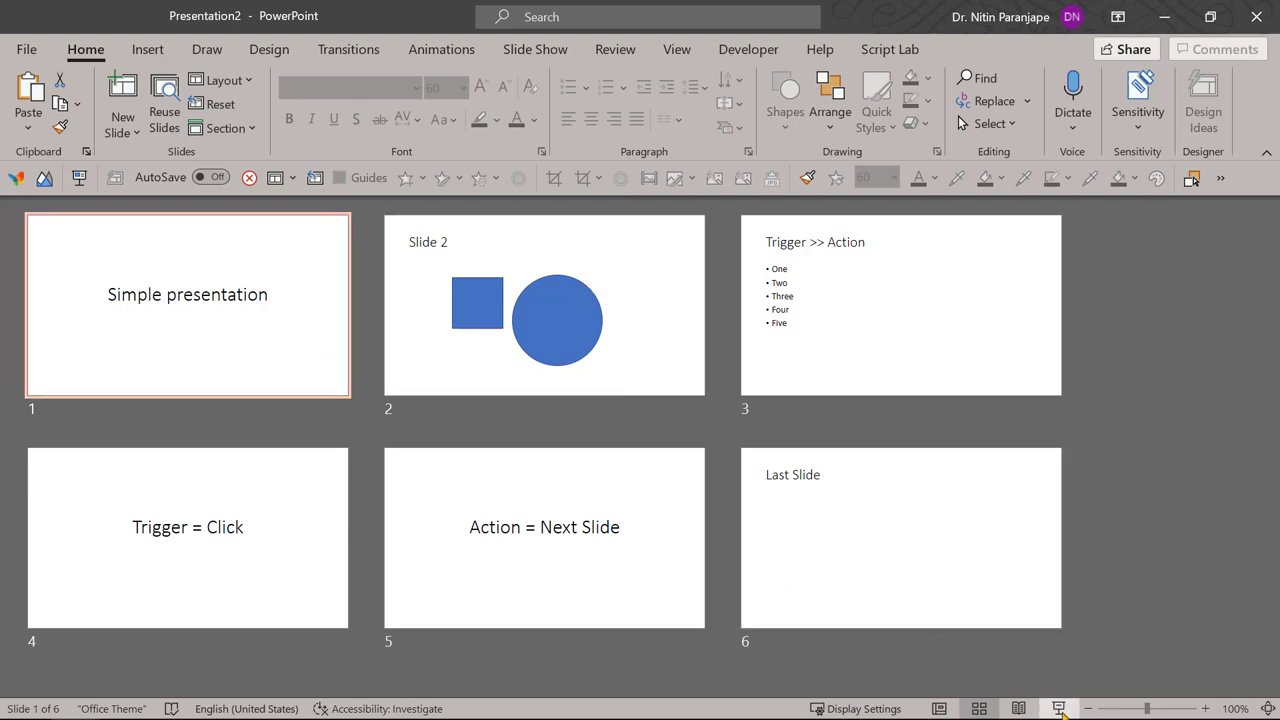
Start the full-screen slide show of the six-slide presentation from the status bar.
left_click(1058, 708)
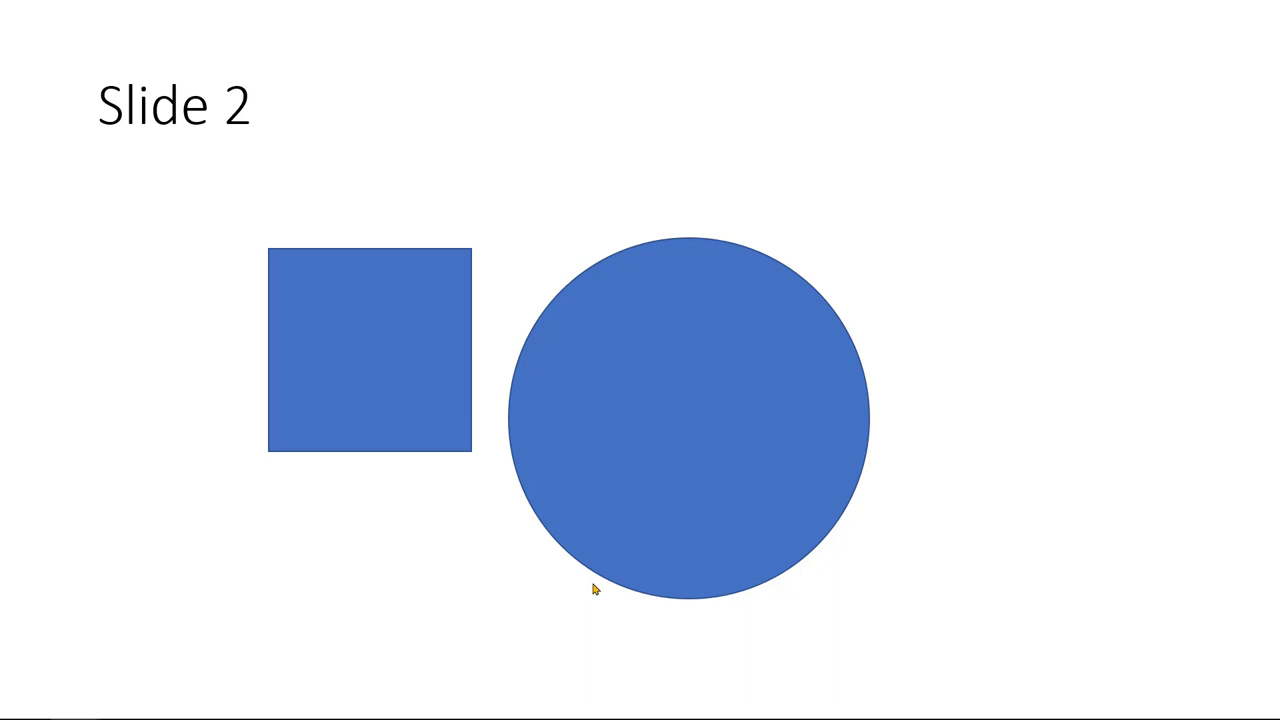
mouse_move(688, 417)
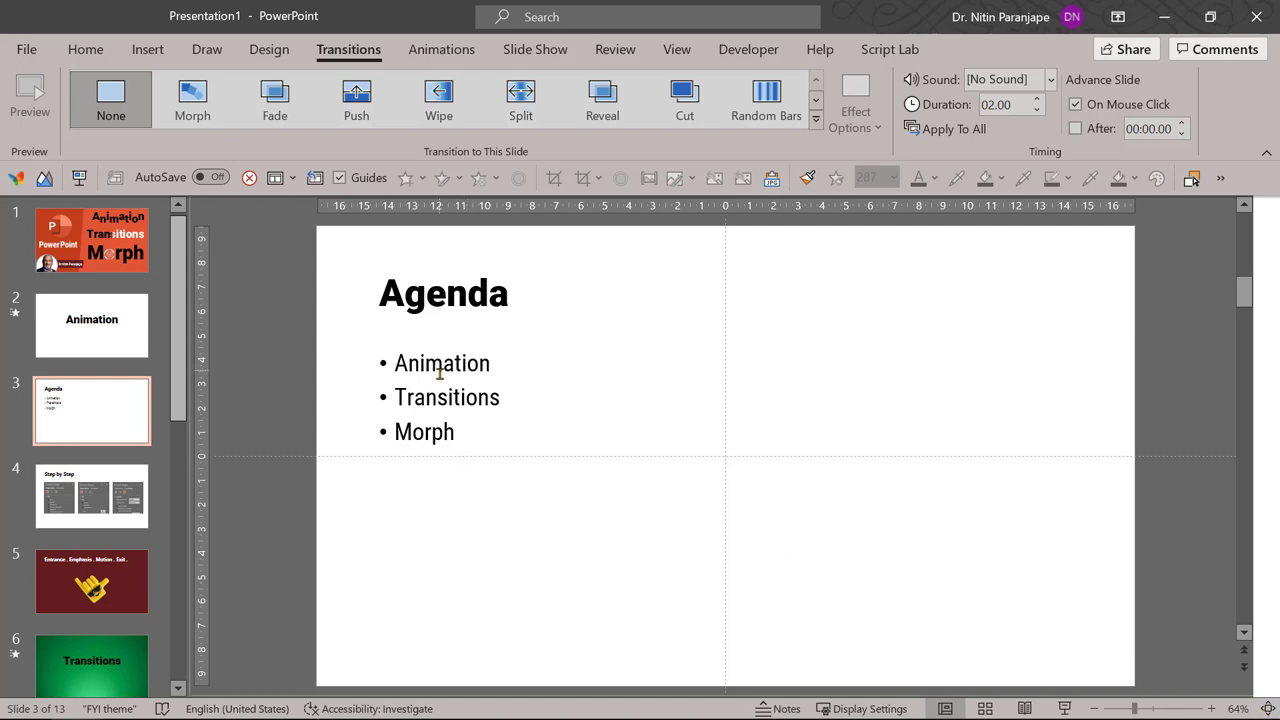
mouse_move(451, 417)
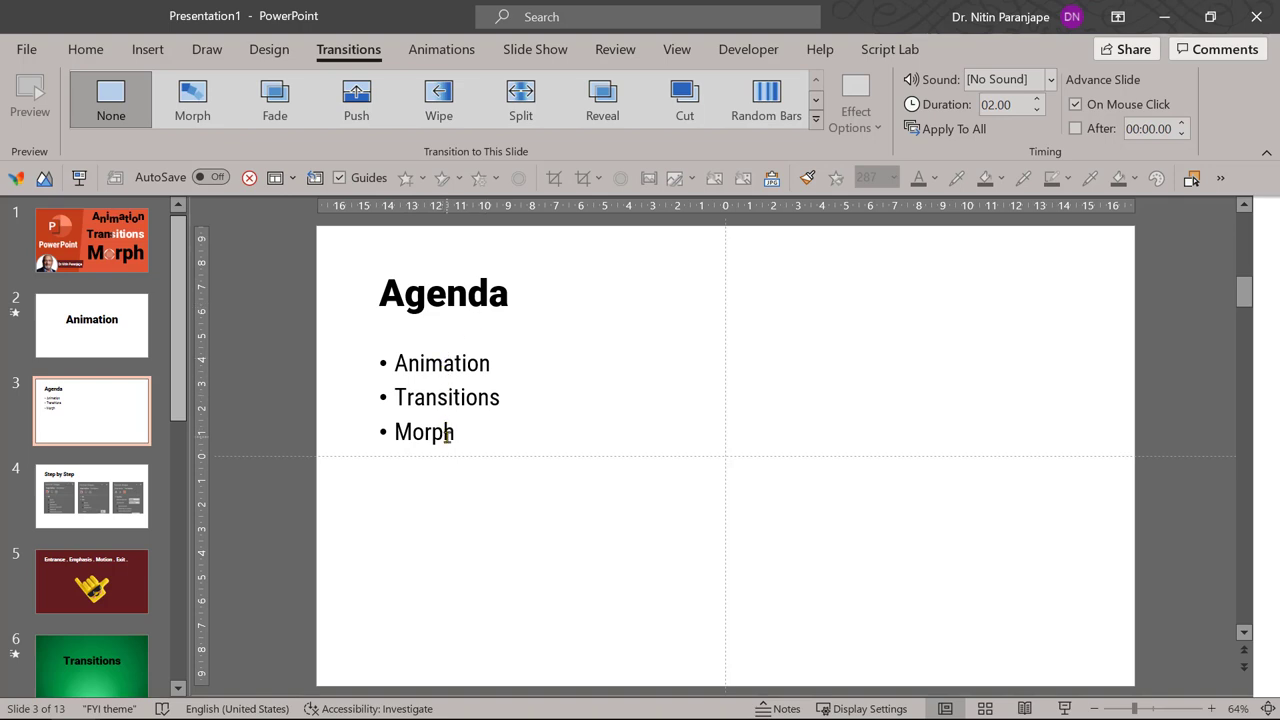
mouse_move(454, 362)
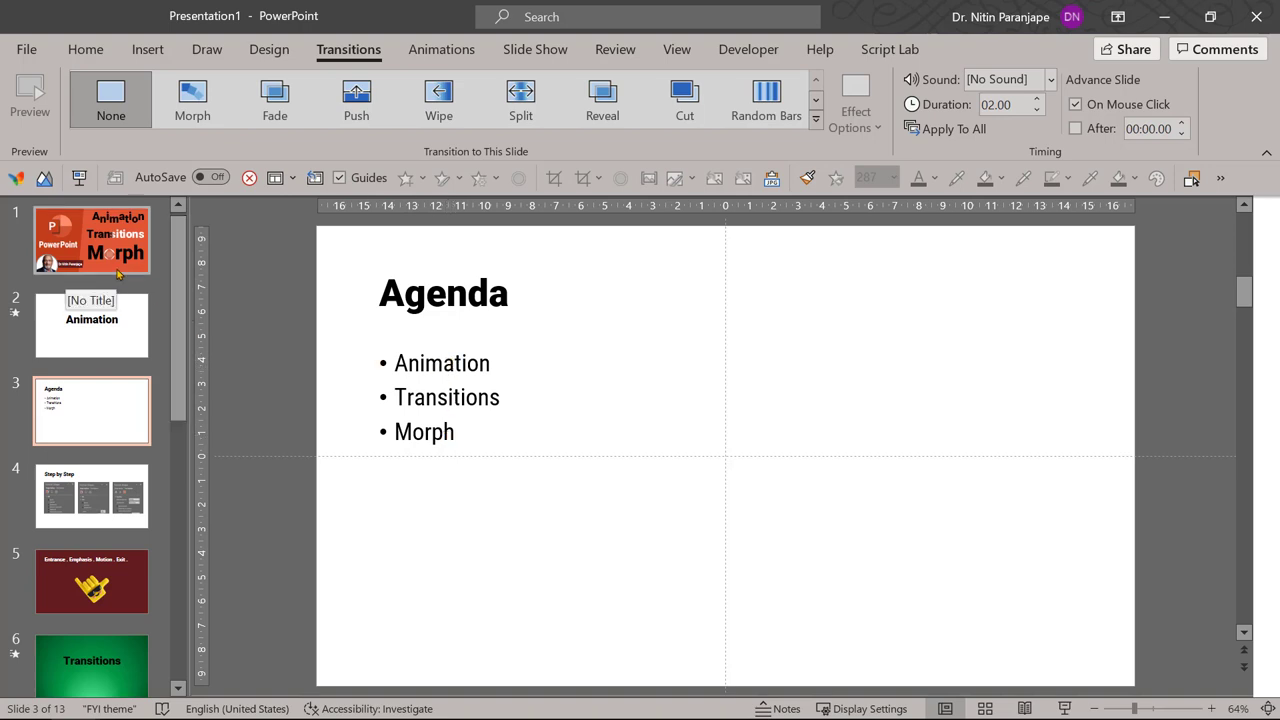
Look at slide 1 and the Agenda slide, then return to the title slide.
left_click(91, 240)
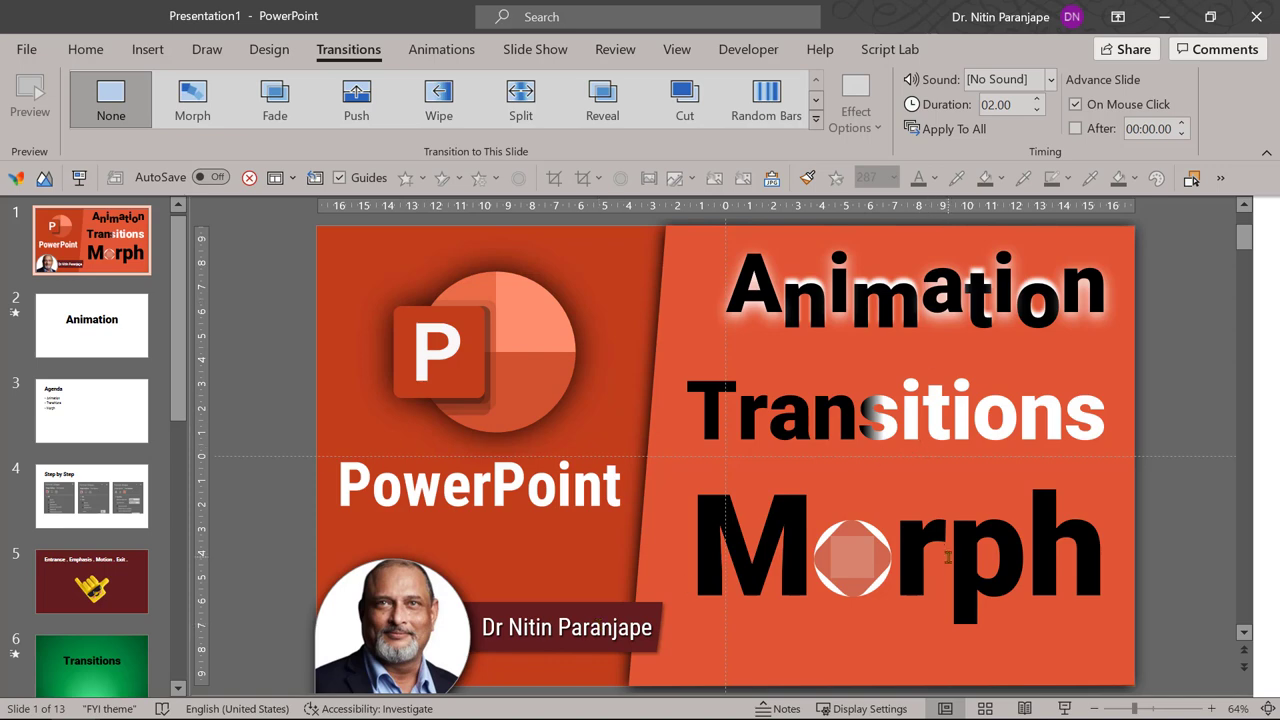
mouse_move(883, 457)
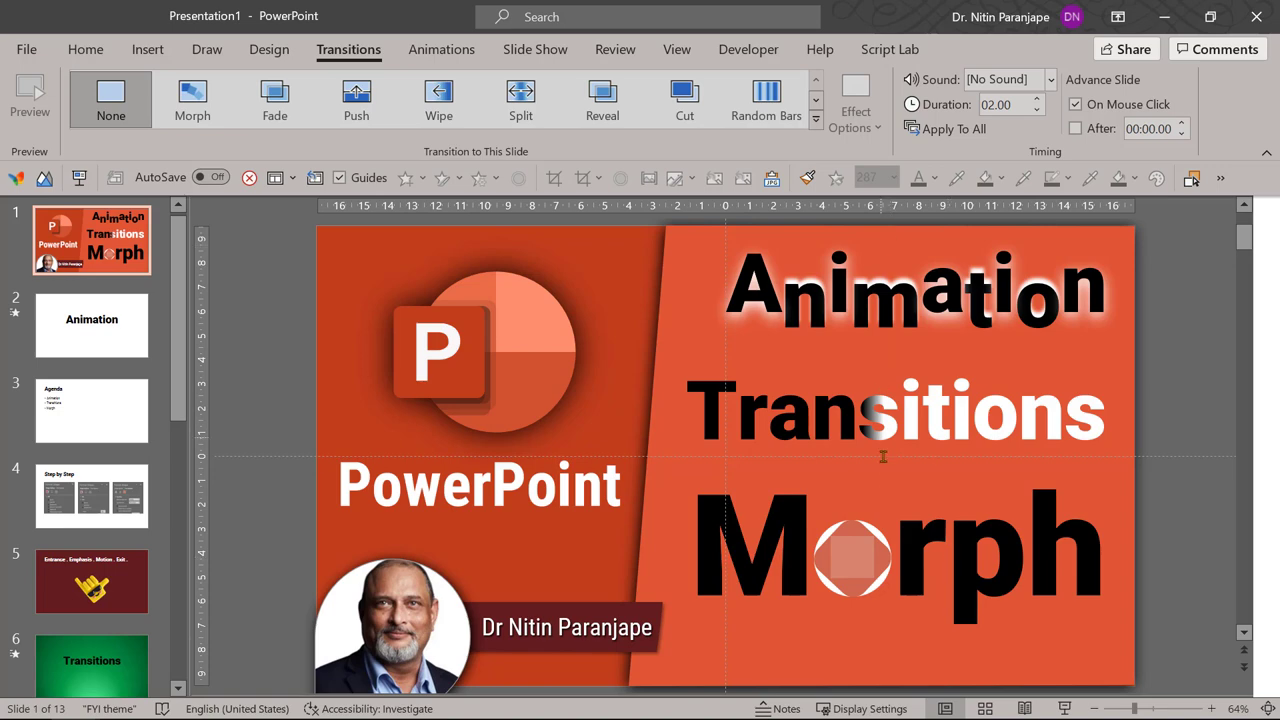
left_click(91, 410)
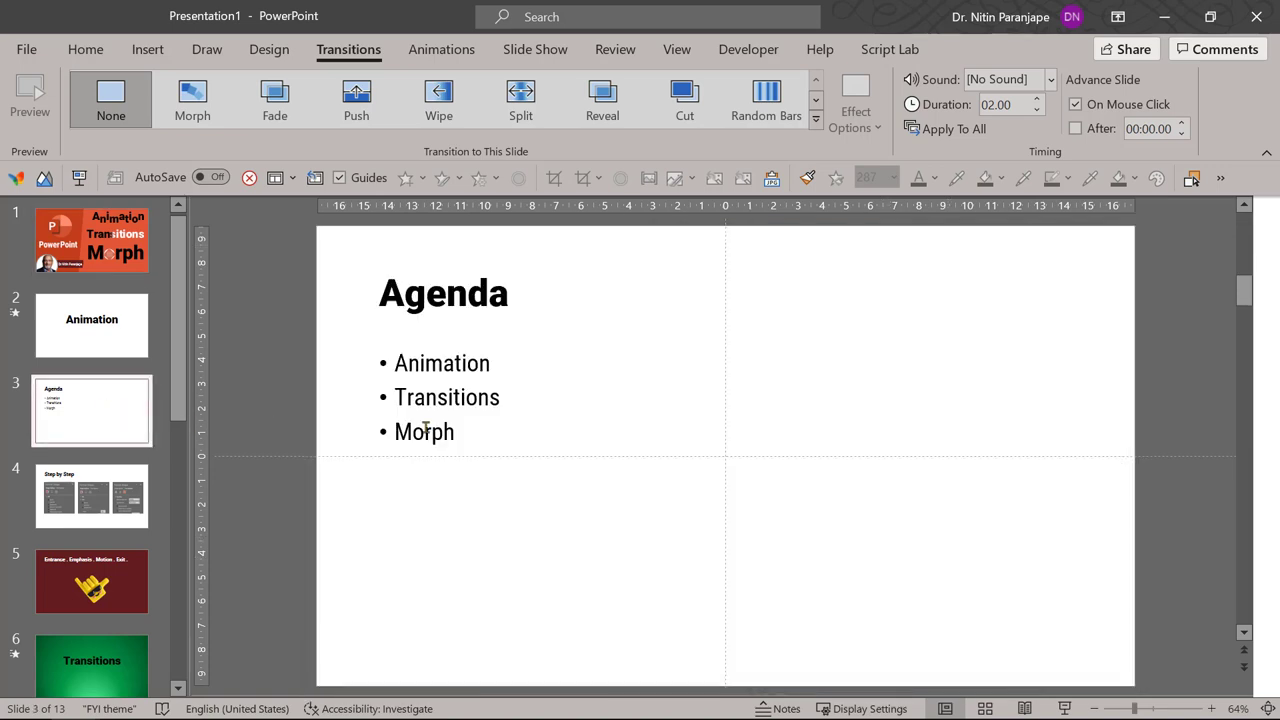
left_click(91, 240)
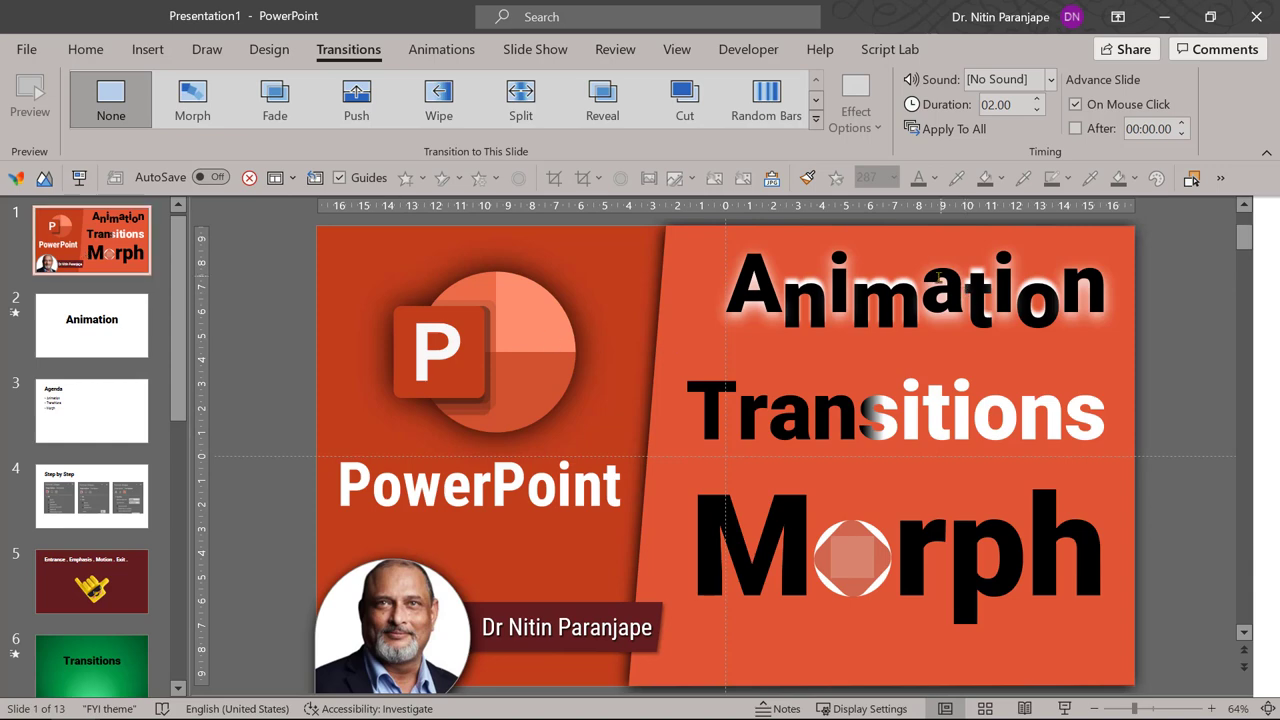
Give the 'Animation' heading an Appear entrance and show the Animation Pane.
left_click(917, 285)
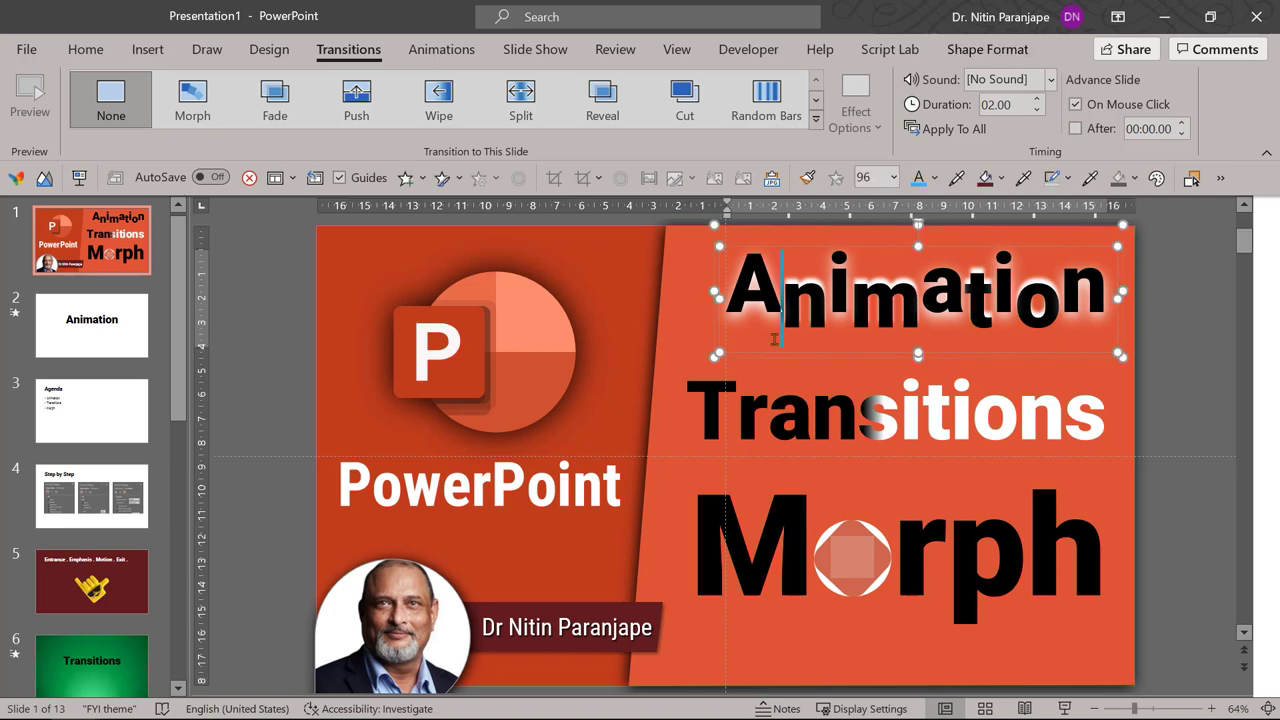
left_click(441, 49)
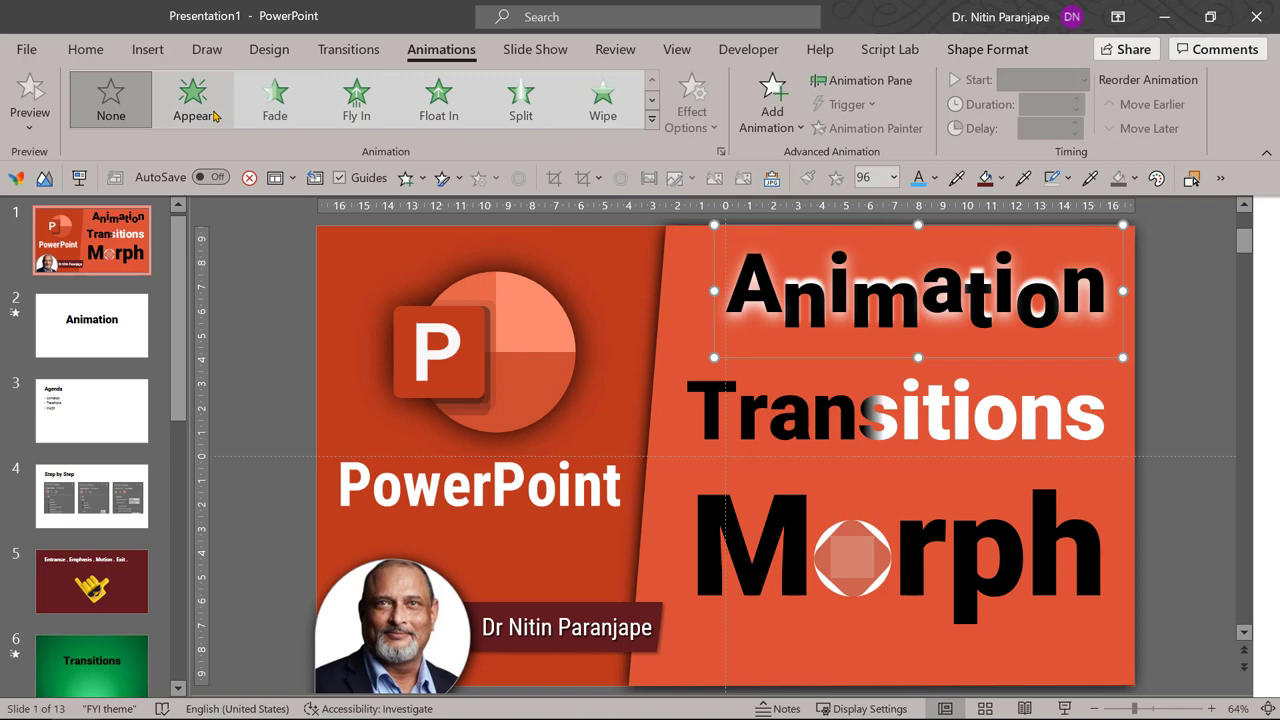
mouse_move(192, 98)
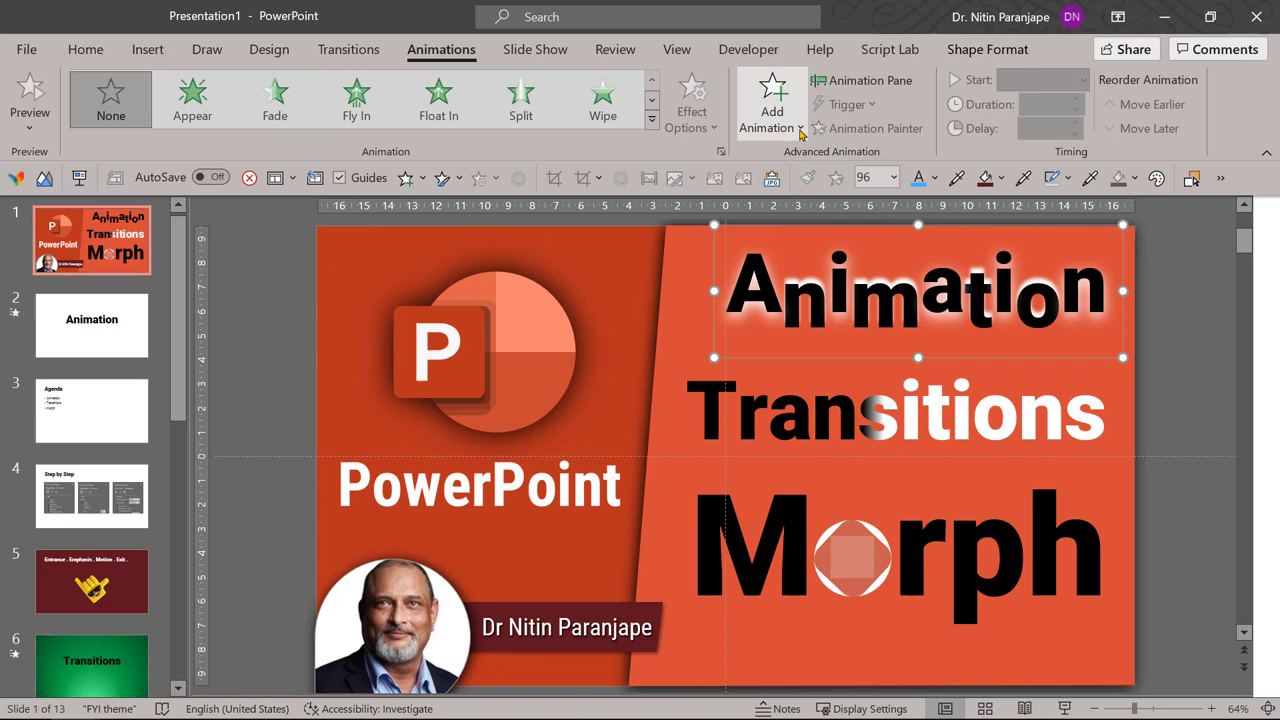
mouse_move(771, 103)
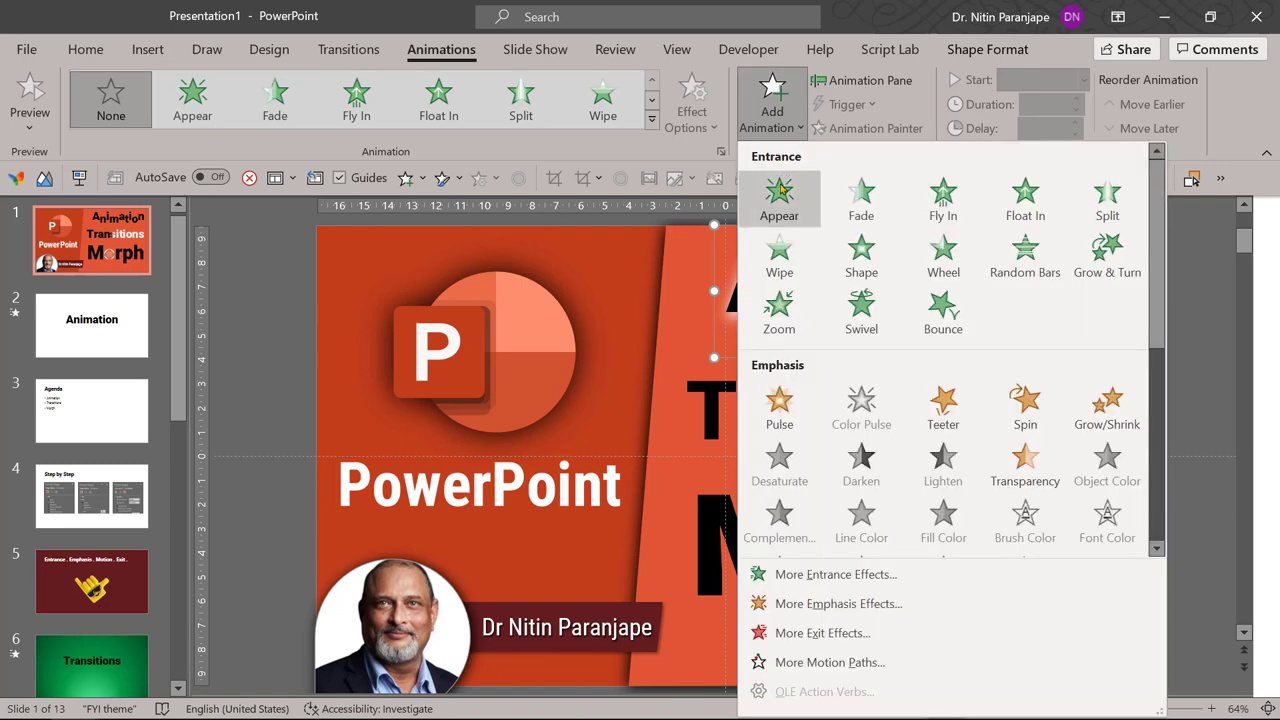
left_click(779, 200)
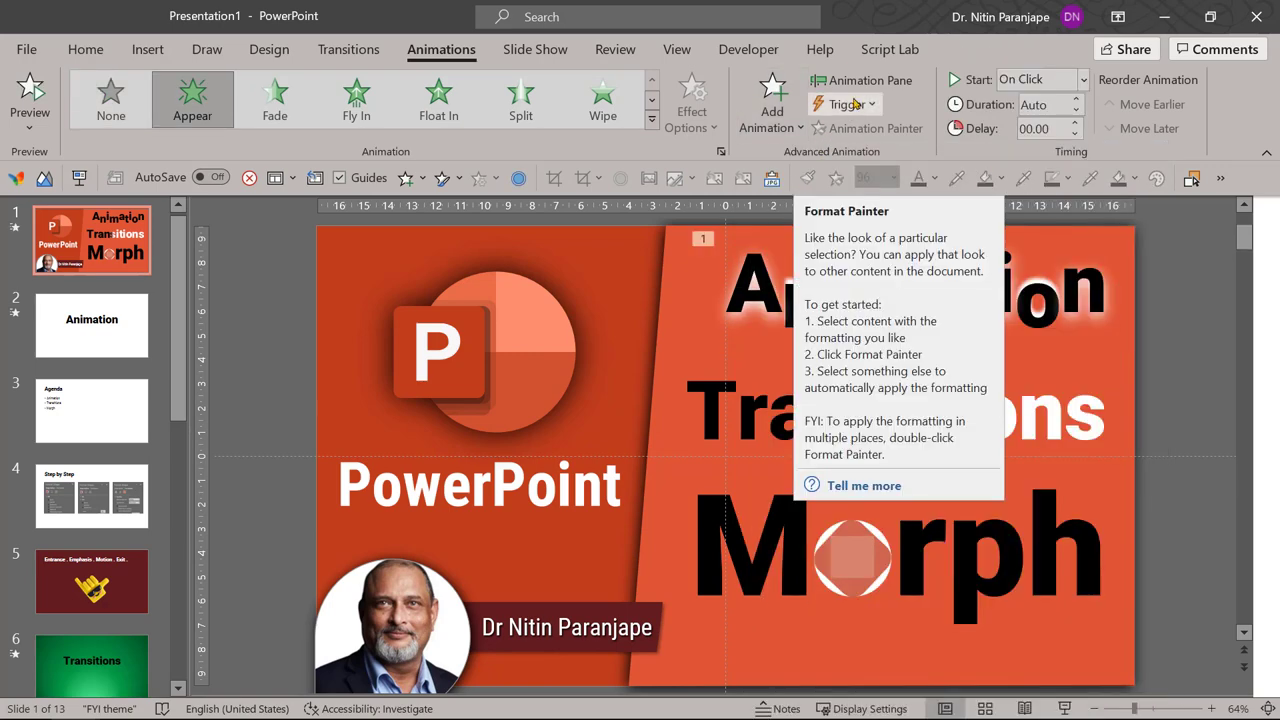
left_click(862, 80)
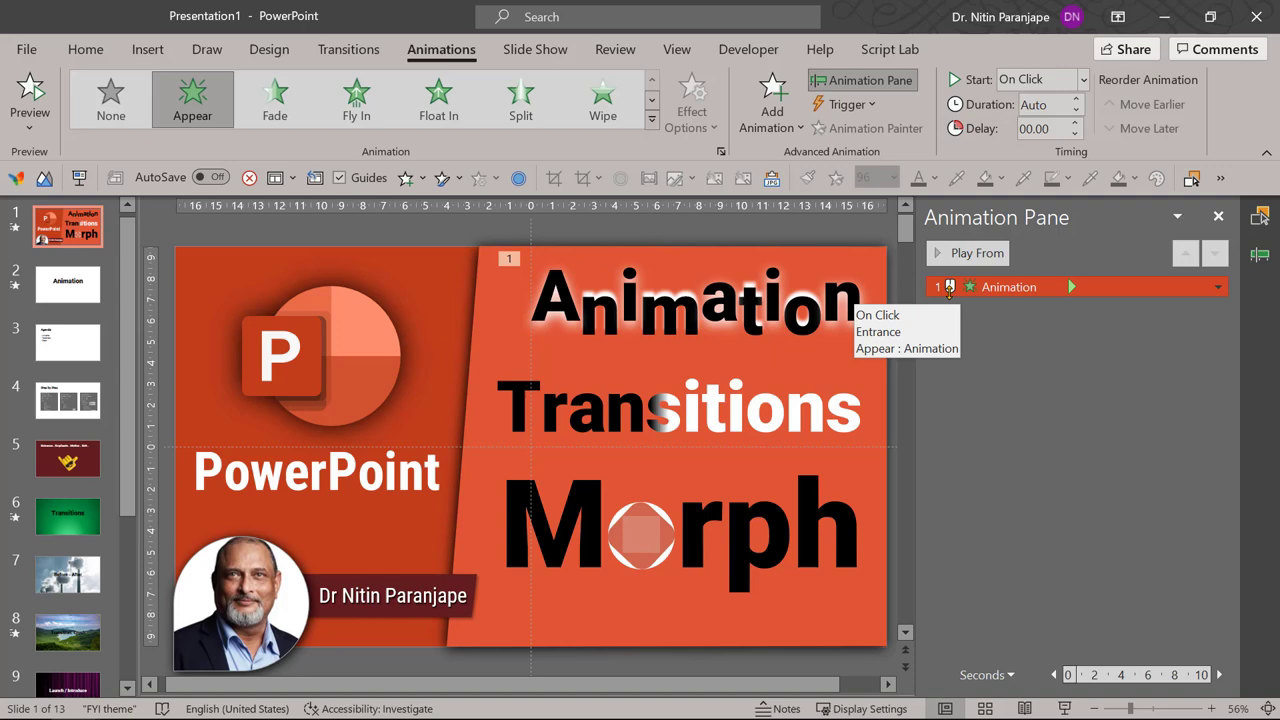
mouse_move(950, 291)
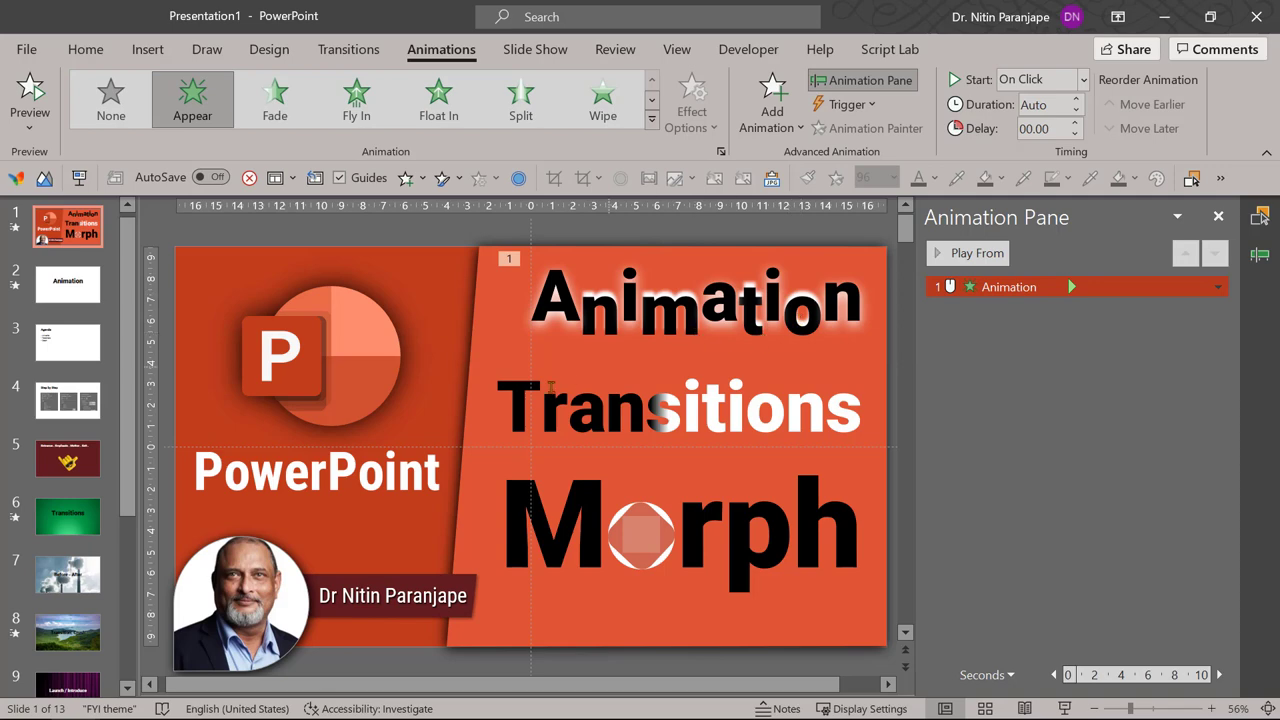
Add Appear entrance effects to the 'Transitions' and 'Morph' text boxes.
left_click(680, 407)
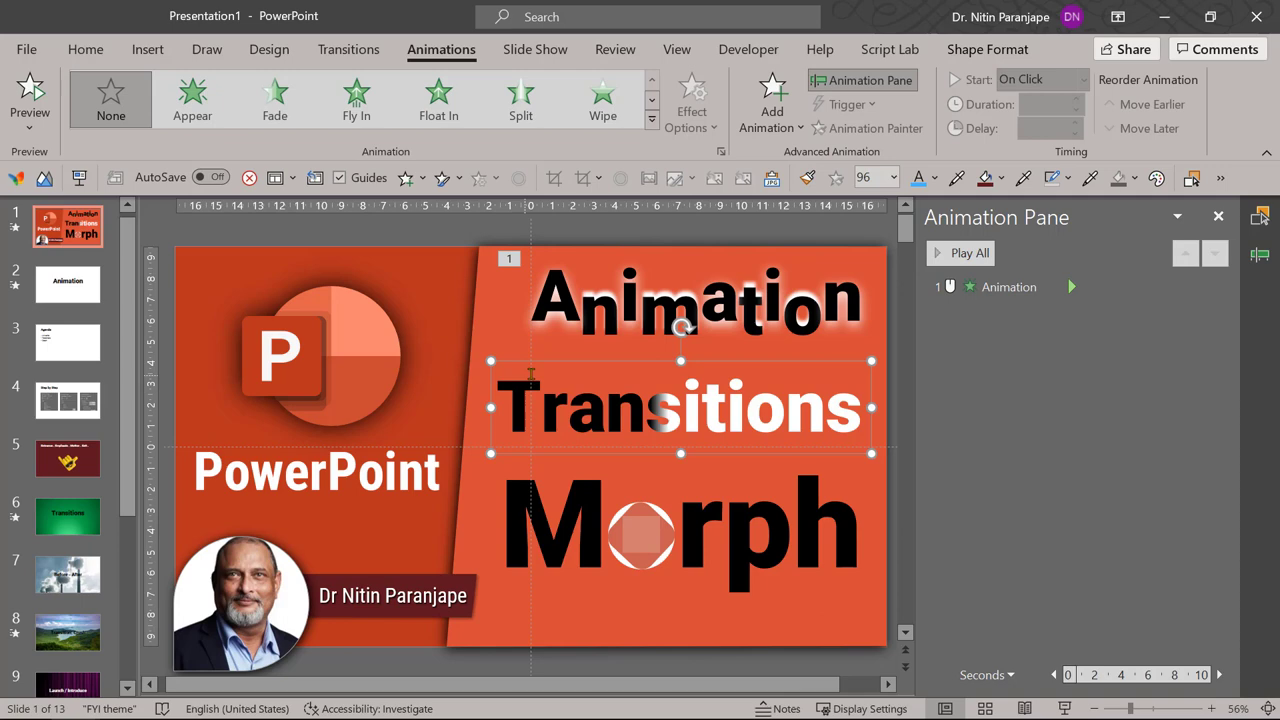
left_click(771, 100)
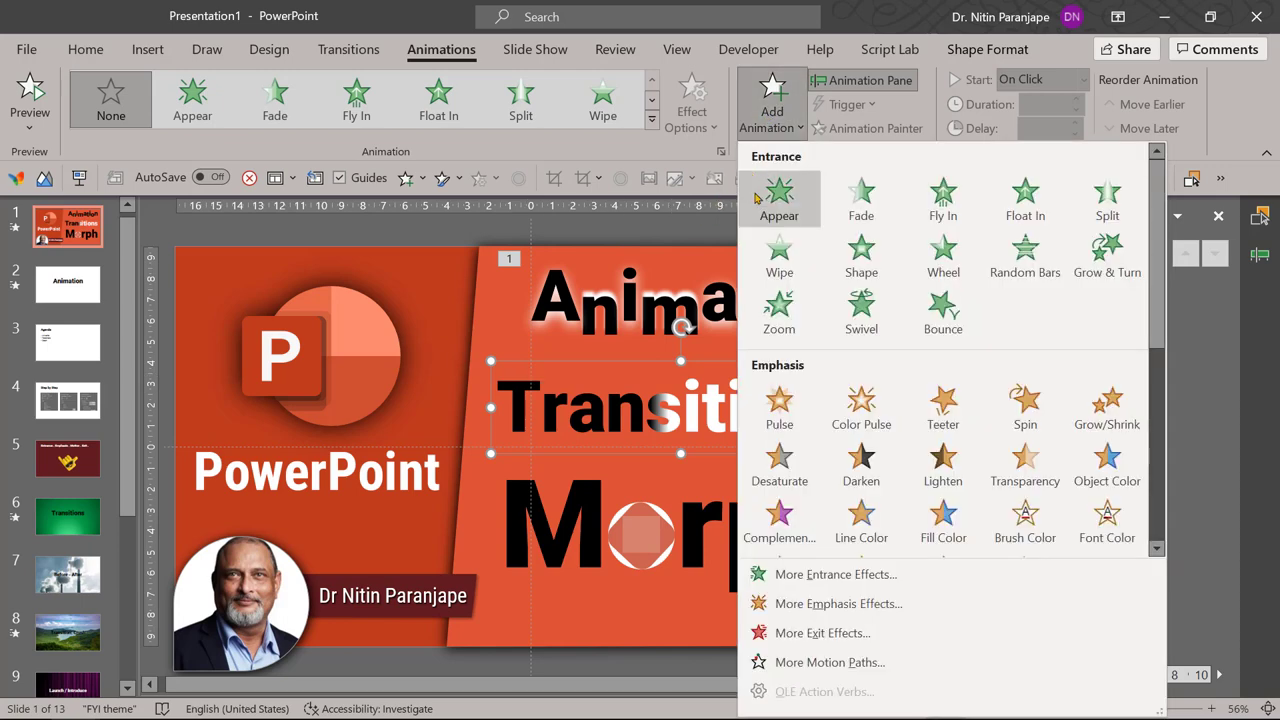
left_click(779, 198)
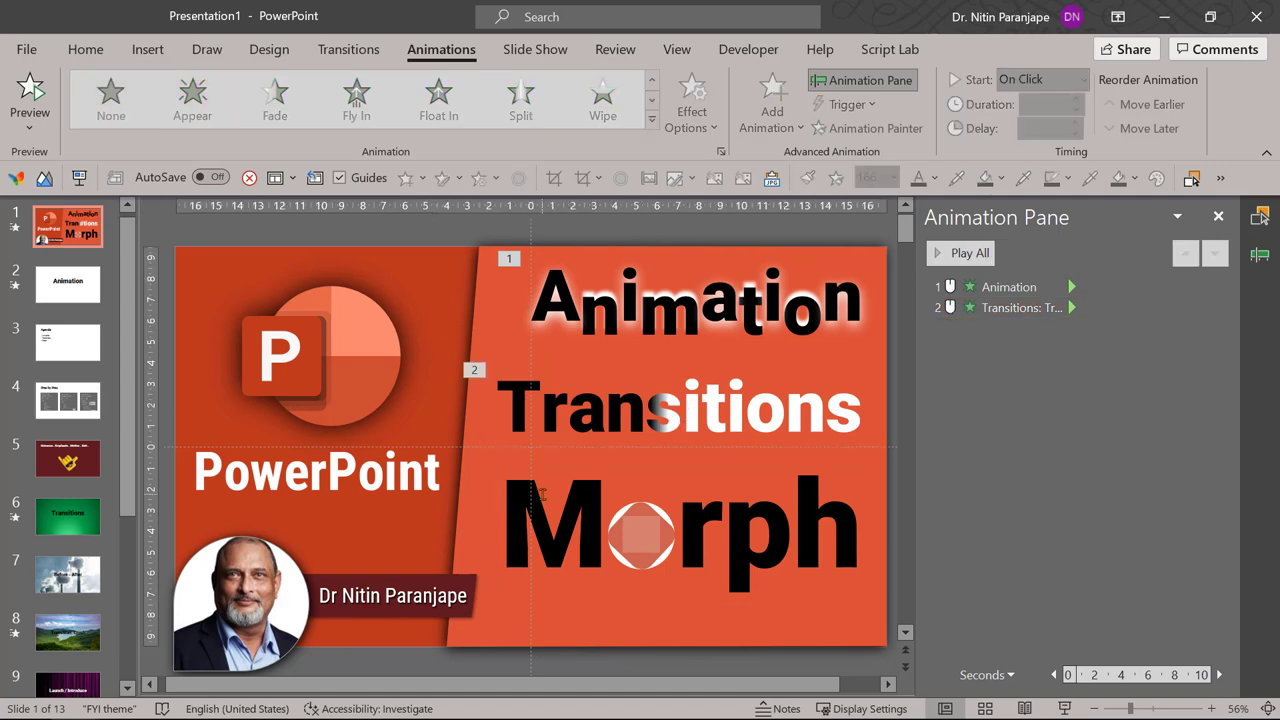
left_click(683, 525)
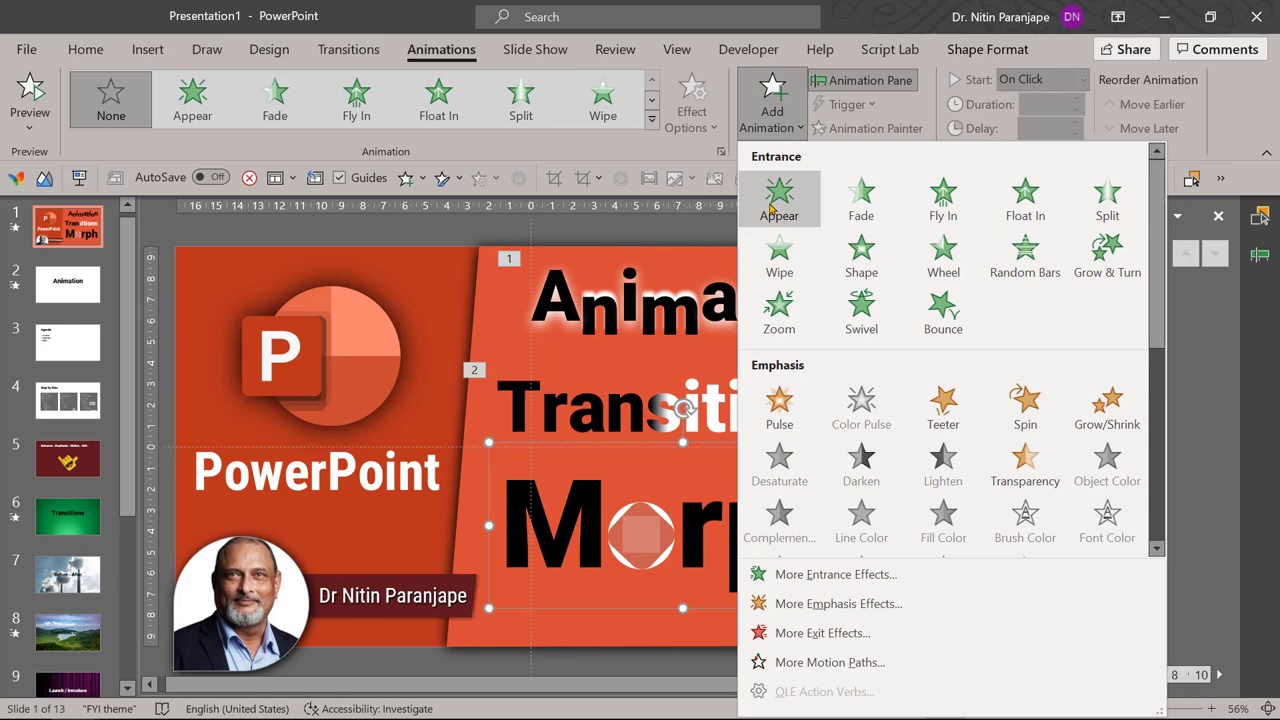
left_click(779, 199)
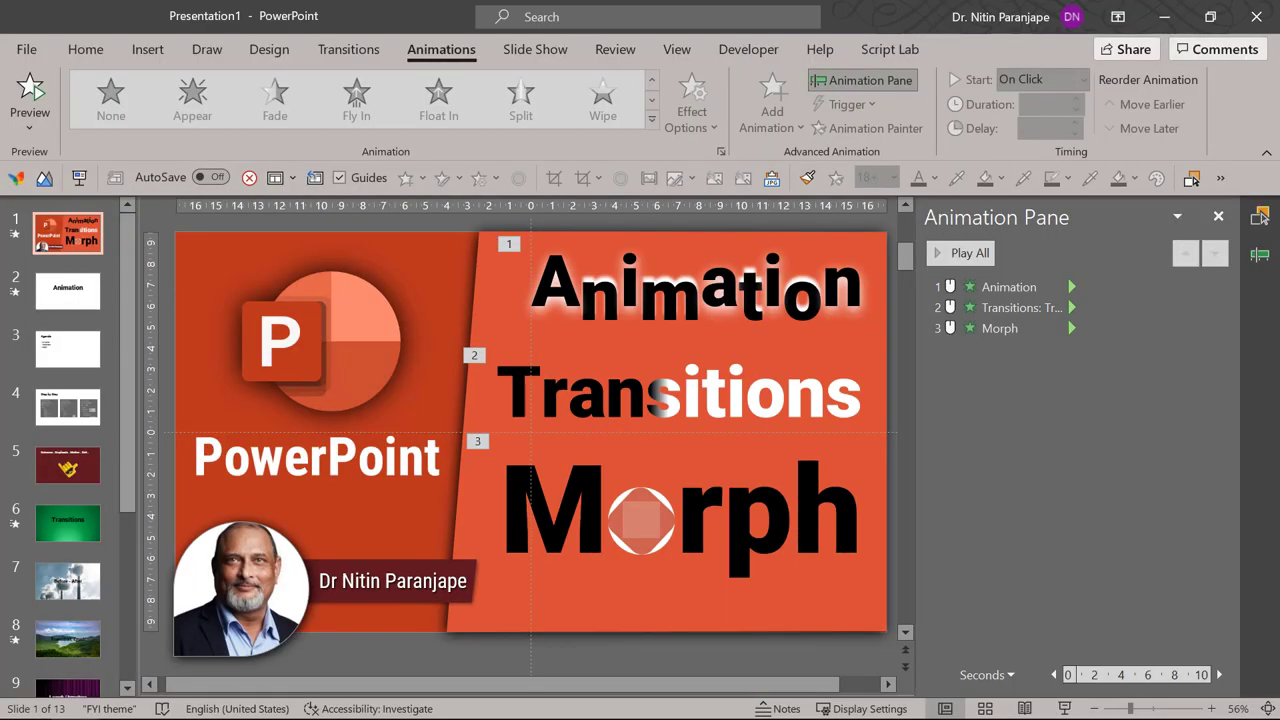
Apply Appear to the Agenda slide's bullet list and expand its entries in the pane.
left_click(67, 349)
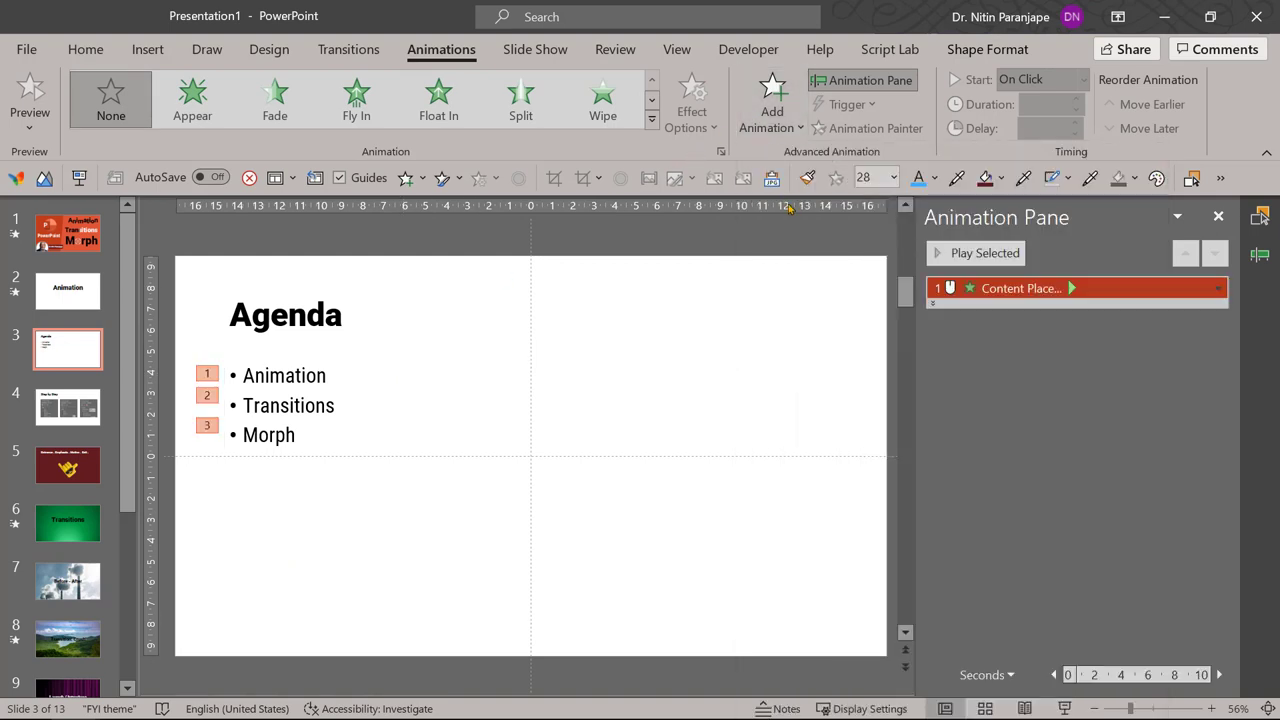
left_click(192, 98)
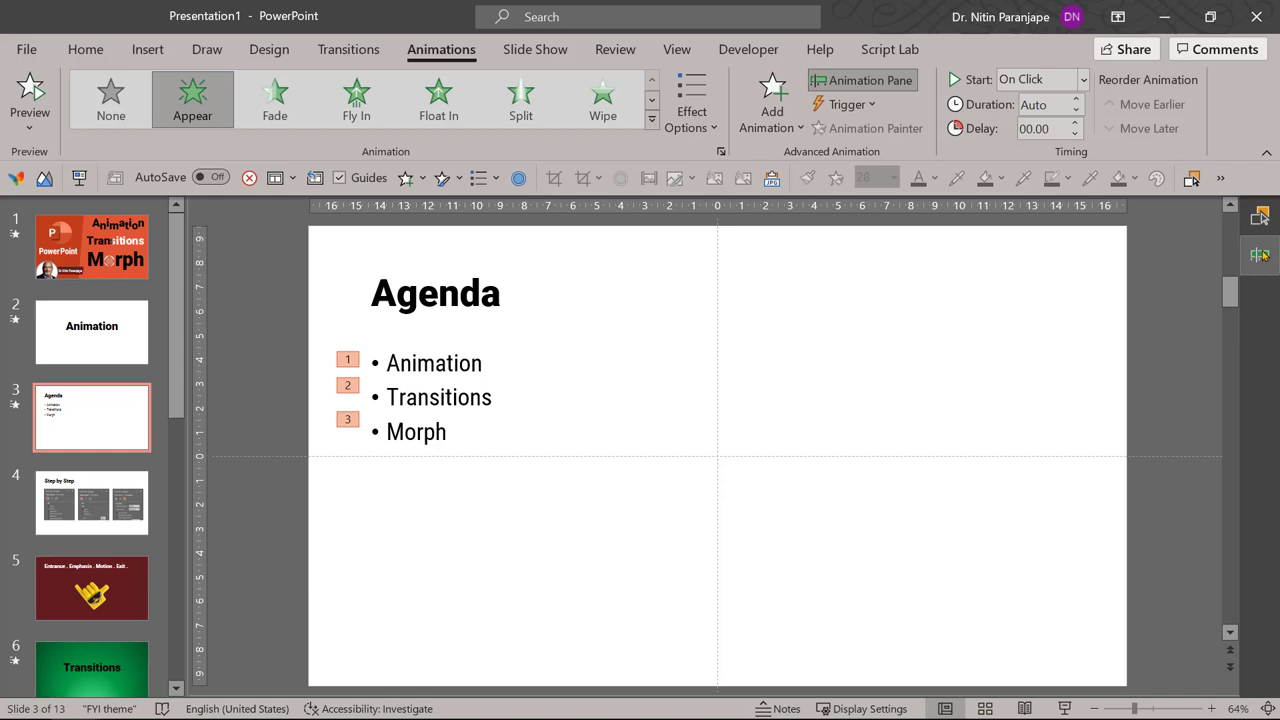
left_click(862, 80)
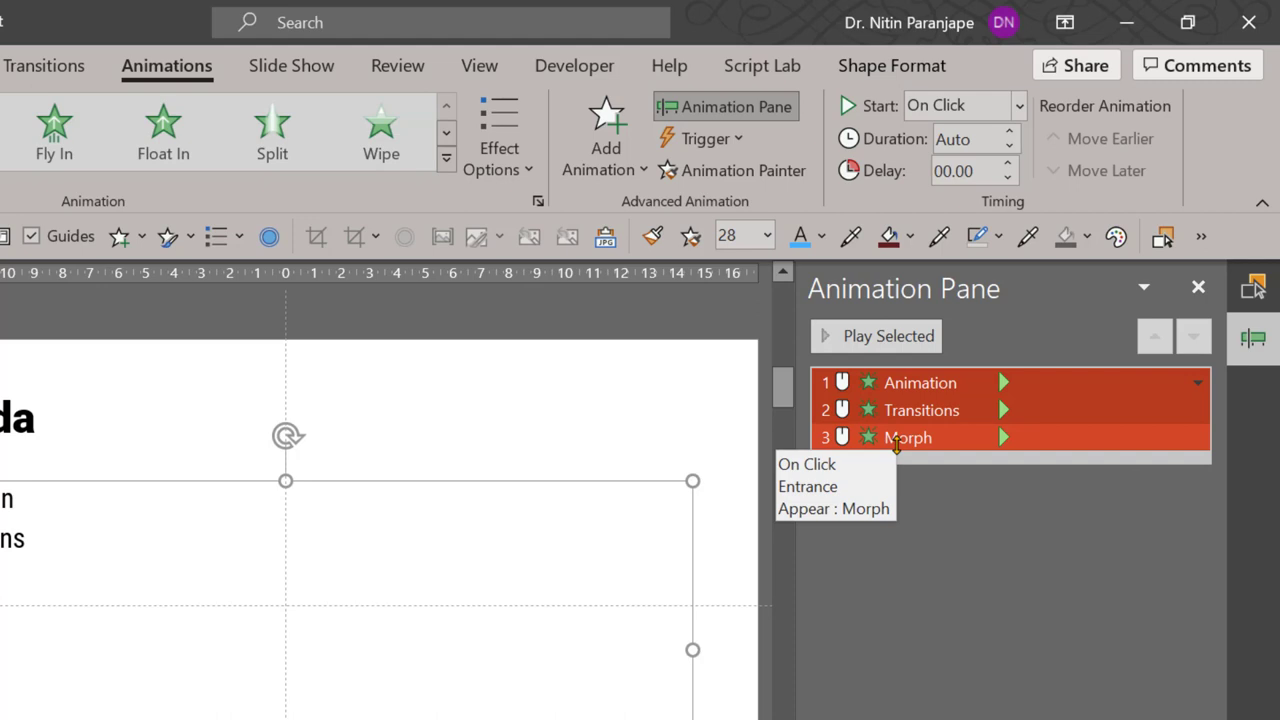
mouse_move(100, 580)
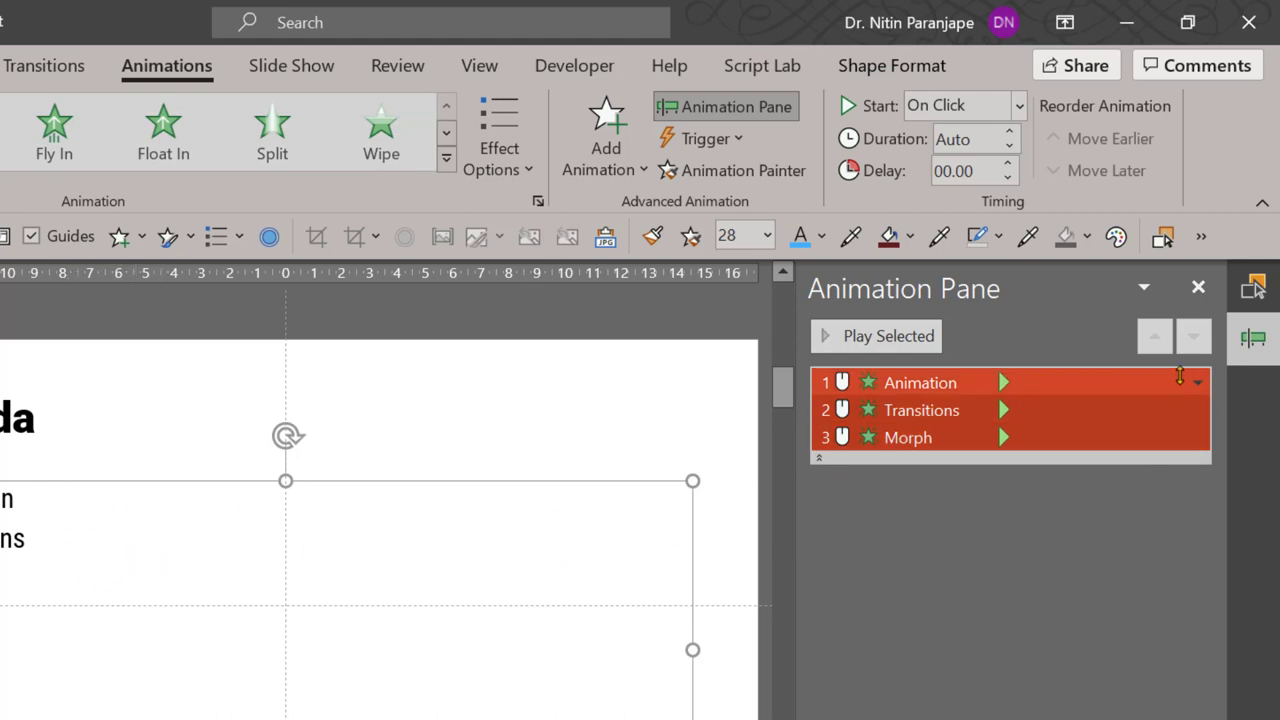
Set the Appear effect's Group text to As One Object in Effect Options.
left_click(1197, 382)
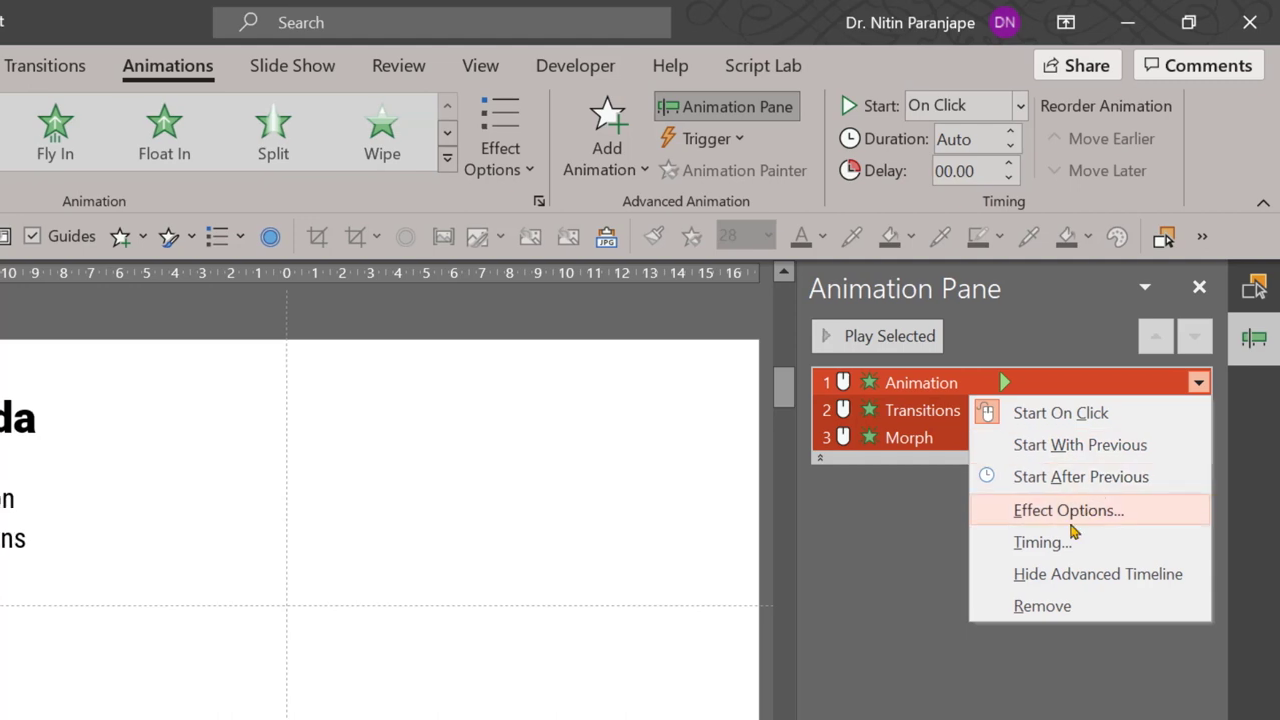
left_click(1068, 510)
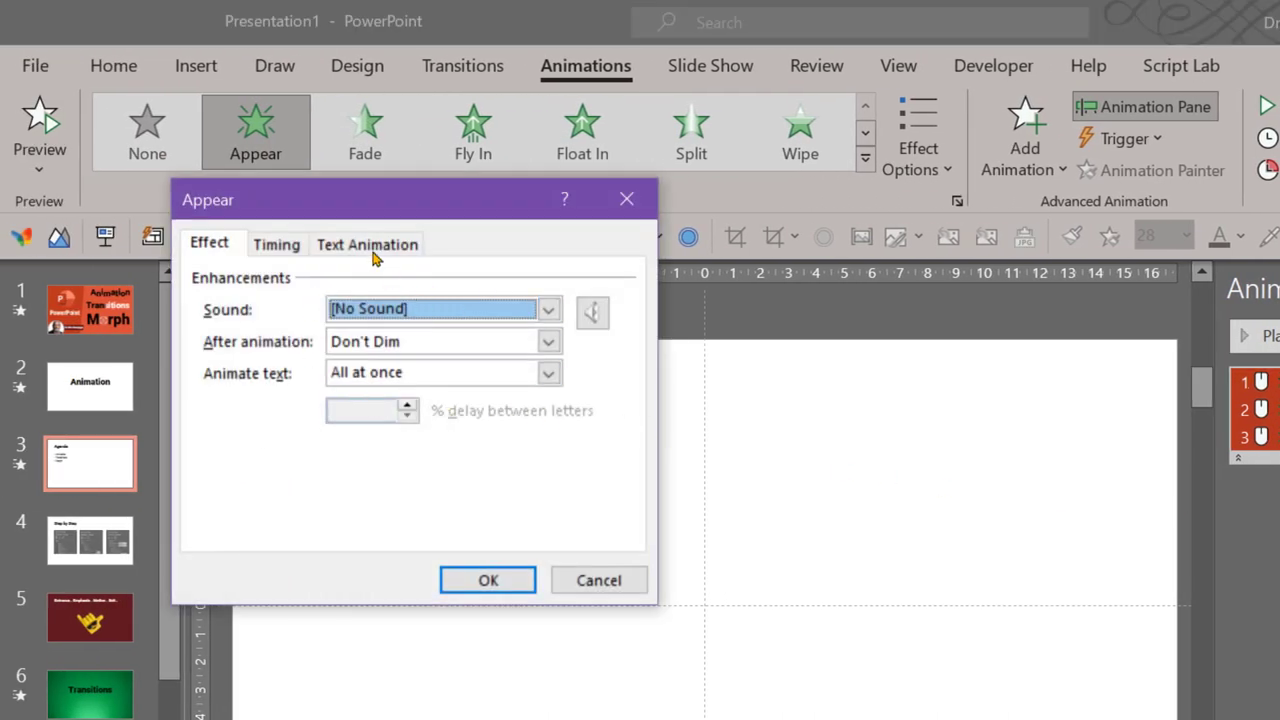
left_click(367, 243)
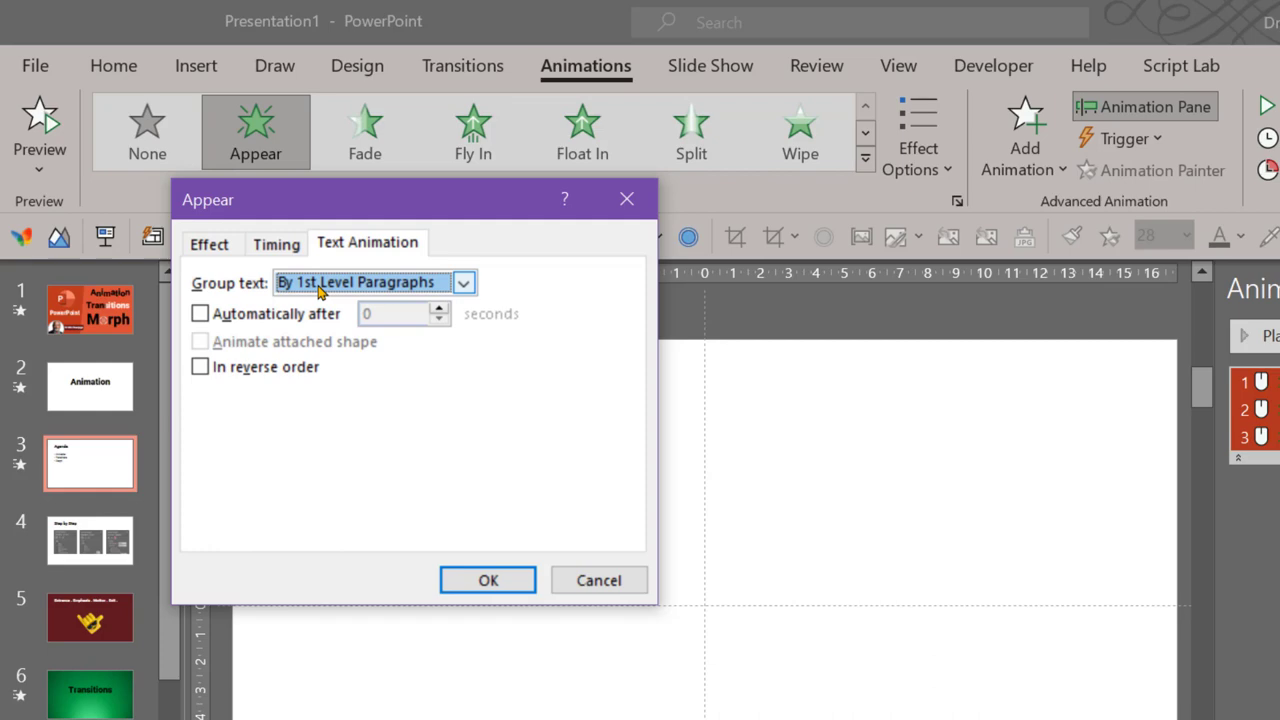
left_click(463, 282)
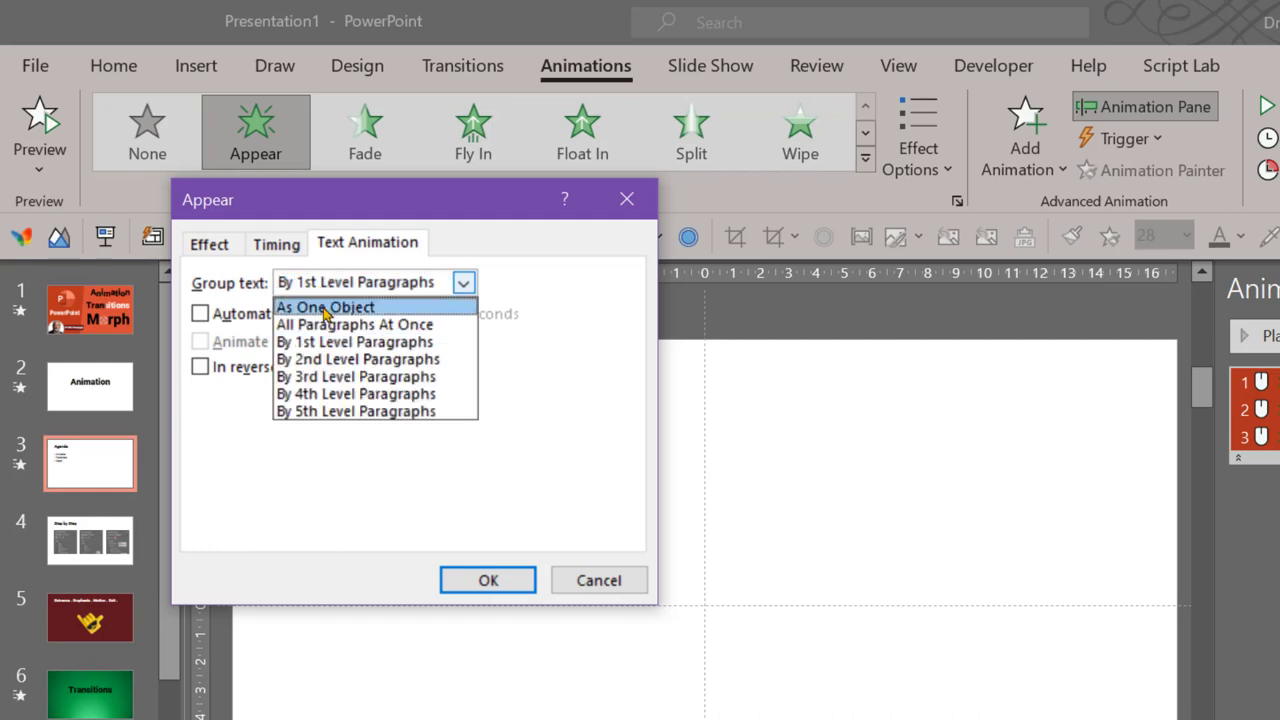
left_click(325, 307)
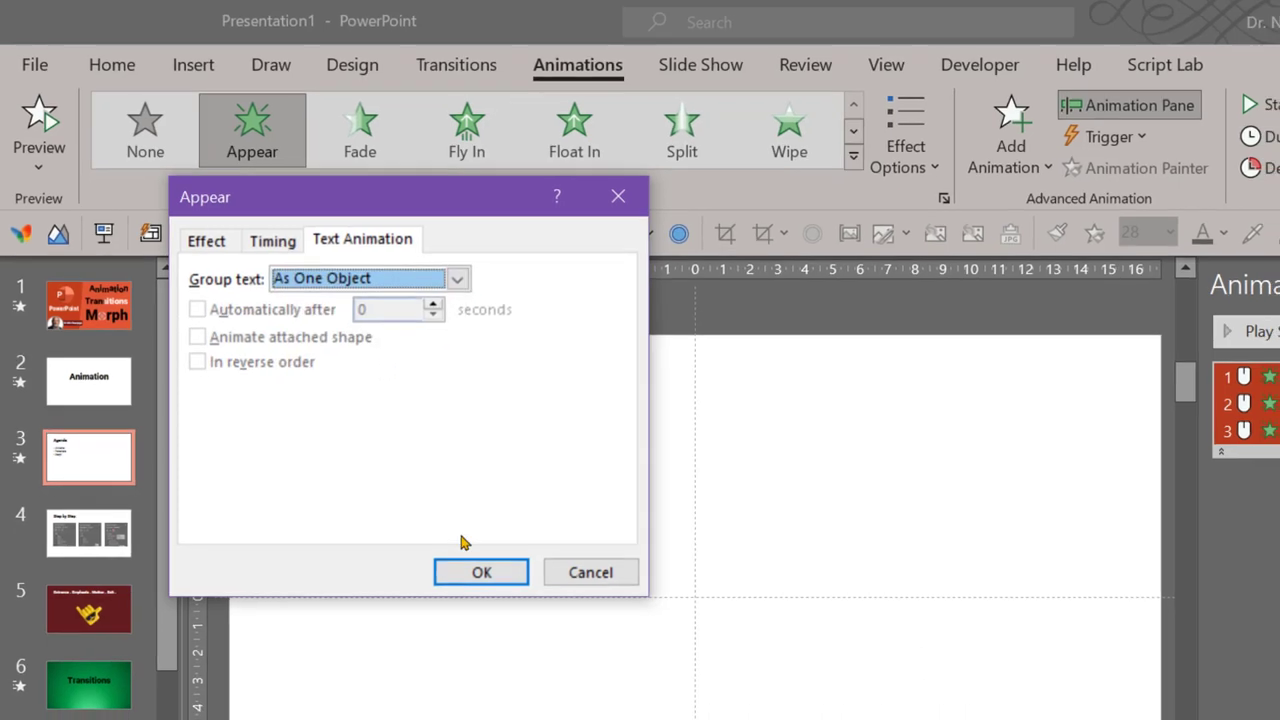
left_click(481, 571)
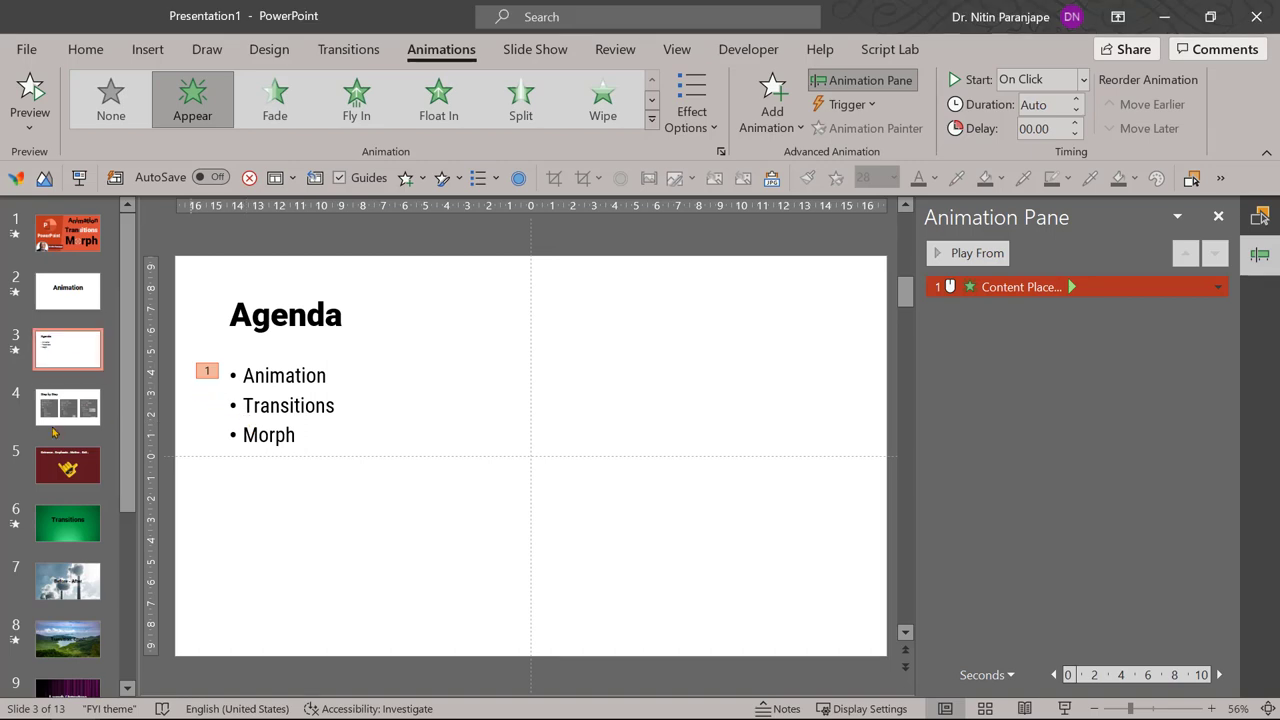
Apply Appear to the Step by Step pictures, preview the show, then go to slide 5.
left_click(67, 406)
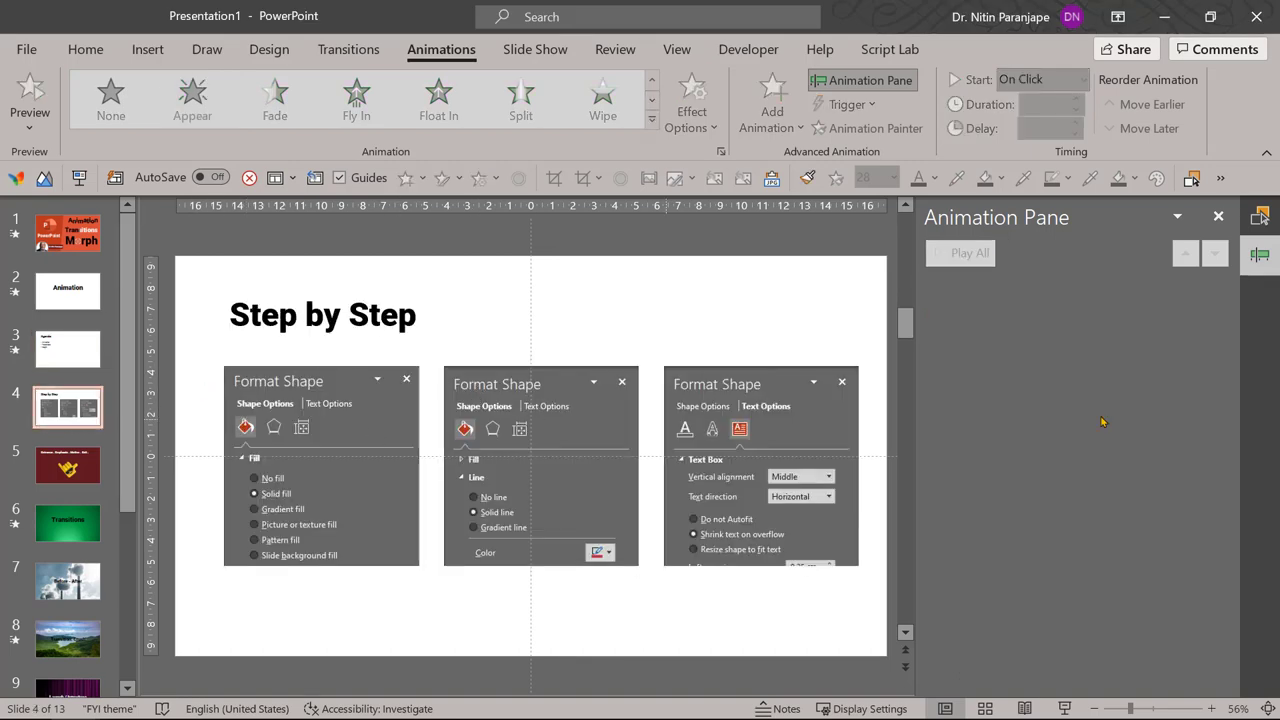
mouse_move(911, 420)
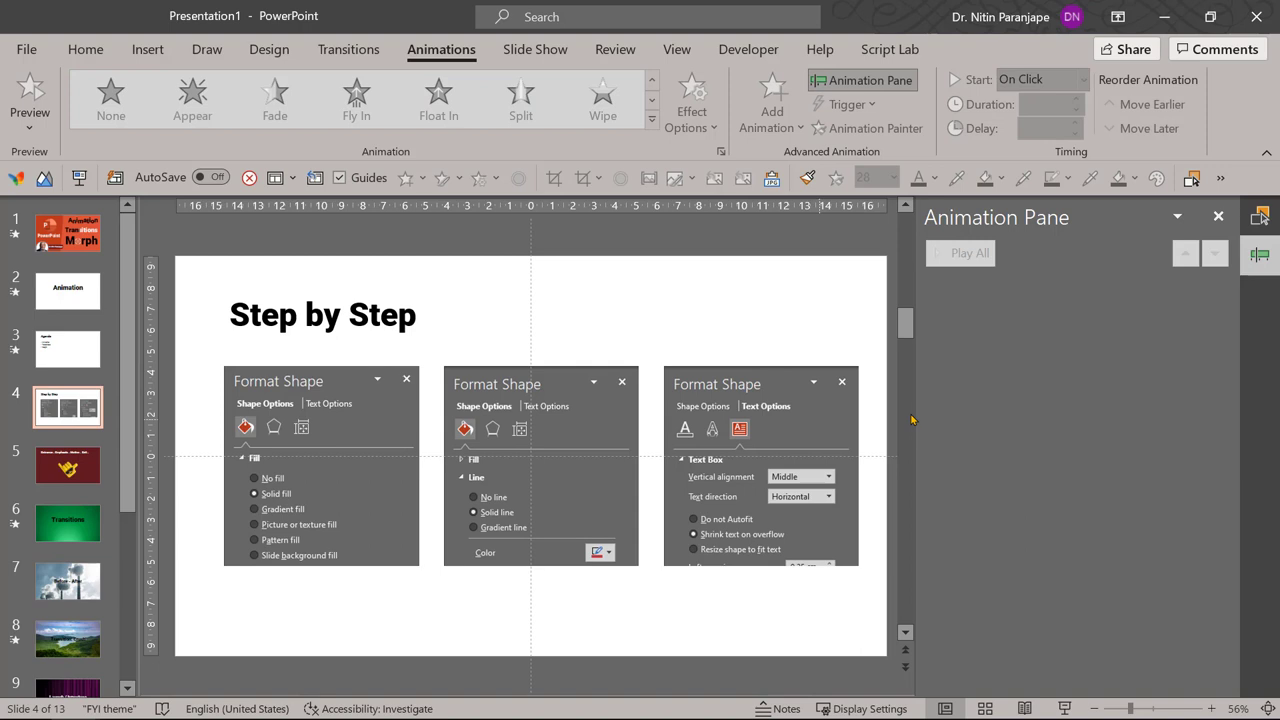
mouse_move(938, 434)
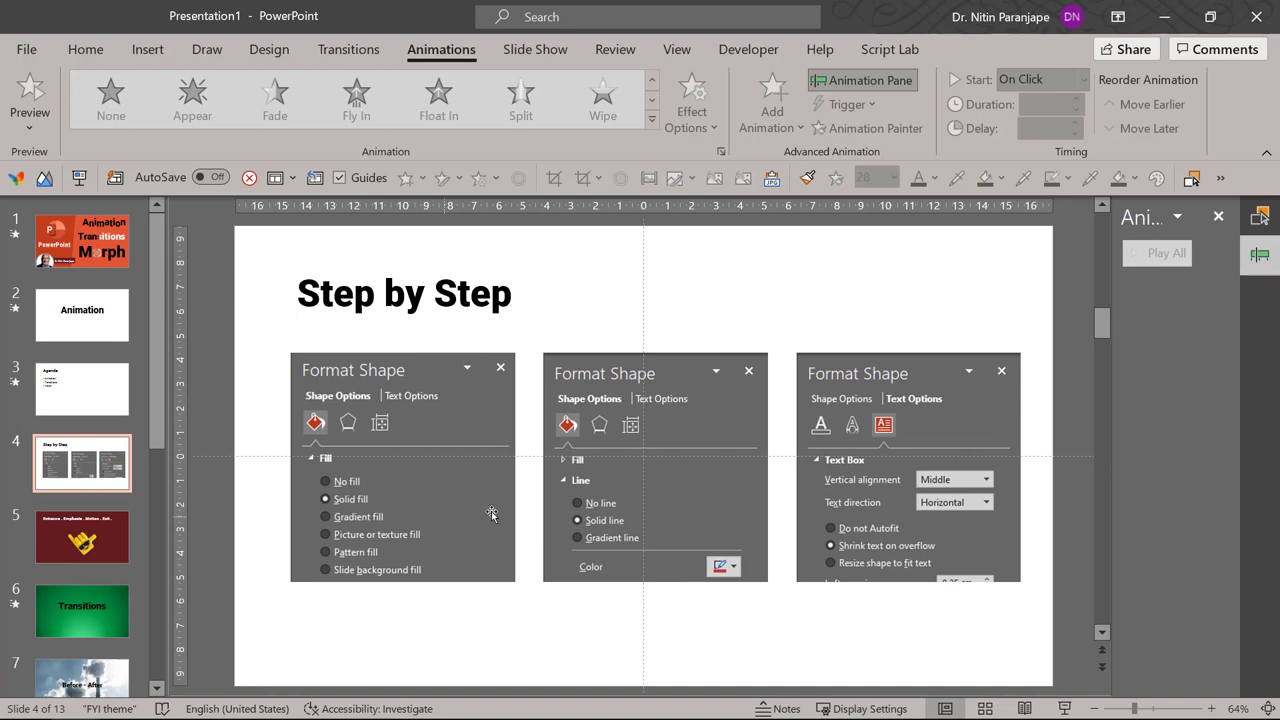
mouse_move(940, 446)
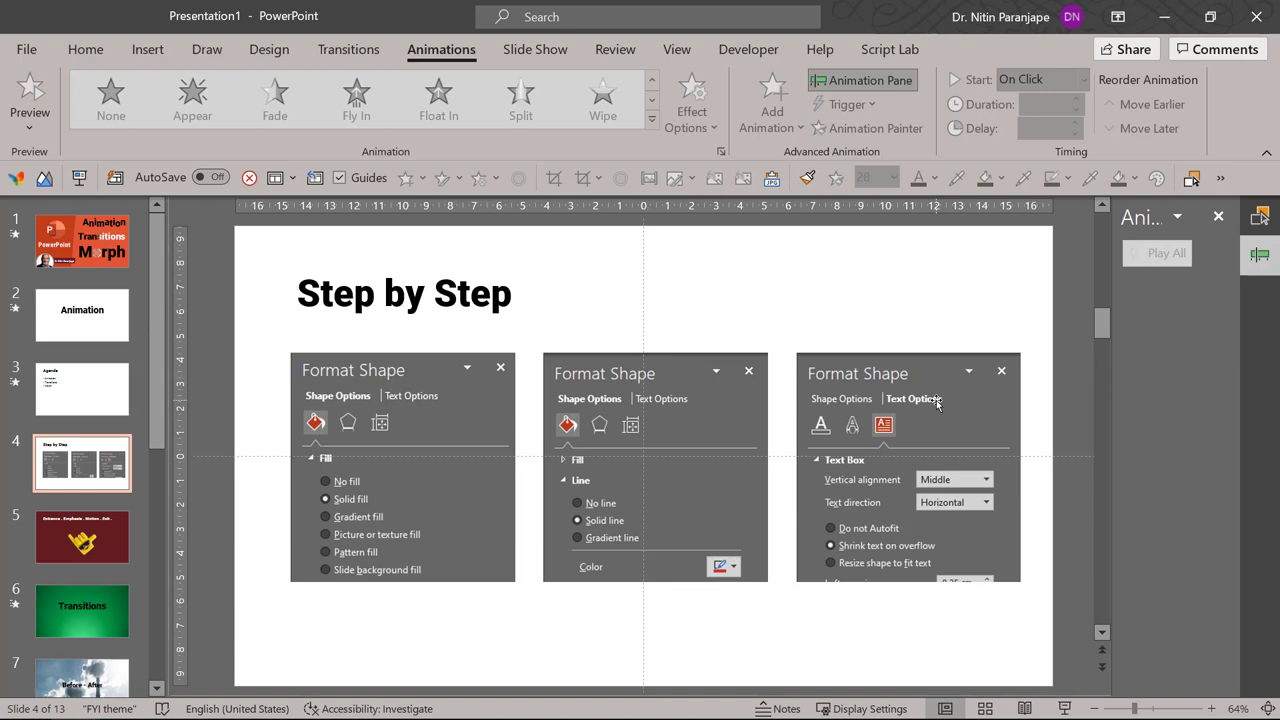
mouse_move(937, 530)
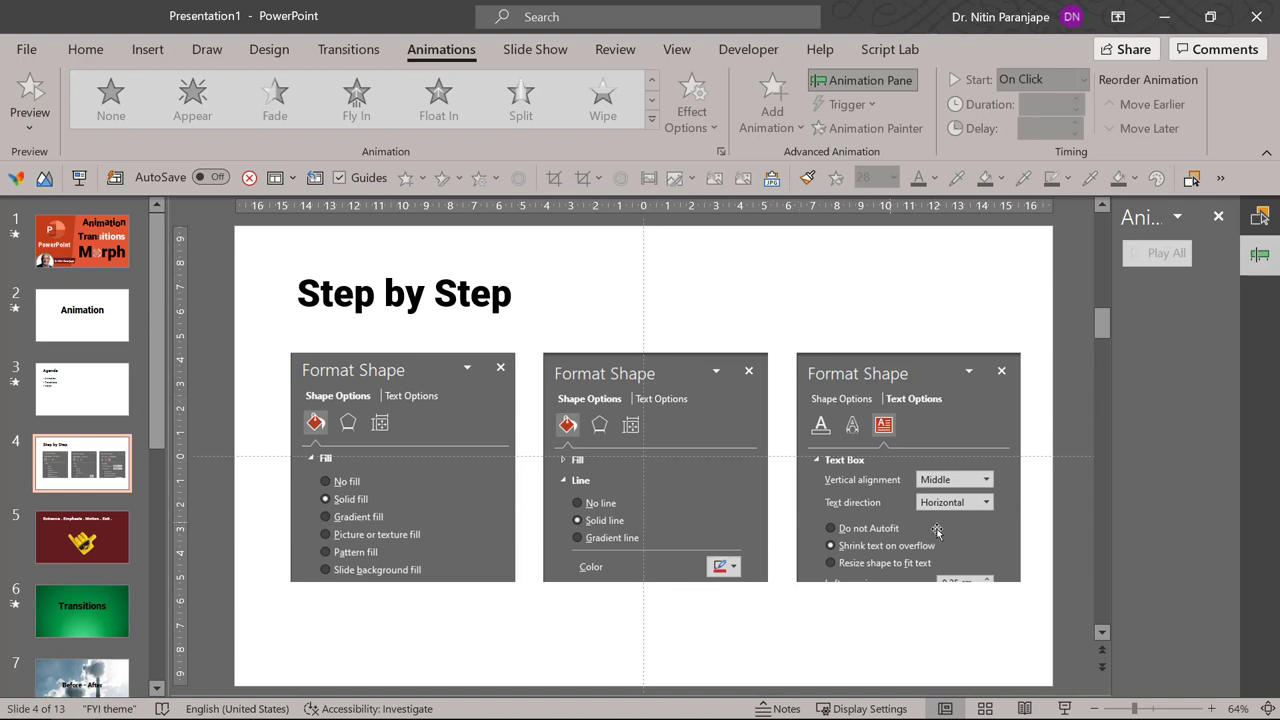
mouse_move(945, 532)
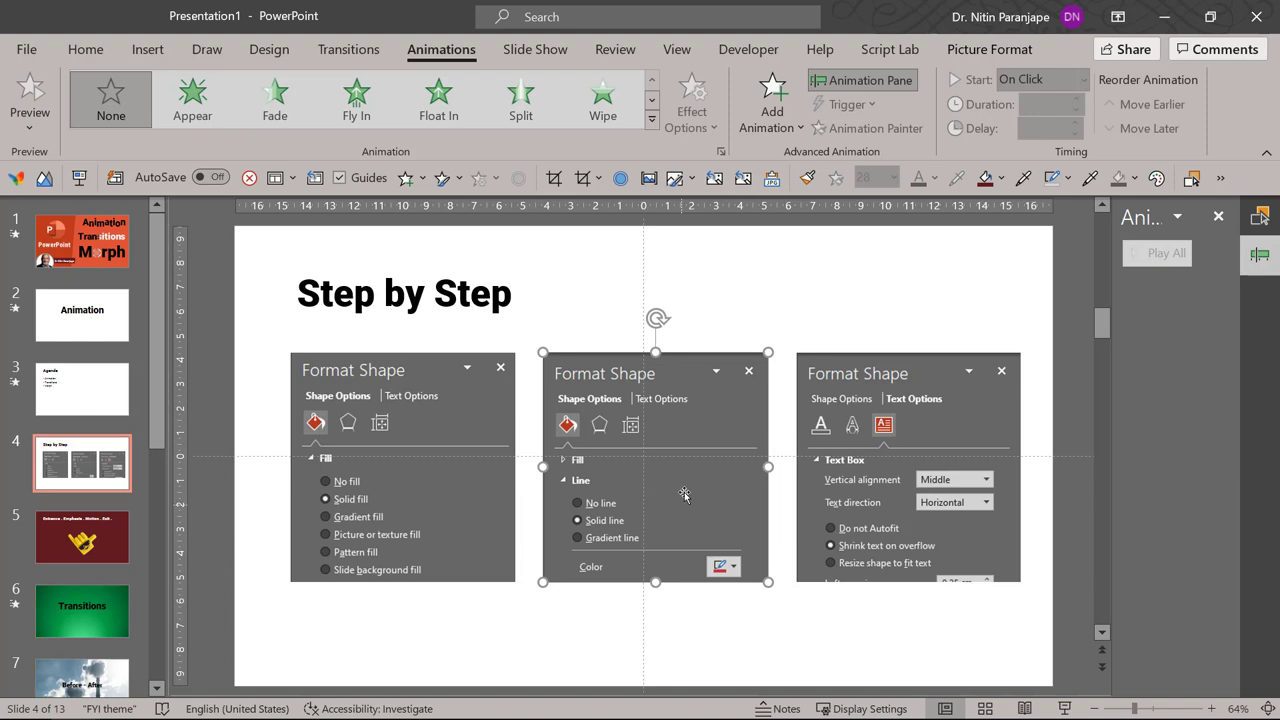
left_click(770, 100)
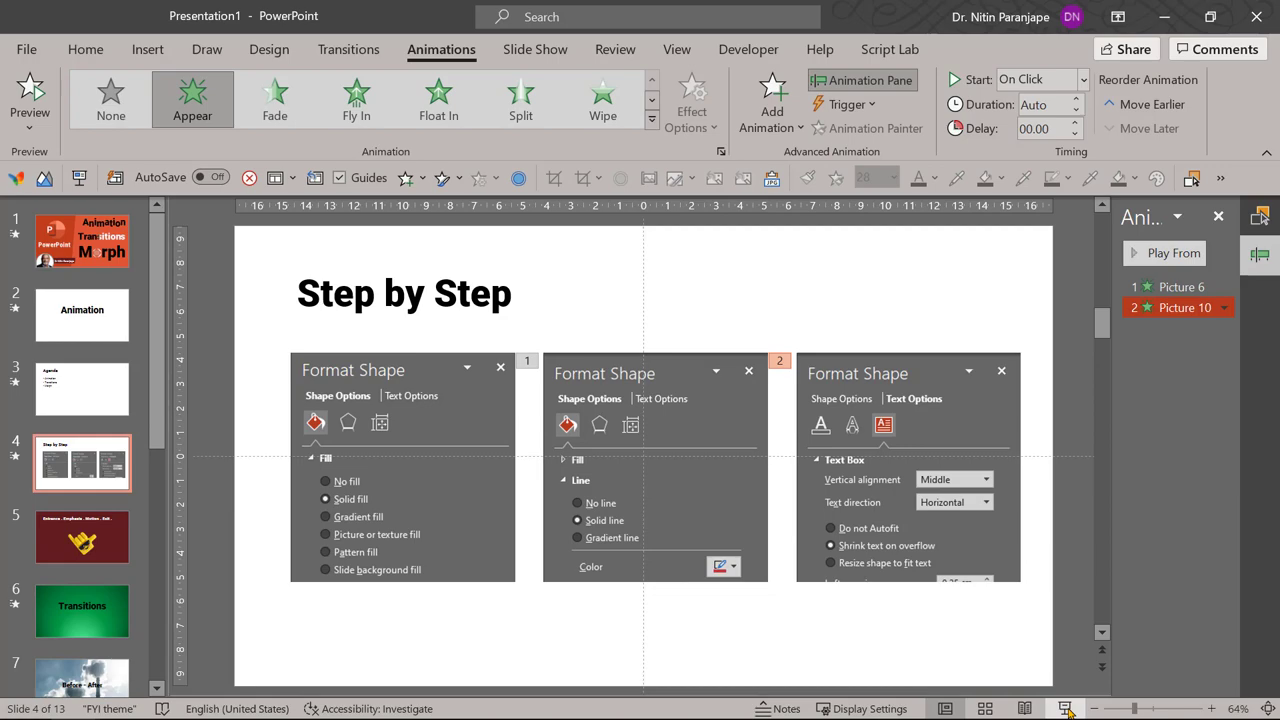
mouse_move(1065, 708)
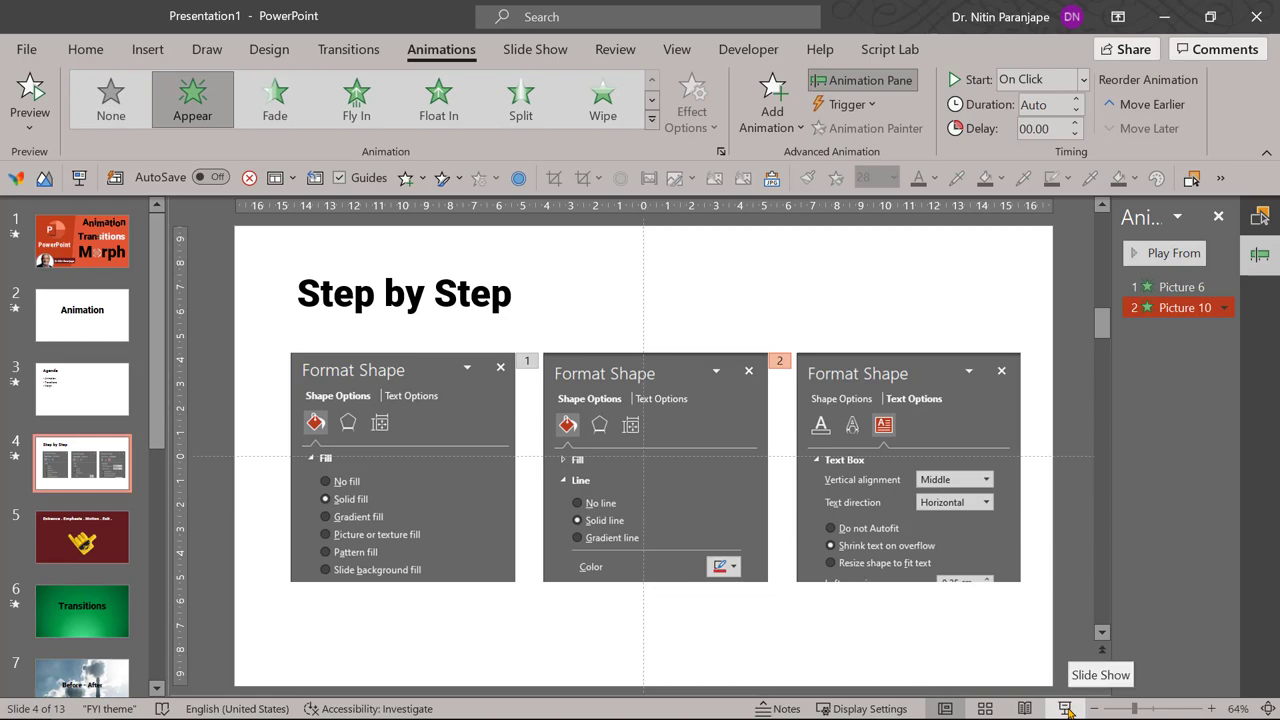
left_click(1065, 708)
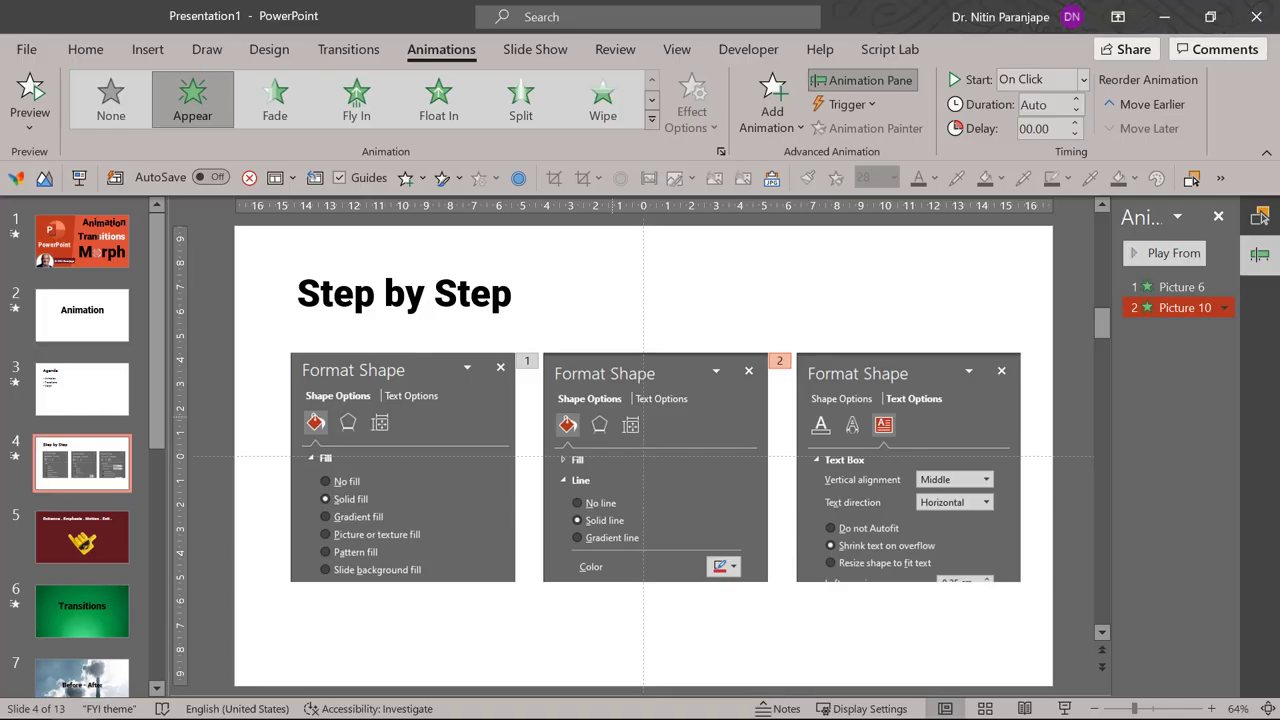
left_click(82, 537)
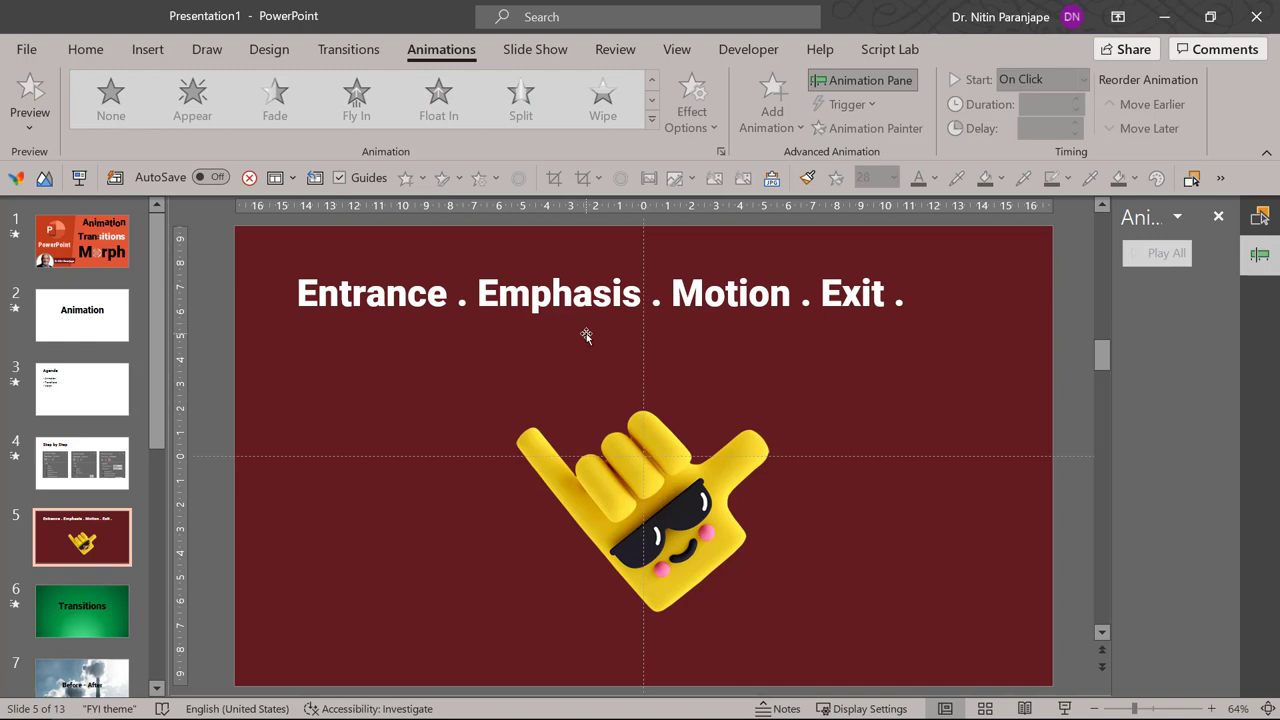
left_click(643, 500)
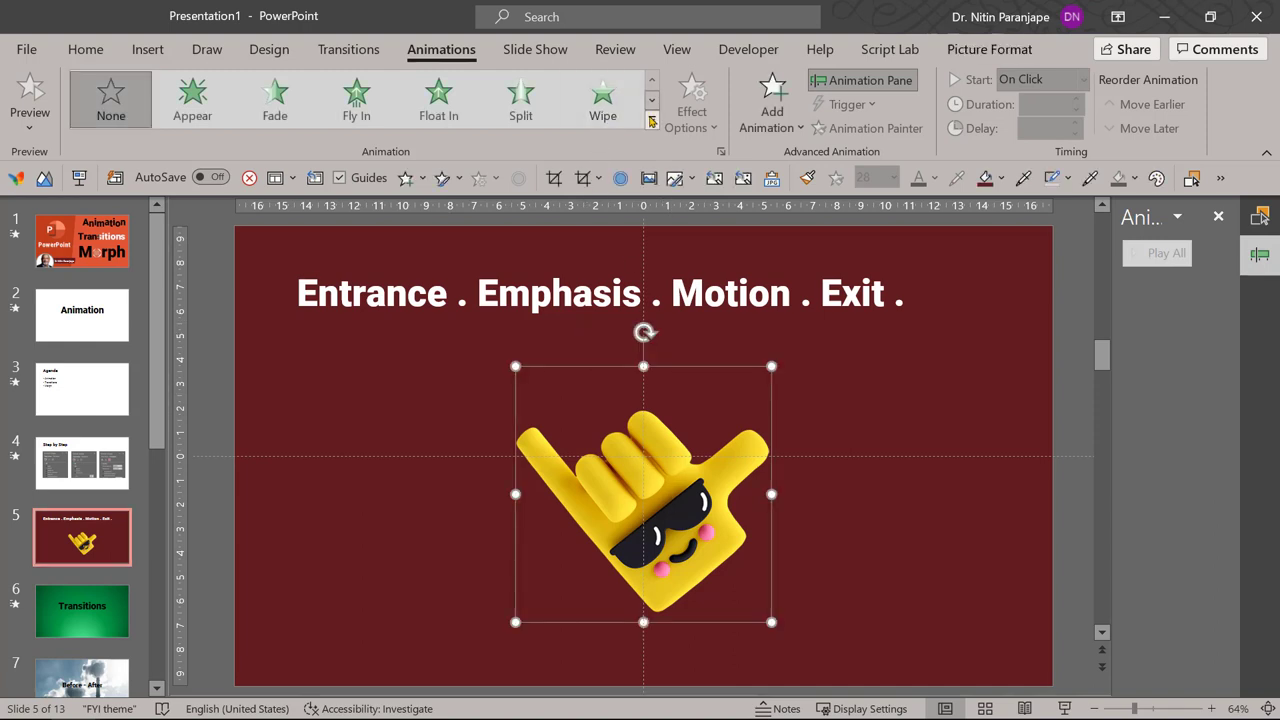
left_click(771, 100)
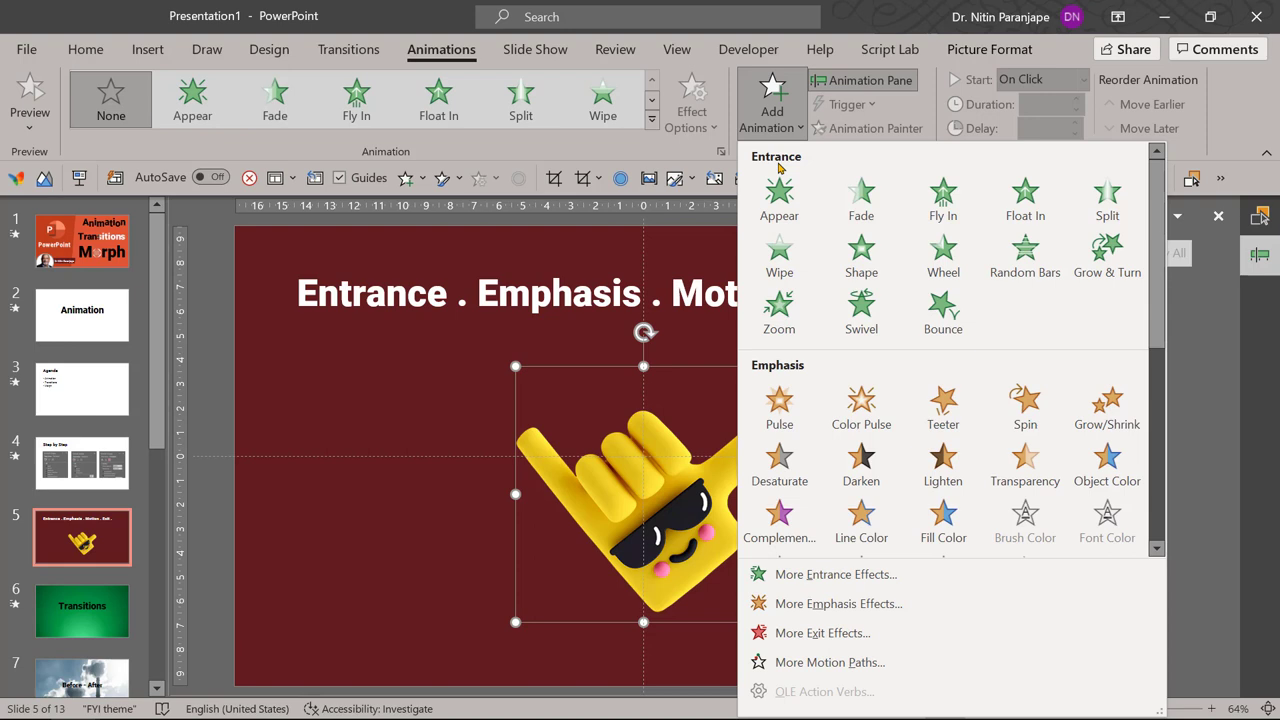
mouse_move(779, 405)
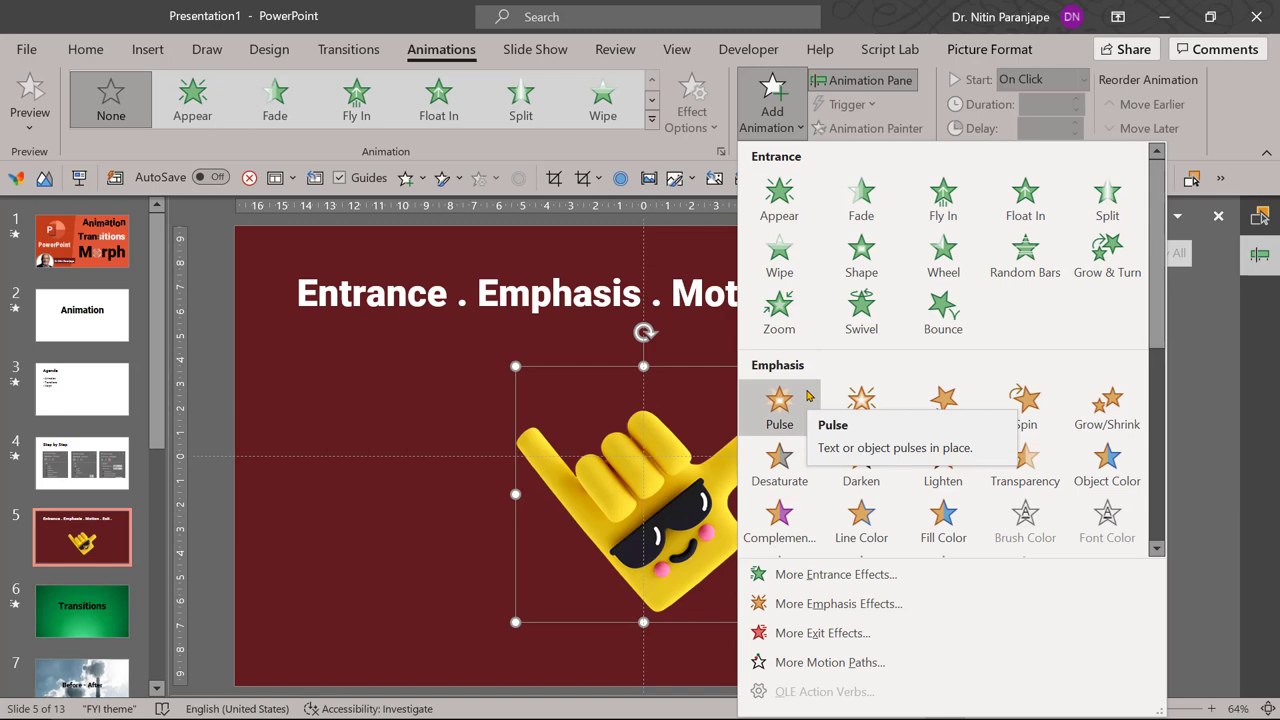
scroll("down", 3)
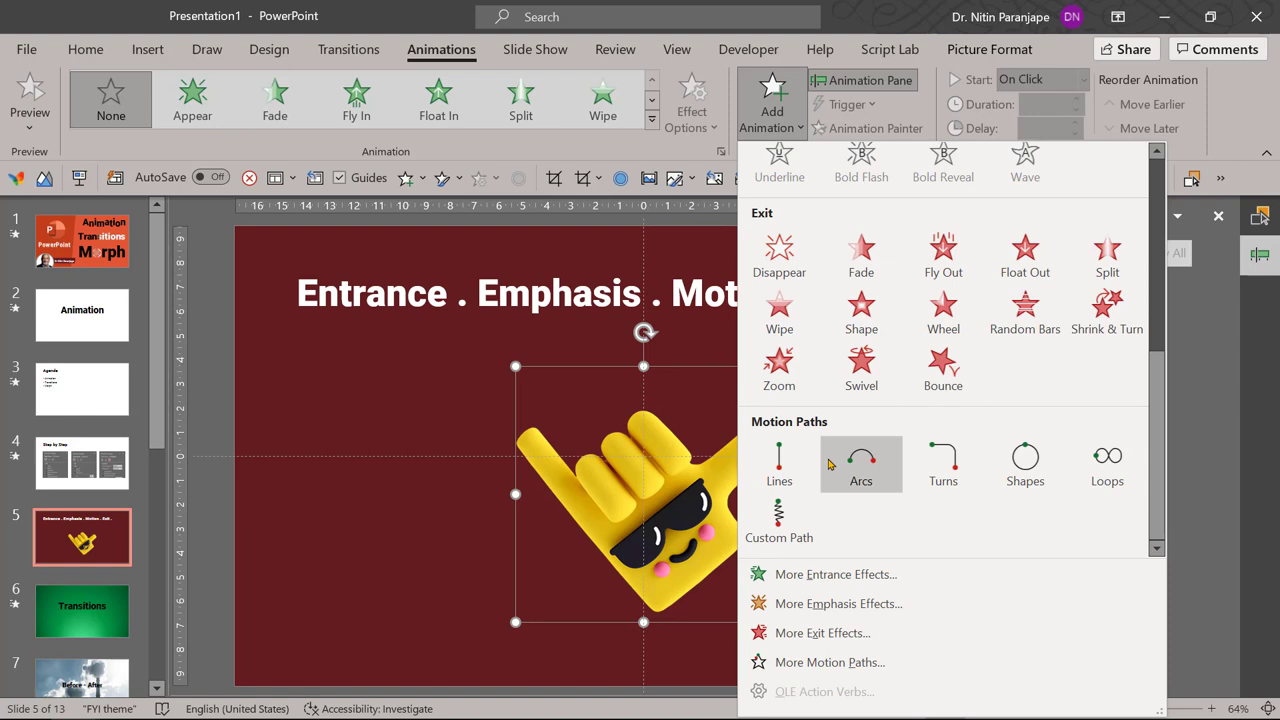
mouse_move(779, 465)
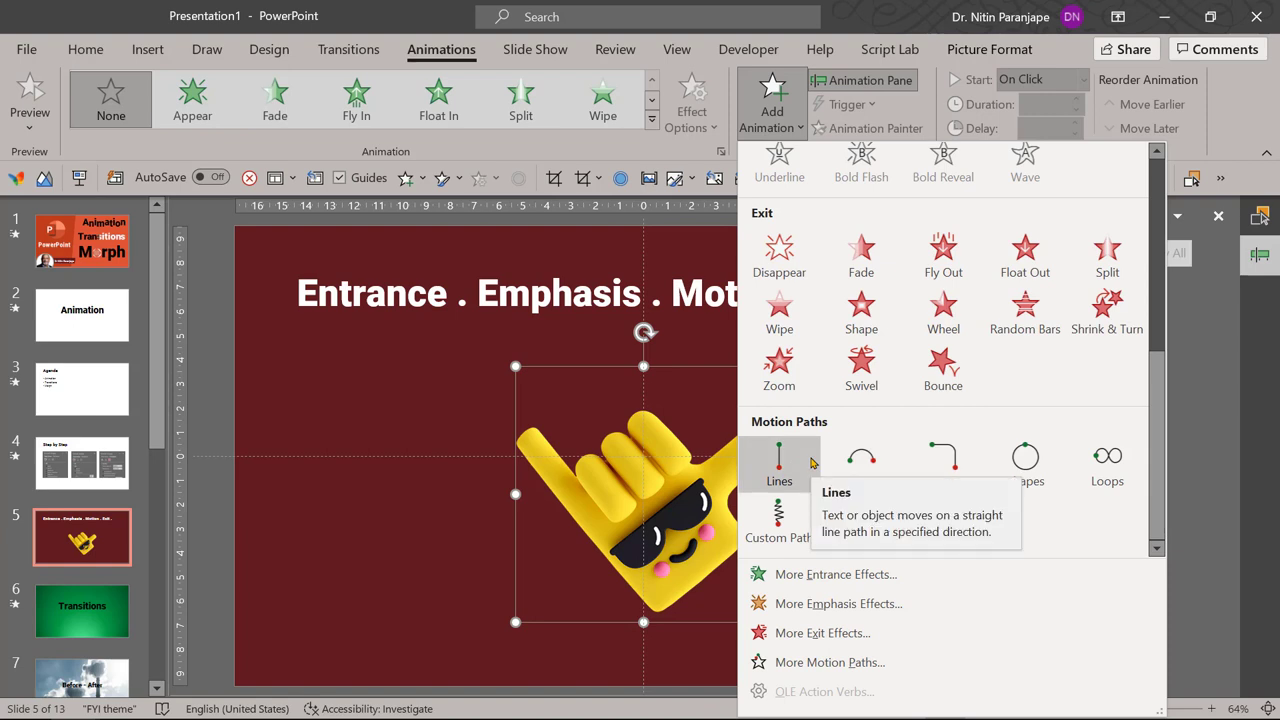
mouse_move(807, 435)
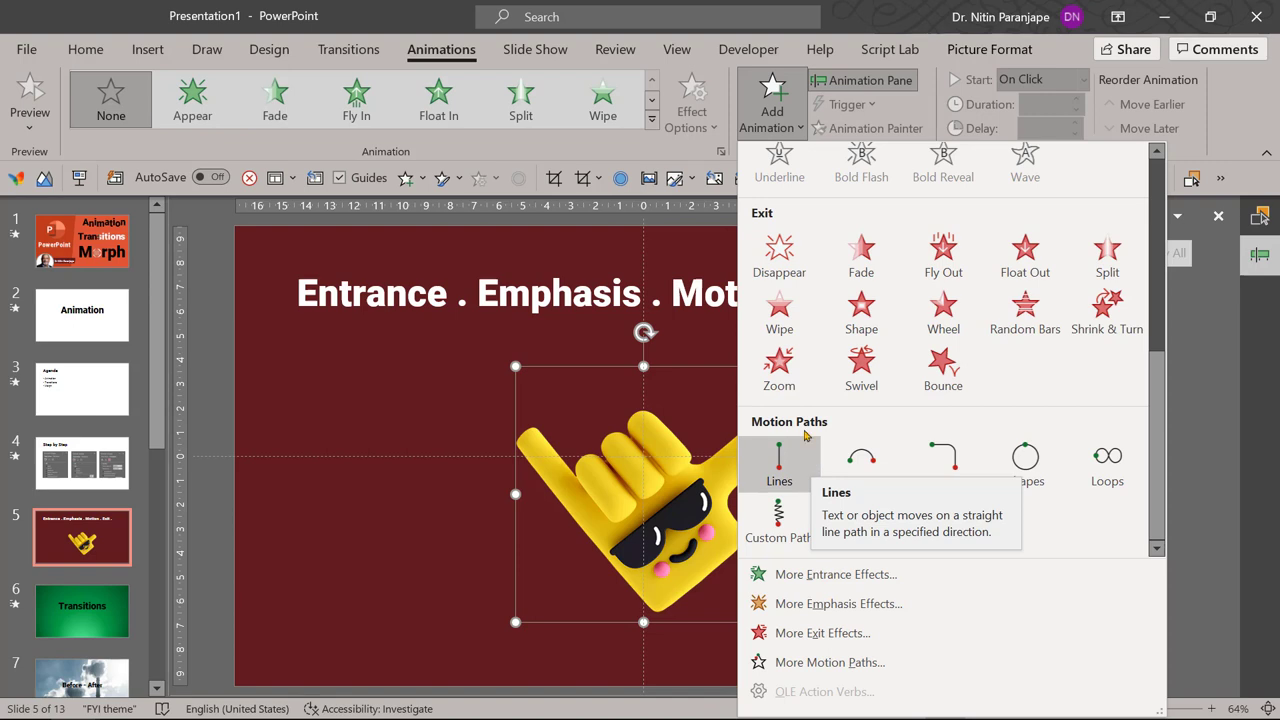
mouse_move(779, 313)
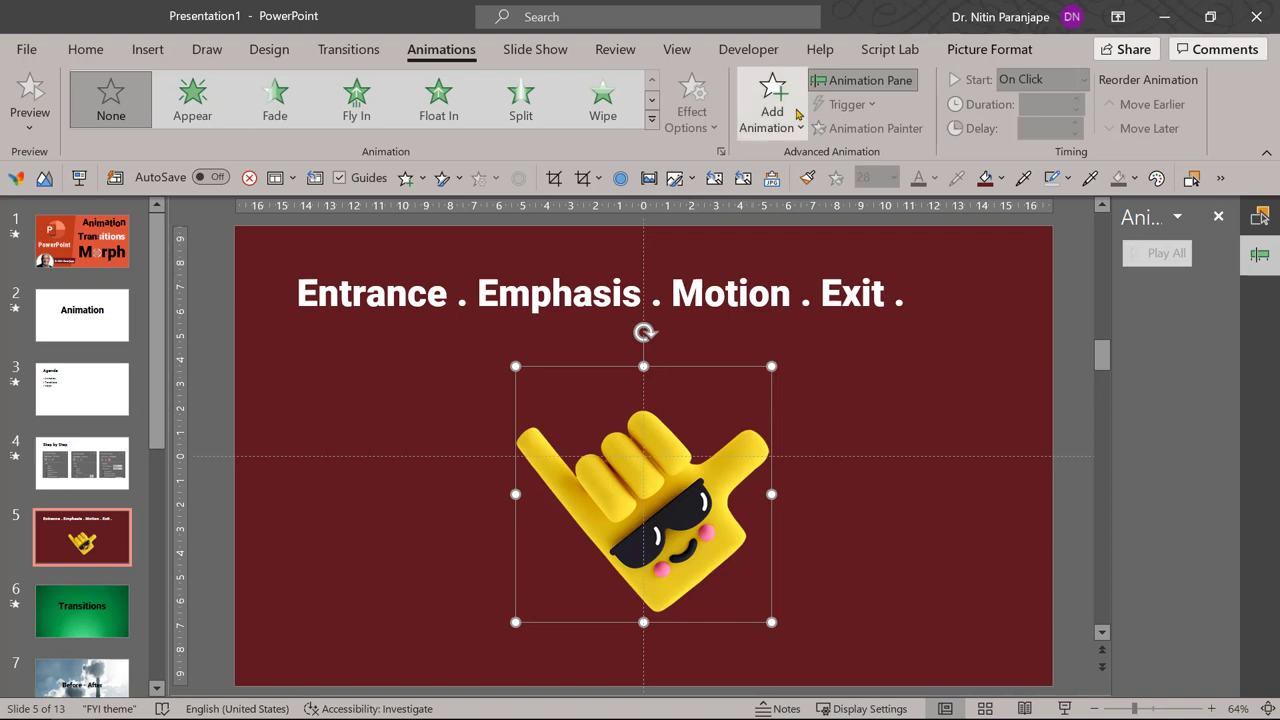
Add a Fly In entrance and a Teeter emphasis to the sunglasses hand.
left_click(770, 100)
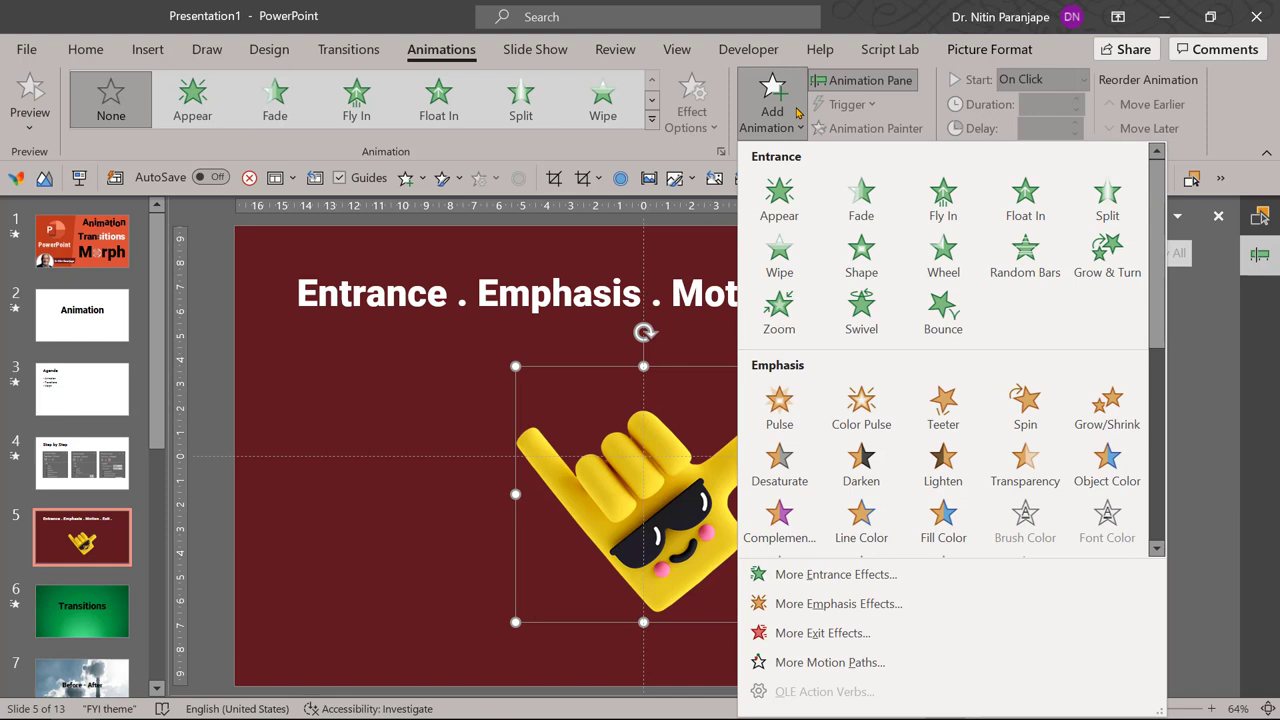
left_click(943, 200)
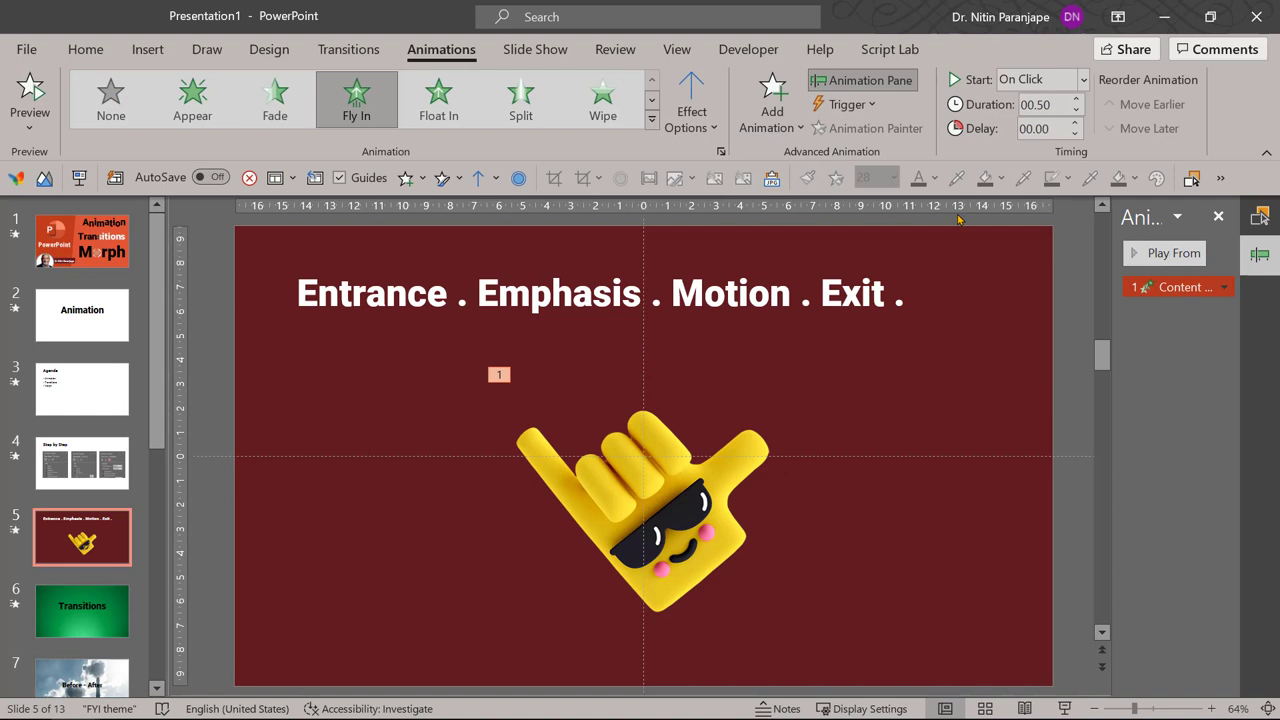
left_click(691, 100)
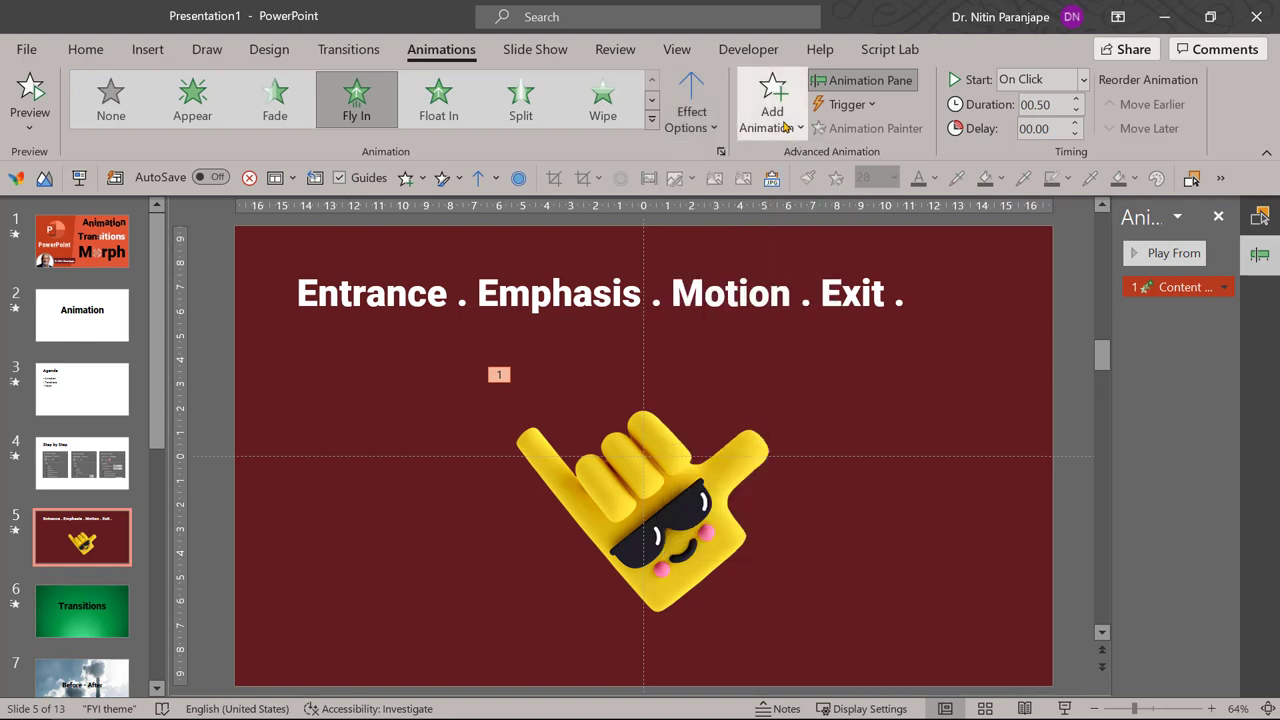
left_click(771, 104)
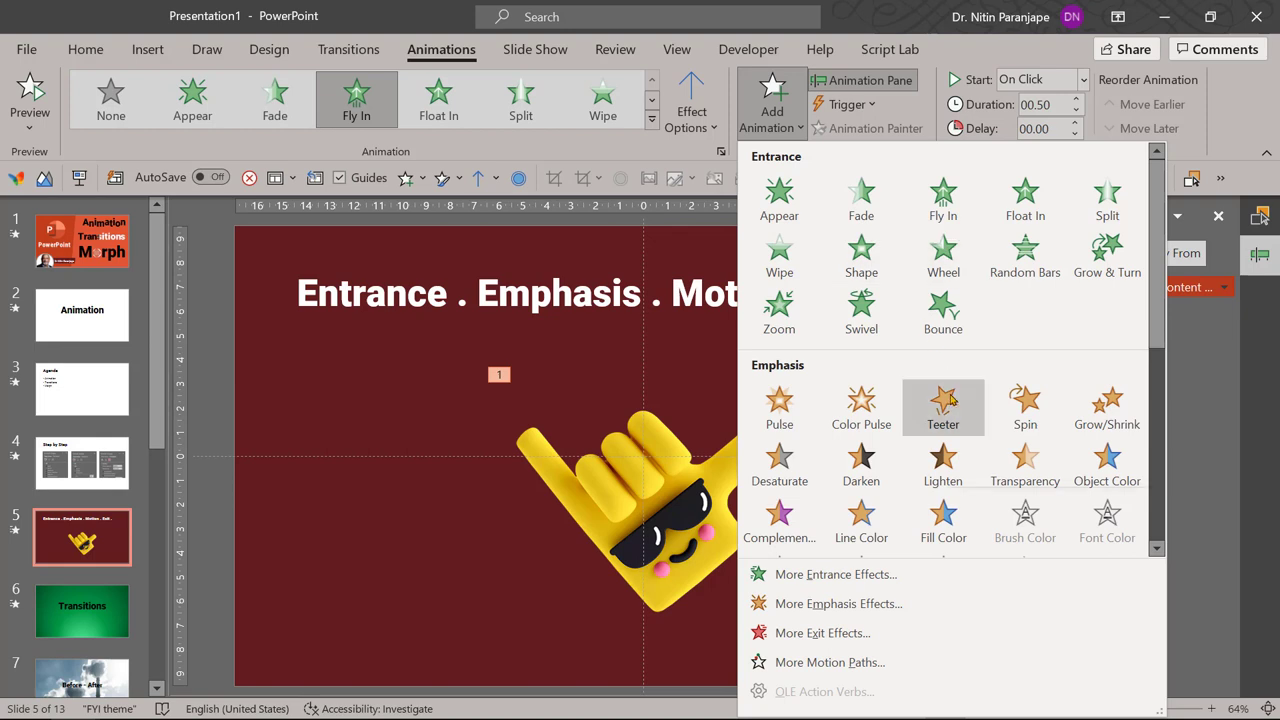
mouse_move(943, 407)
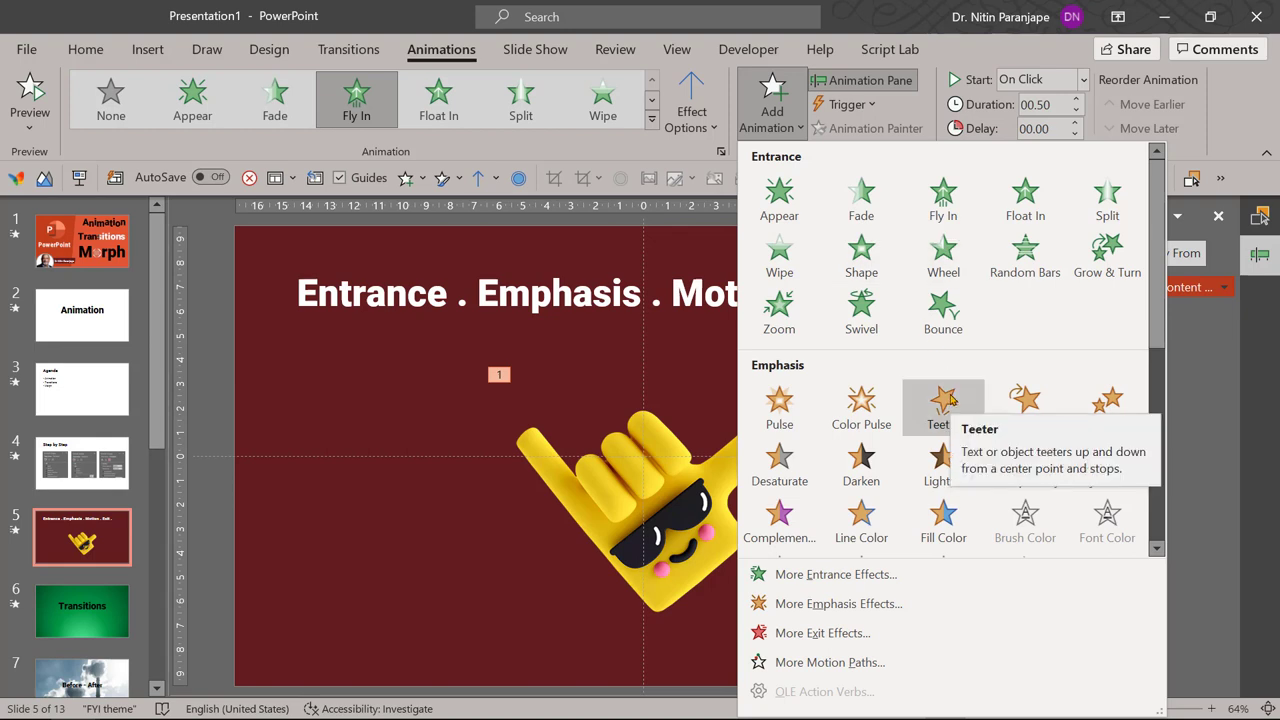
left_click(943, 403)
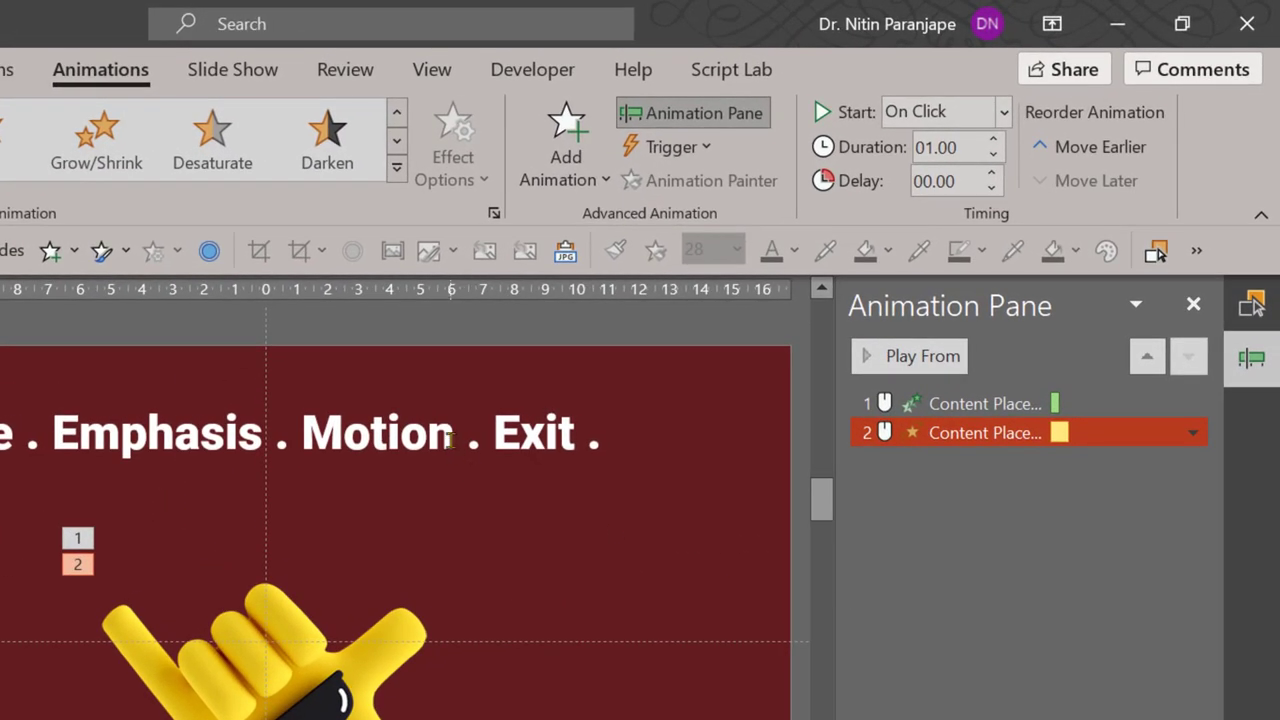
Select the hand's Teeter animation in the pane and bring up the Add Animation gallery.
left_click(455, 432)
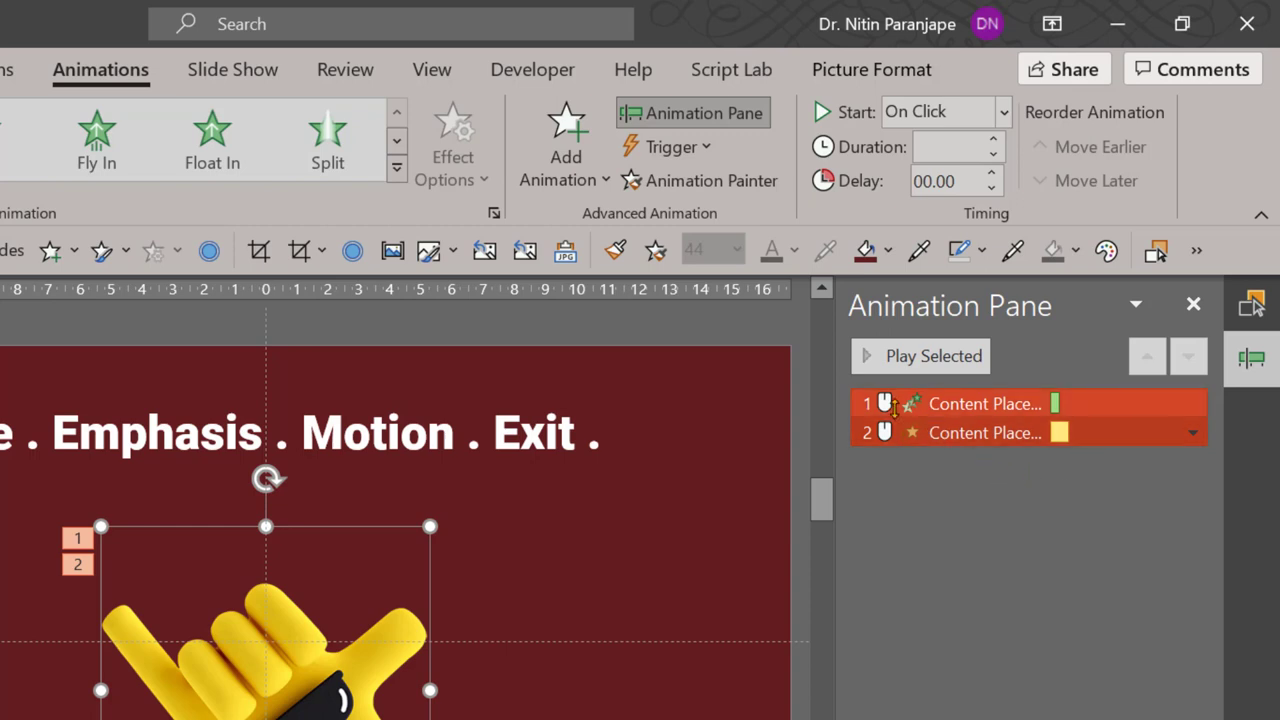
left_click(985, 432)
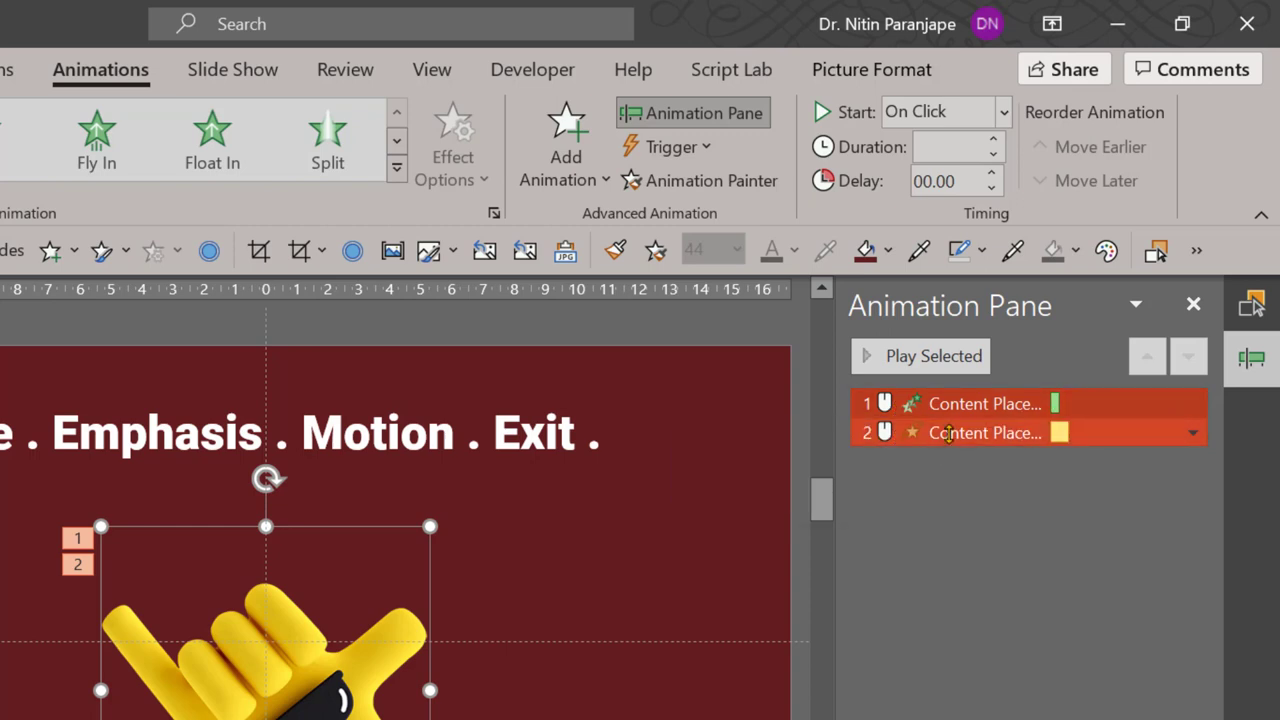
mouse_move(985, 432)
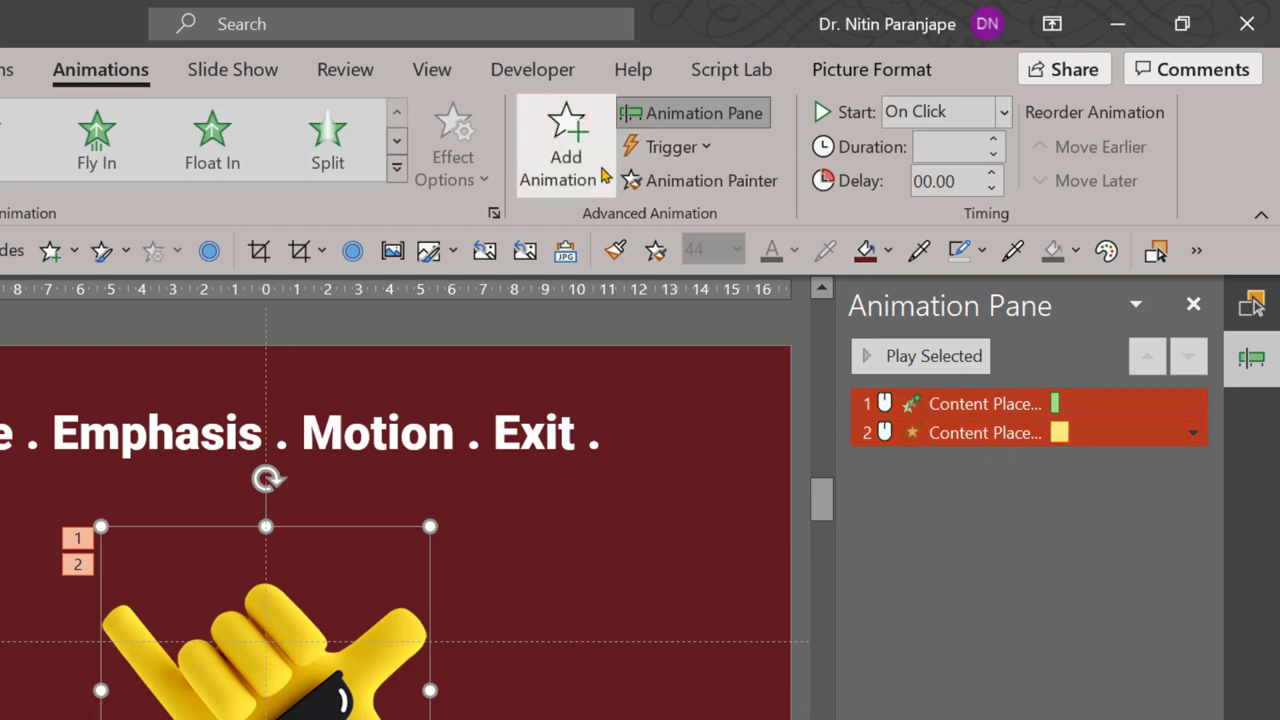
left_click(565, 145)
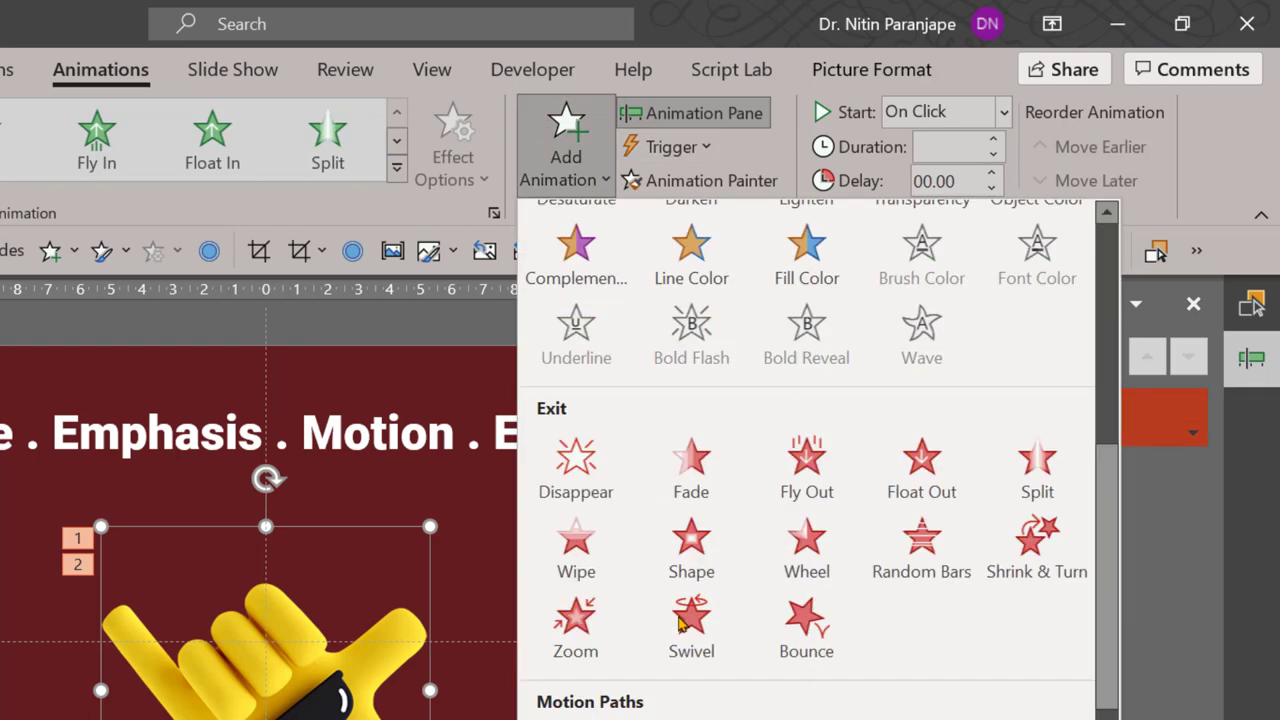
Add a Lines motion path as the hand's third animation.
scroll("down", 3)
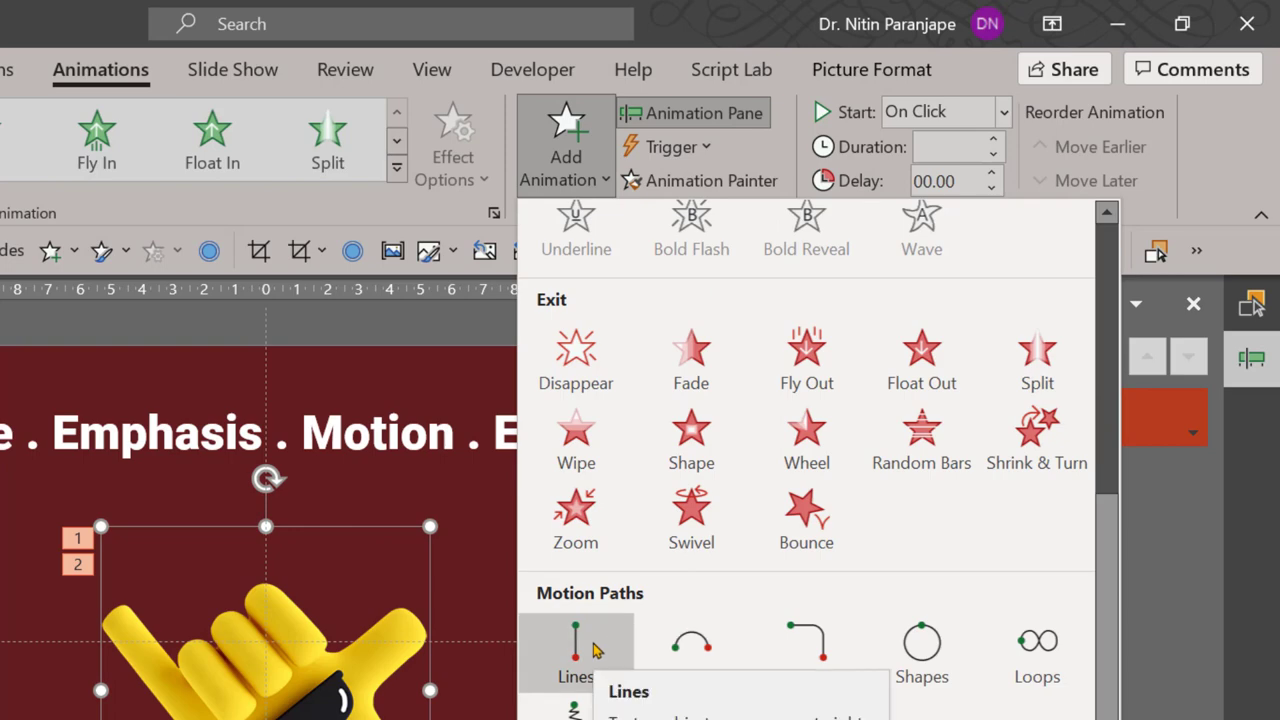
left_click(575, 650)
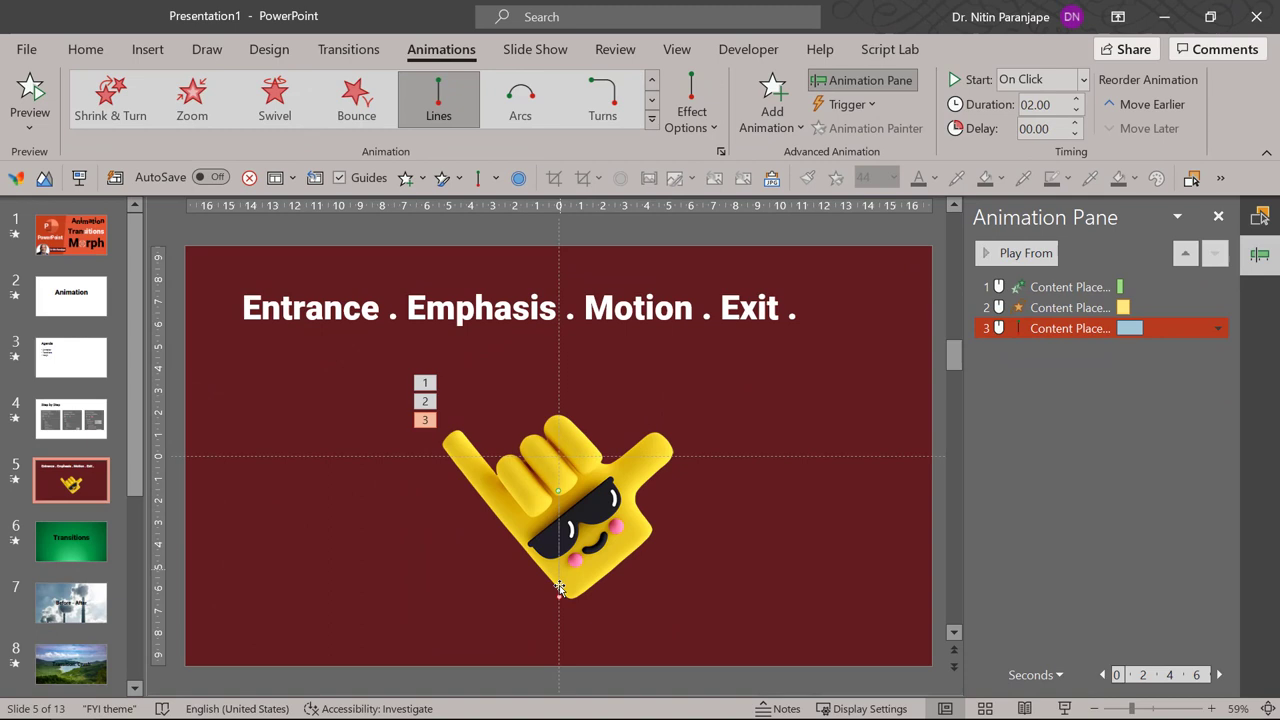
mouse_move(541, 609)
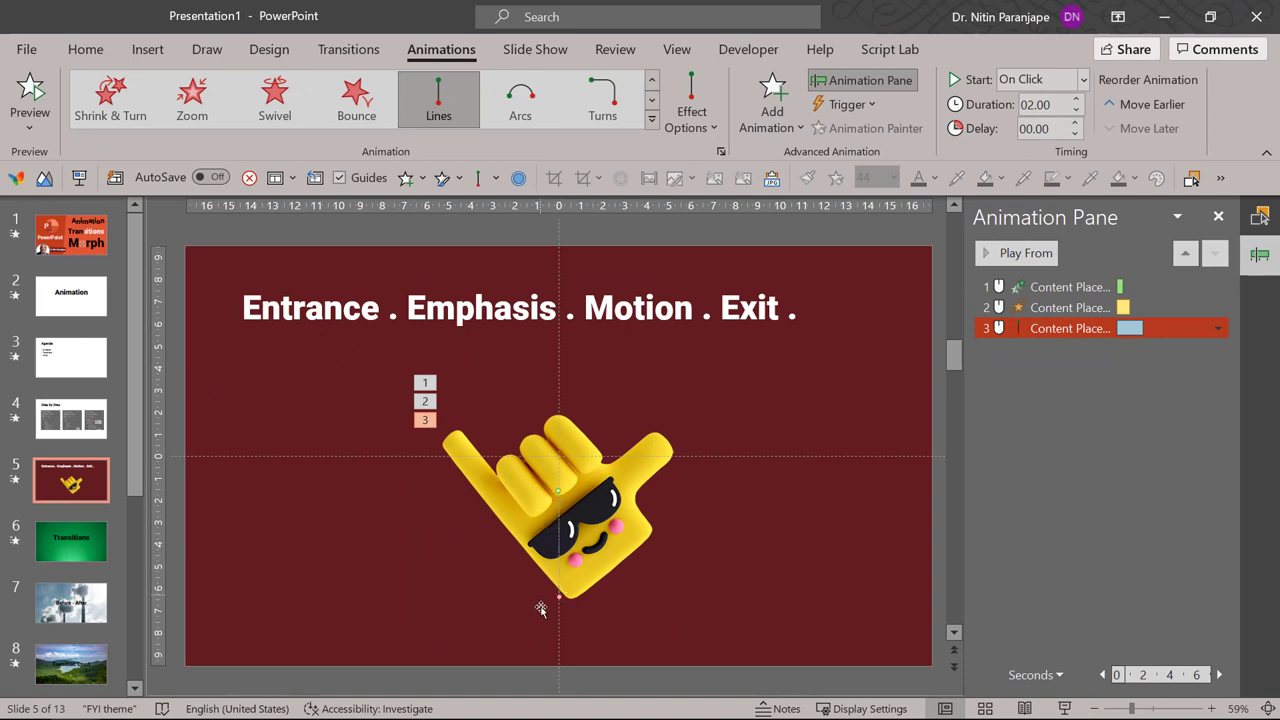
mouse_move(557, 600)
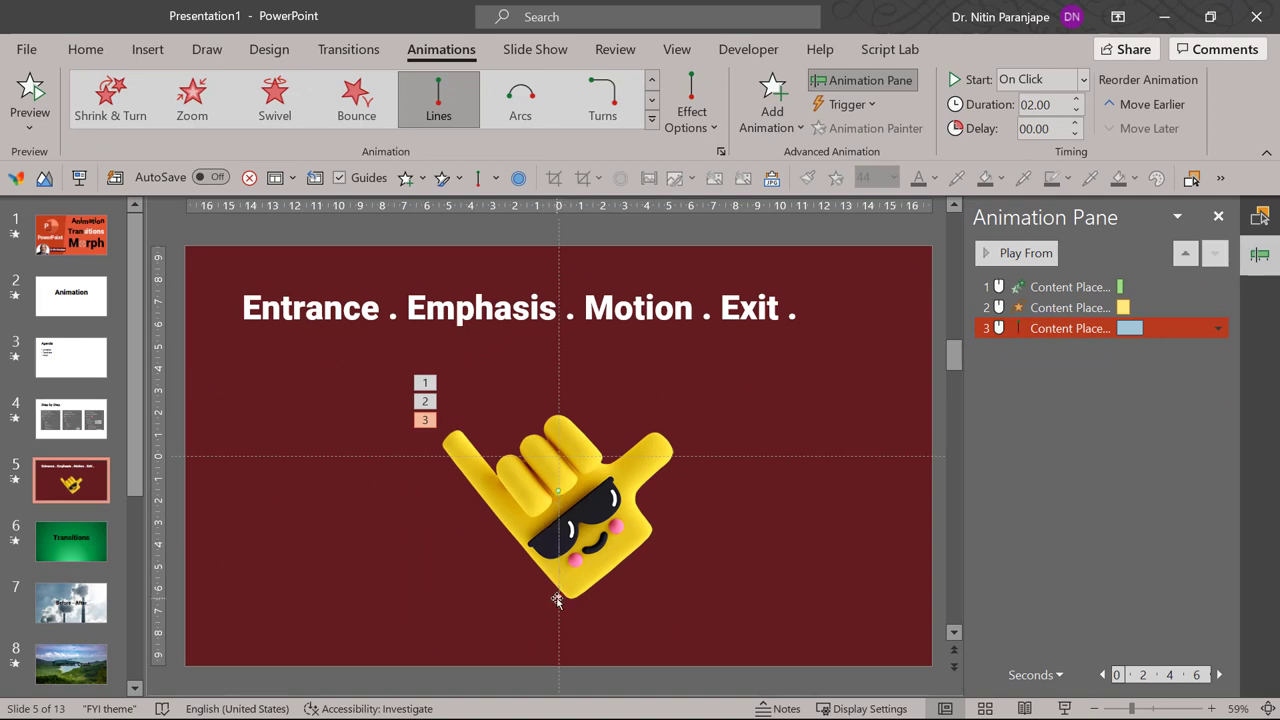
mouse_move(560, 596)
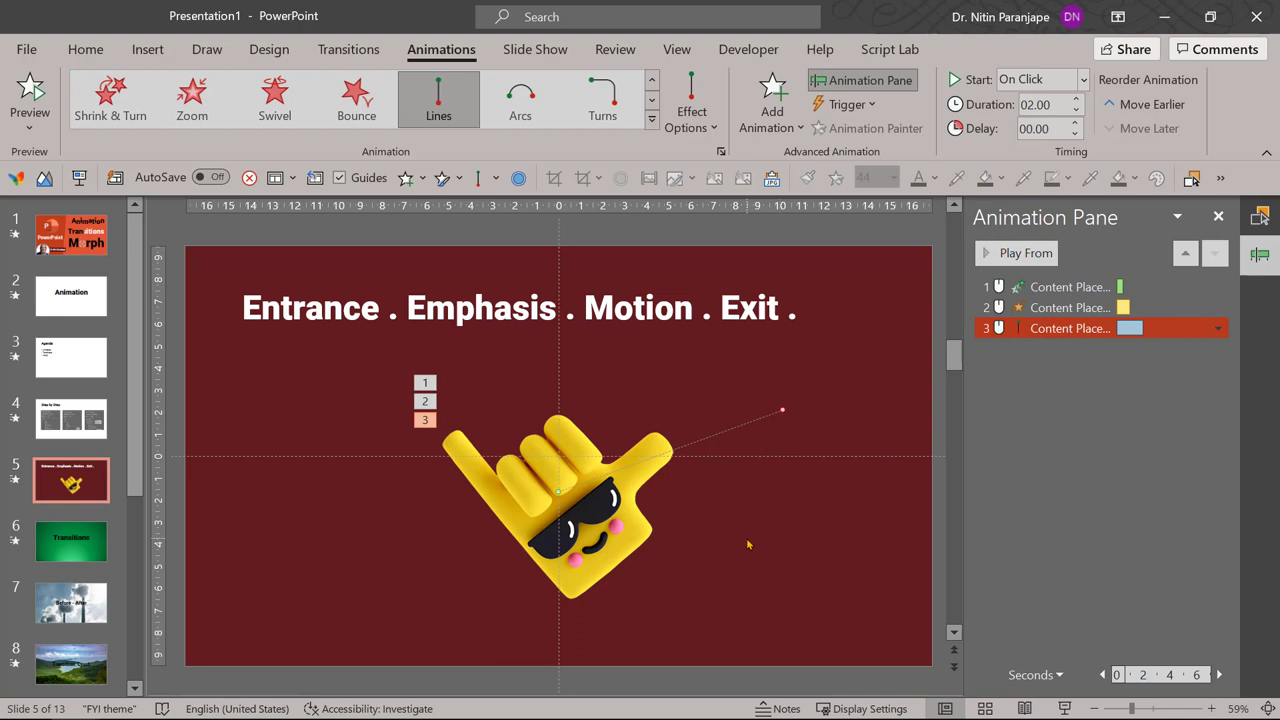
mouse_move(759, 547)
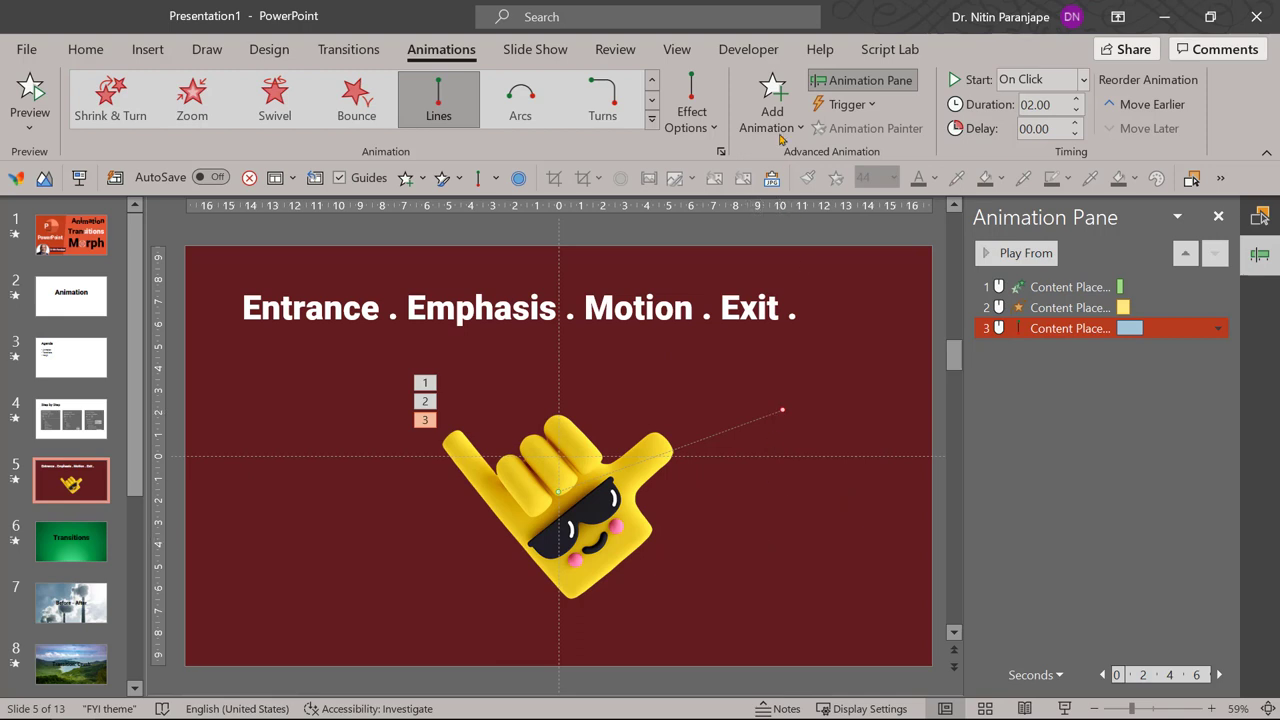
Add an exit effect to the hand picture after its fly-in, teeter and motion path.
left_click(771, 104)
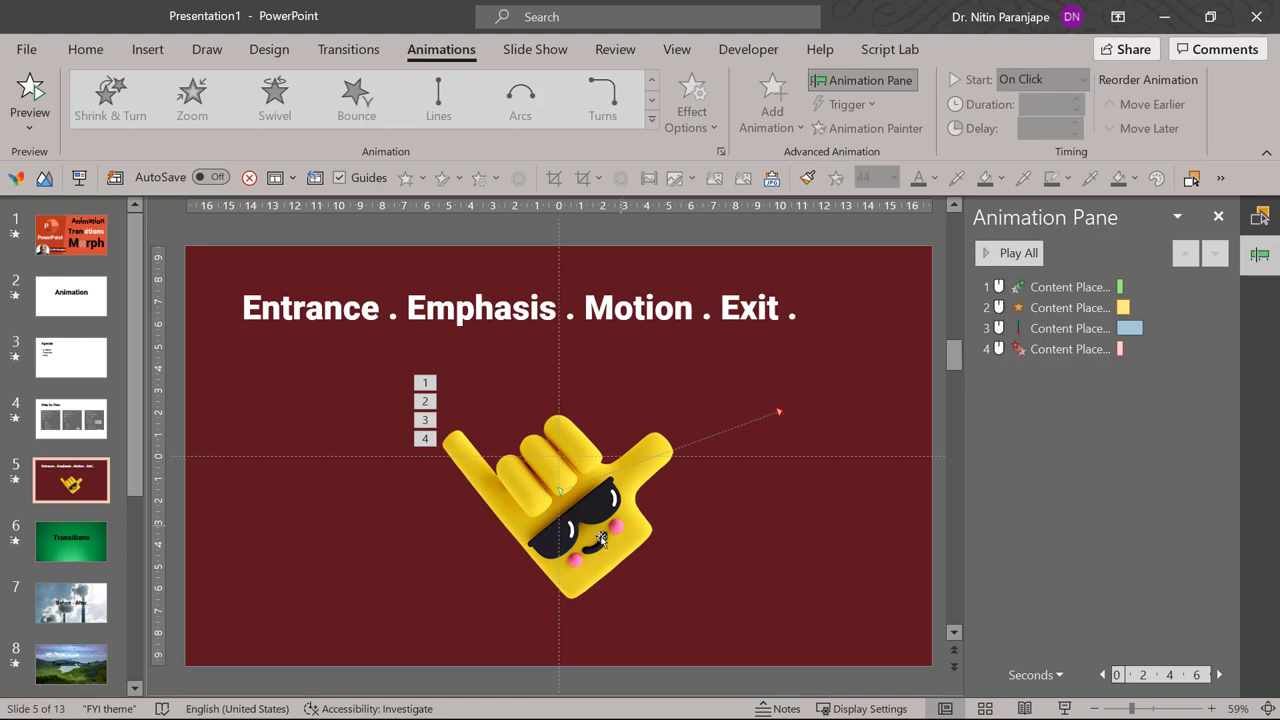
mouse_move(645, 351)
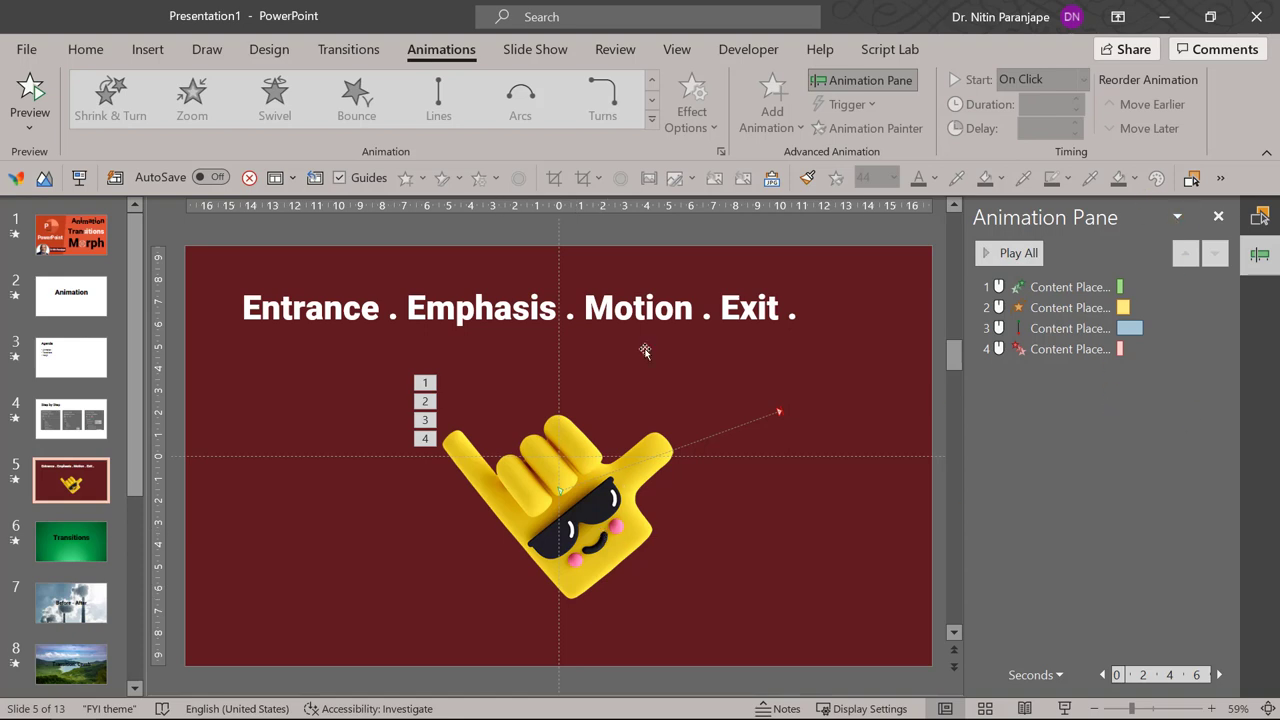
left_click(1070, 307)
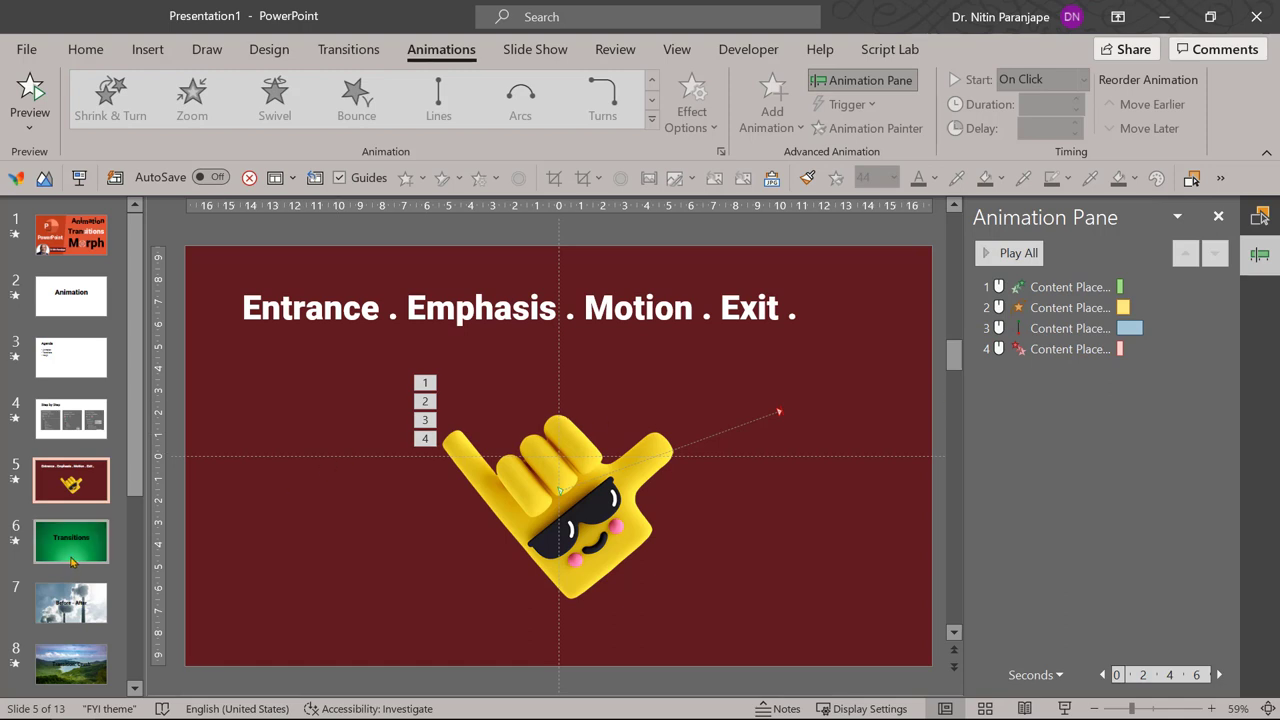
In Slide Sorter, select the green Transitions slide and check its 01.25 Page Curl duration.
left_click(70, 541)
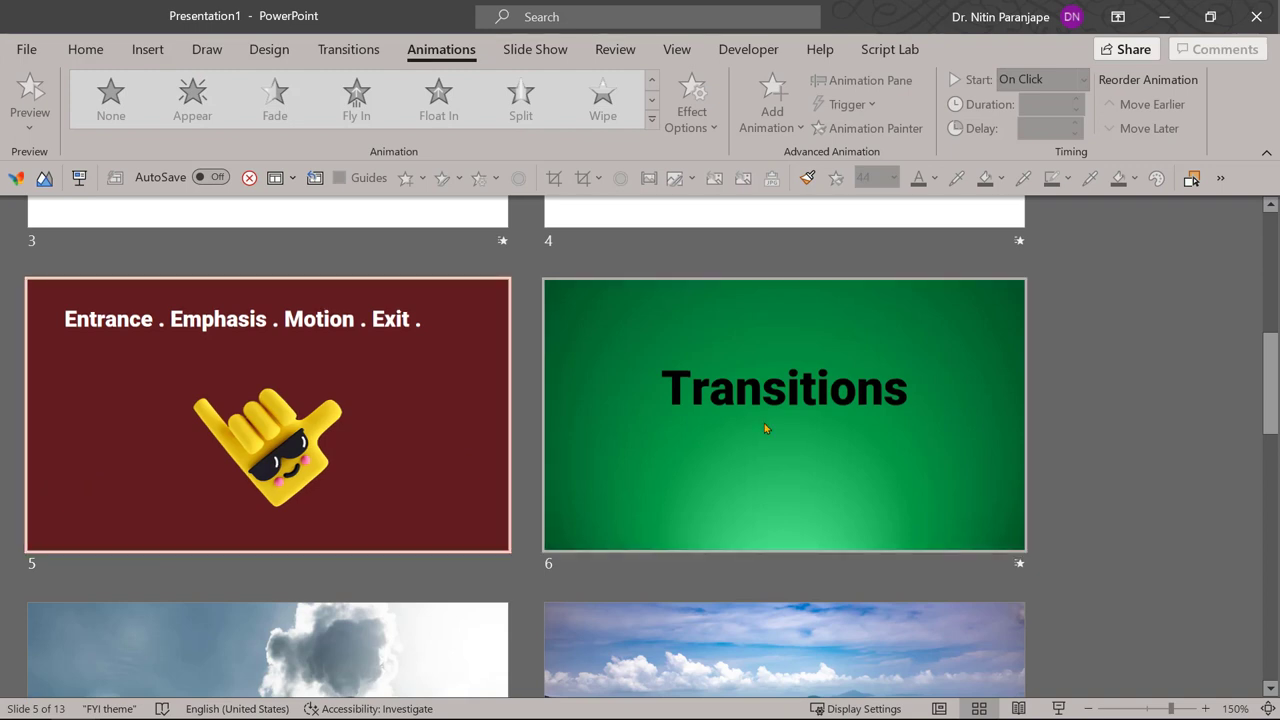
left_click(785, 415)
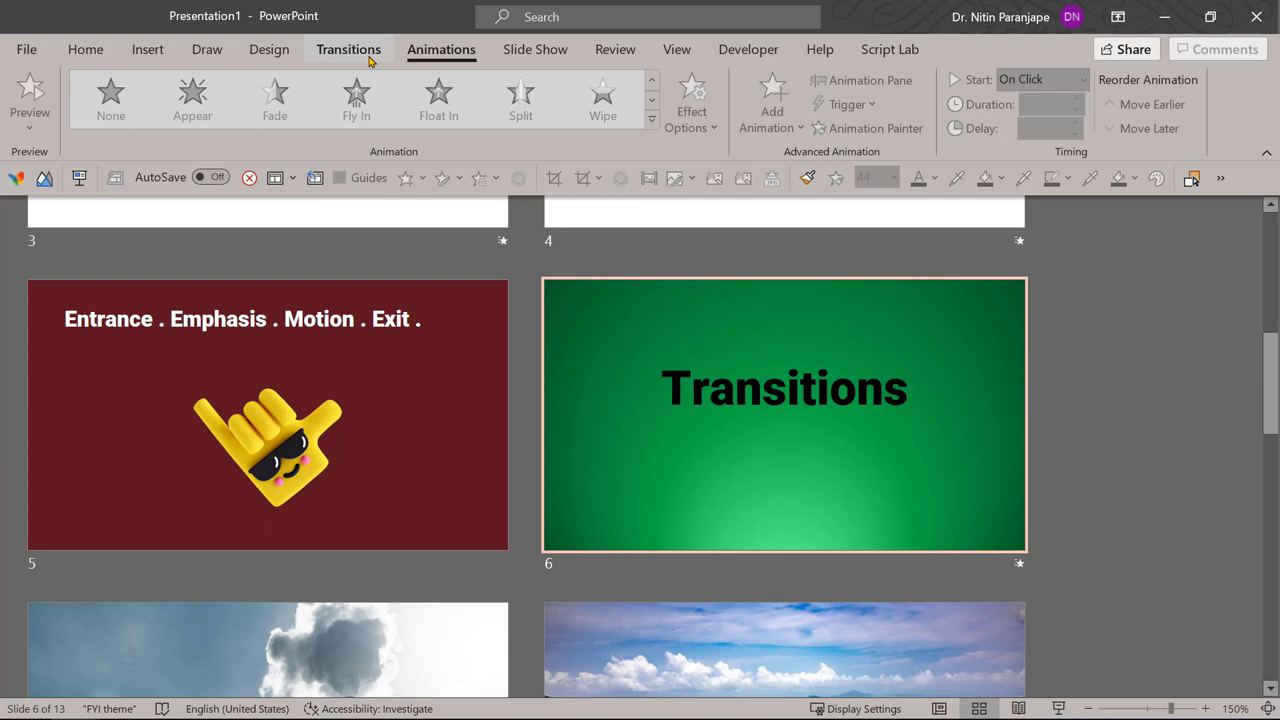
left_click(348, 49)
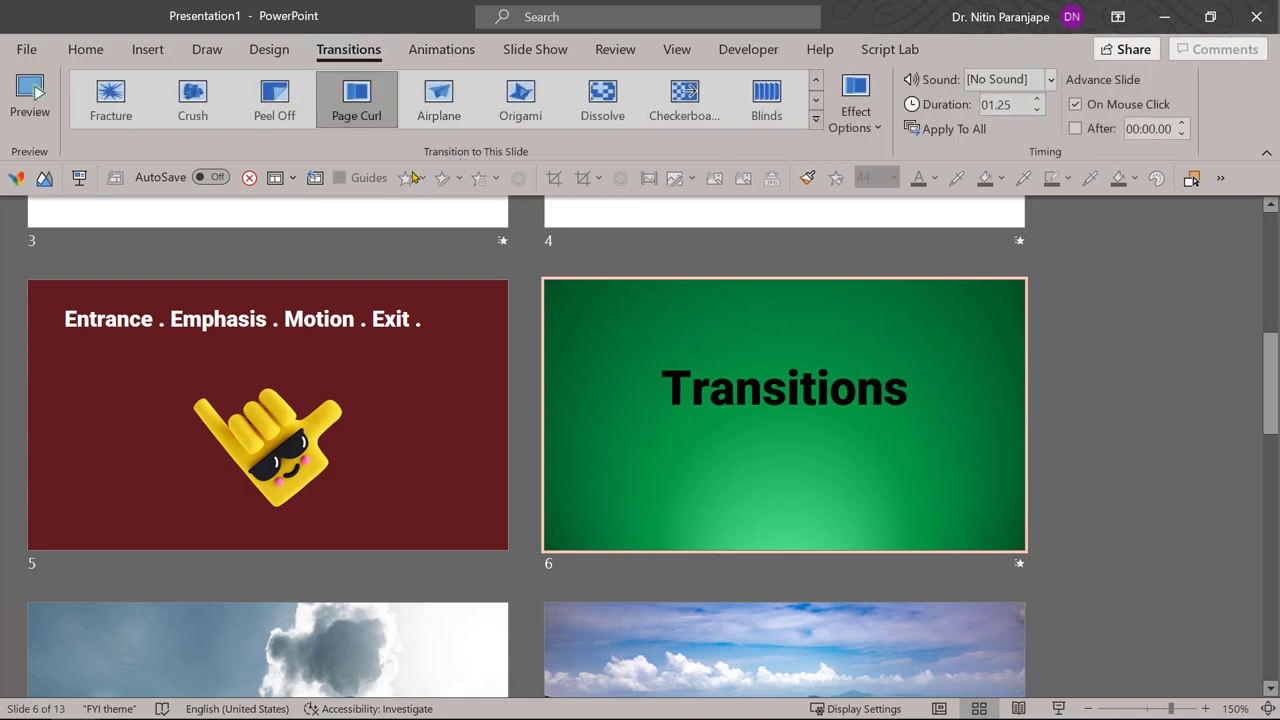
mouse_move(635, 223)
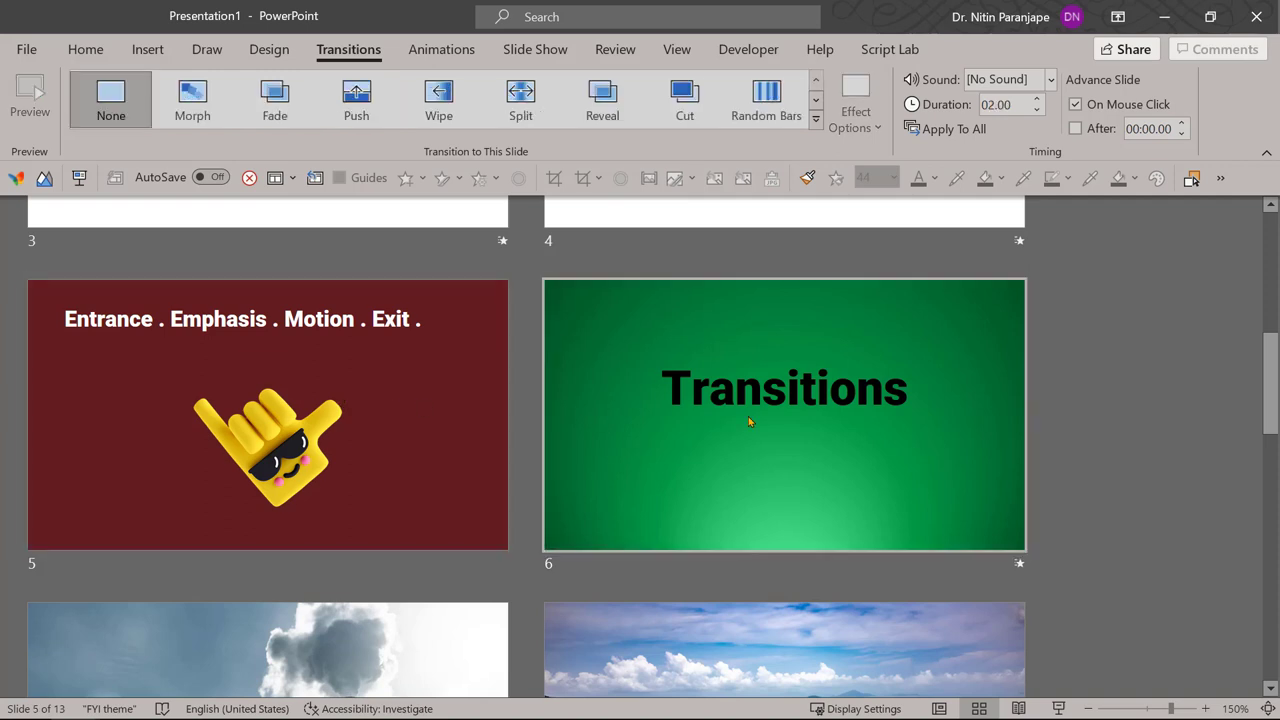
left_click(356, 98)
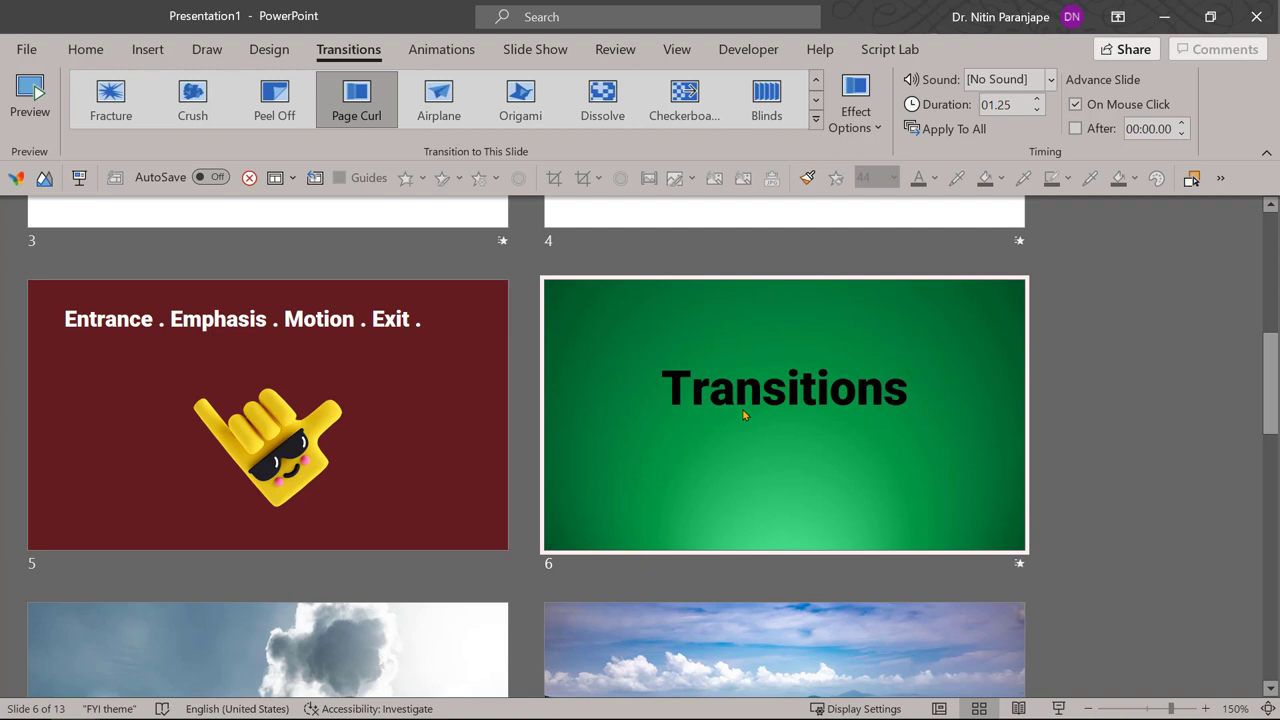
mouse_move(745, 413)
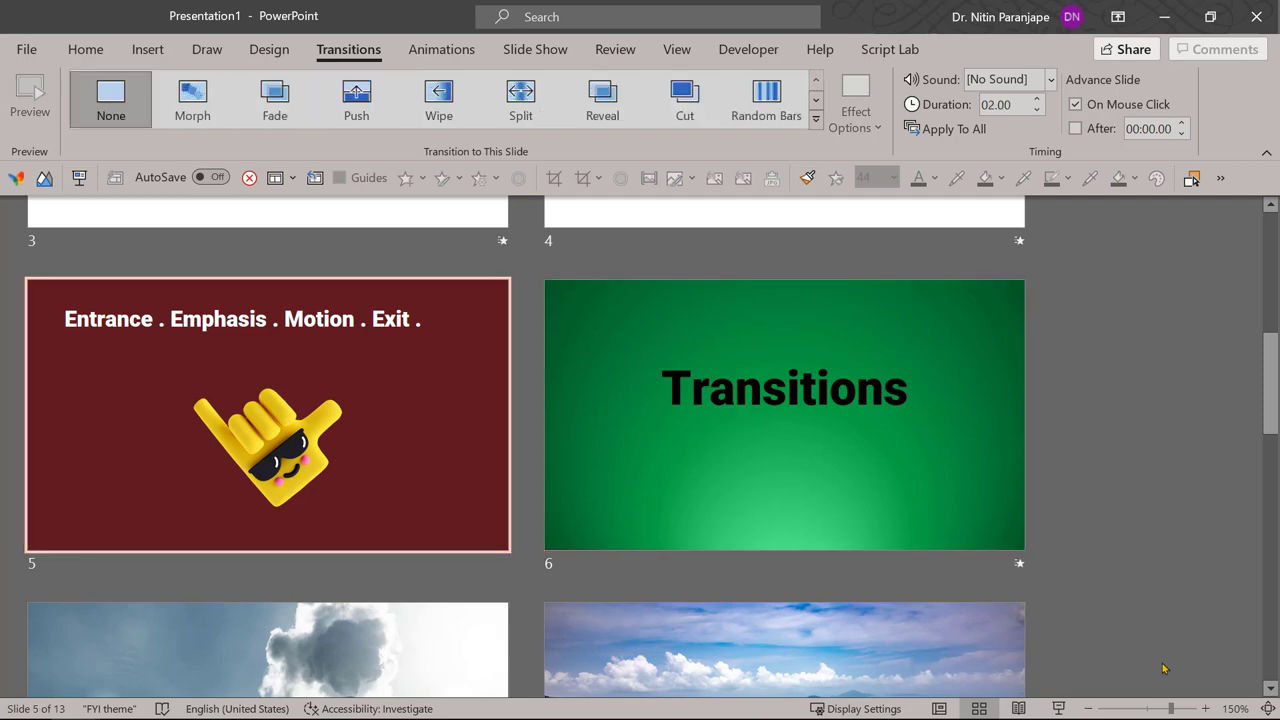
left_click(784, 414)
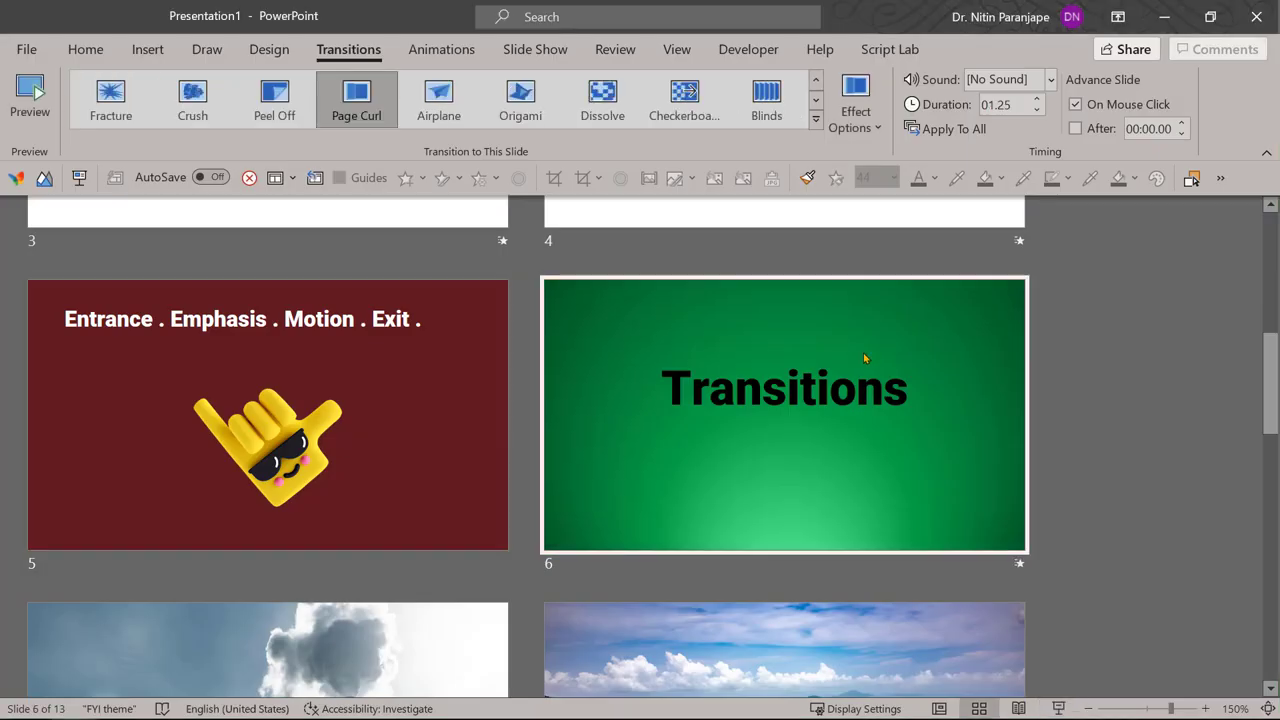
left_click(785, 414)
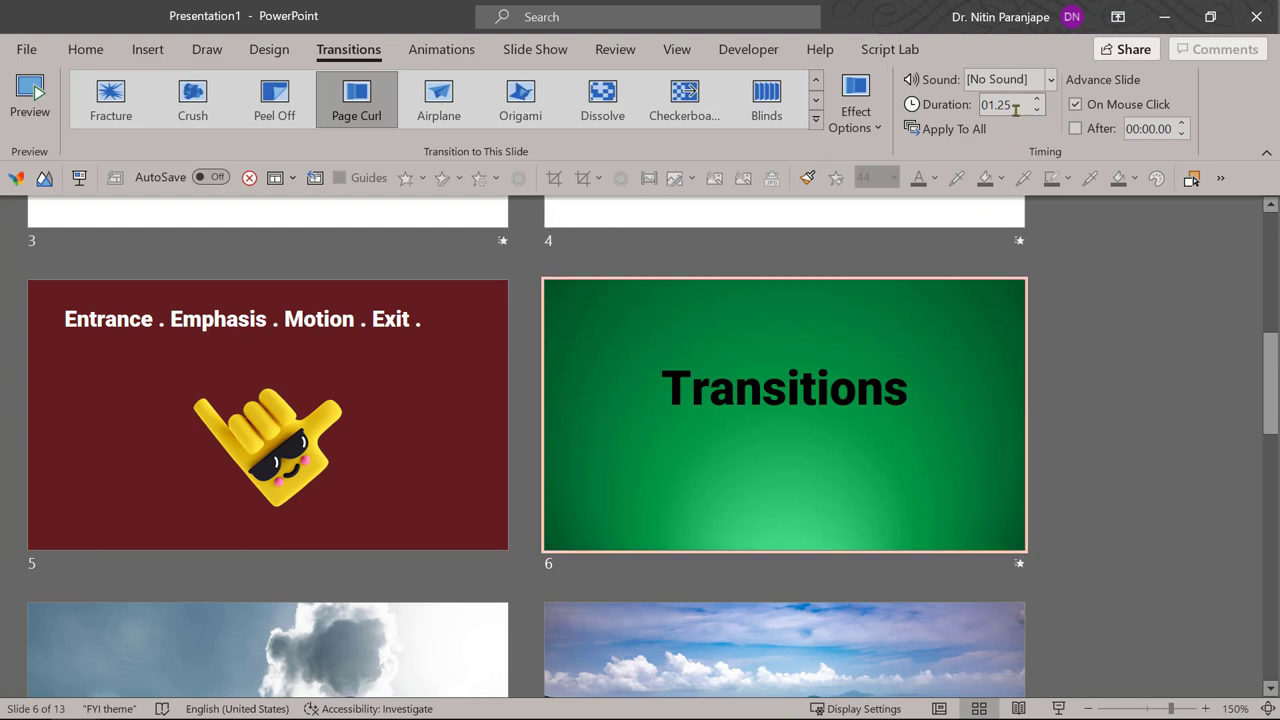
mouse_move(1005, 104)
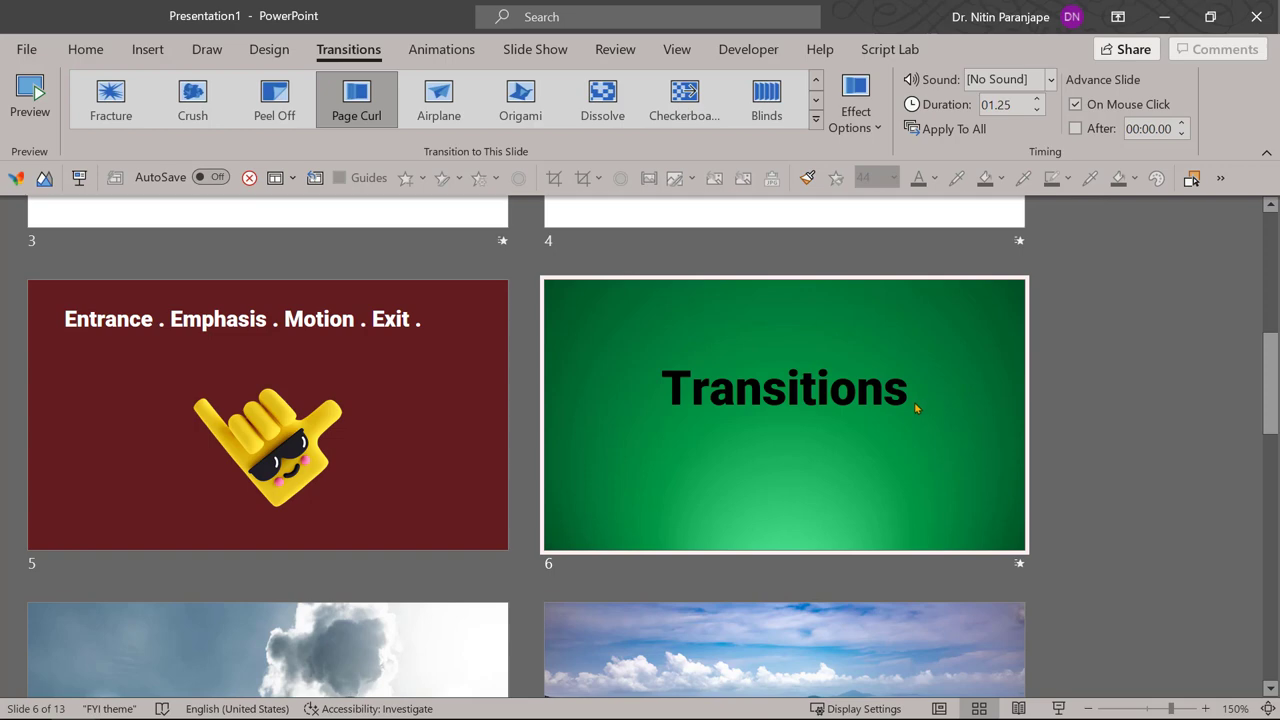
Scroll down the Slide Sorter to the Before - After and Transition: Crush slides.
scroll("down", 3)
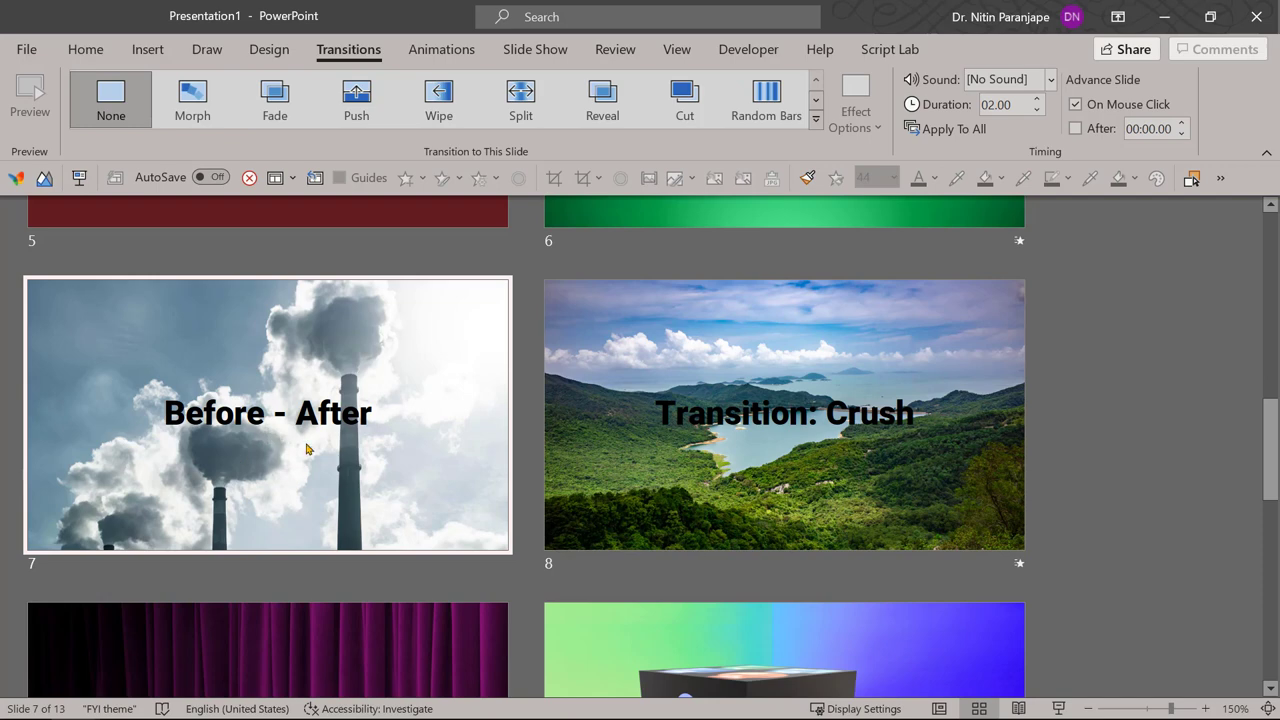
mouse_move(493, 402)
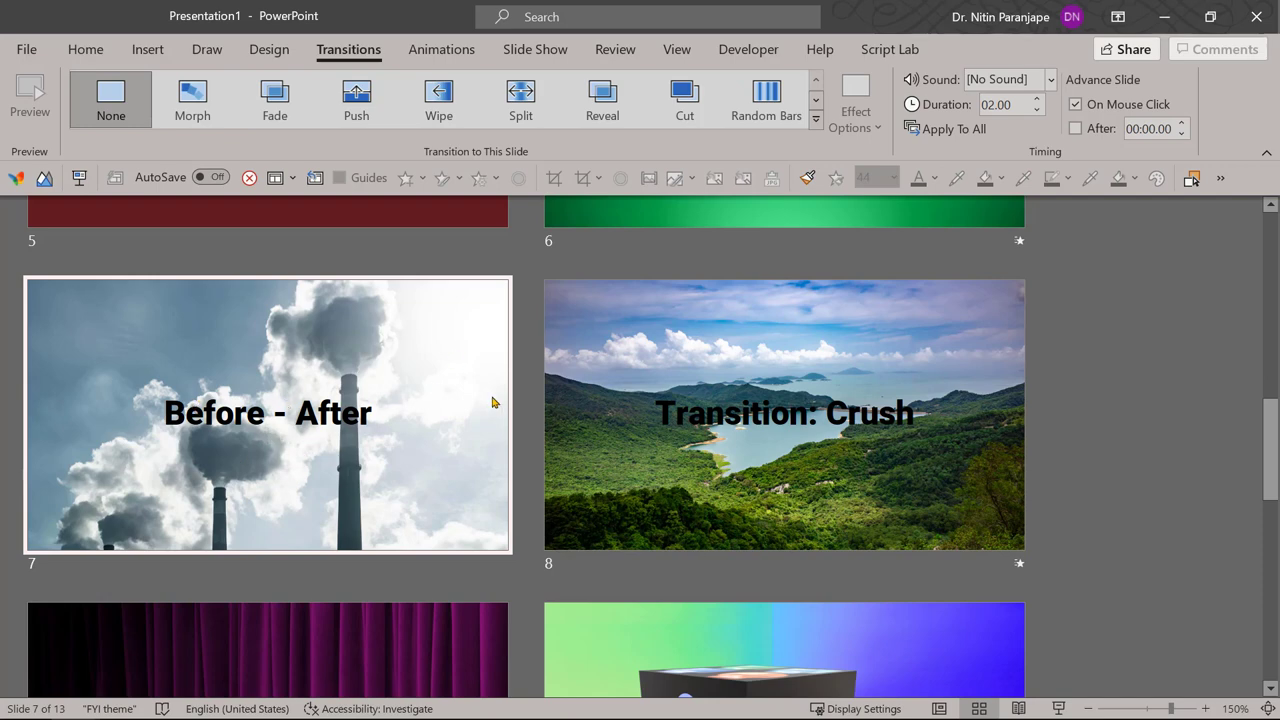
mouse_move(478, 417)
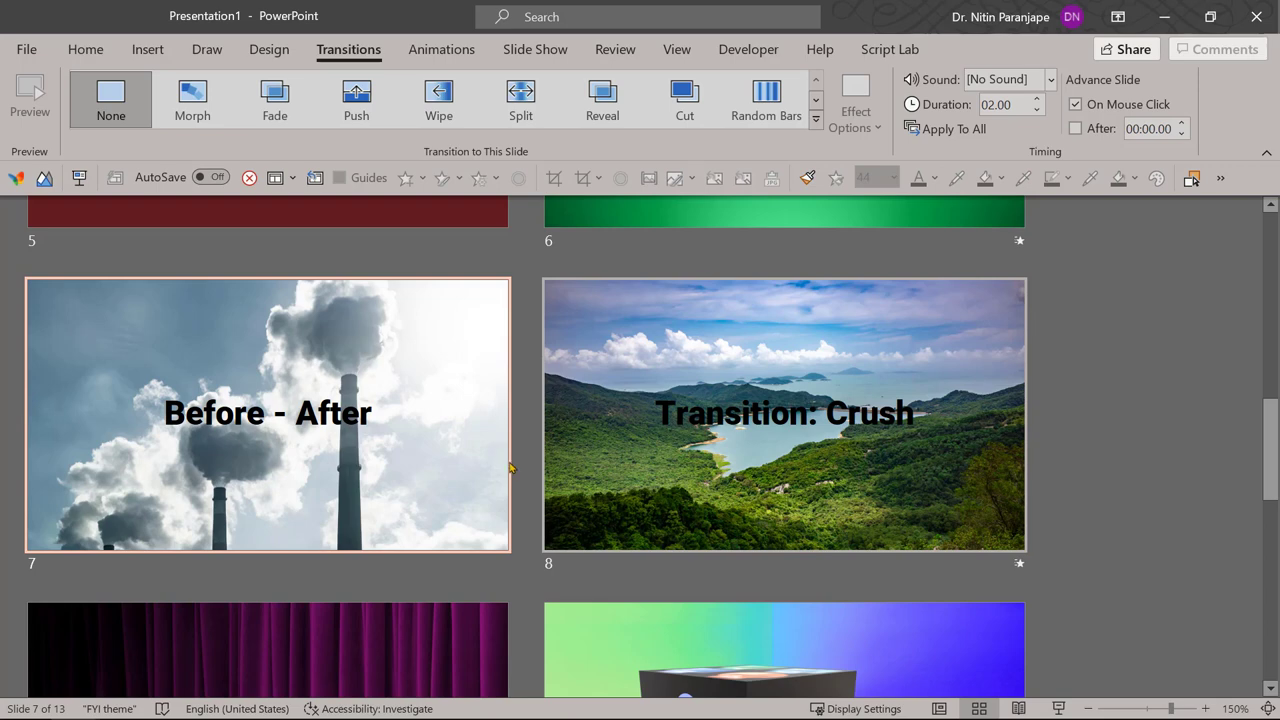
mouse_move(718, 455)
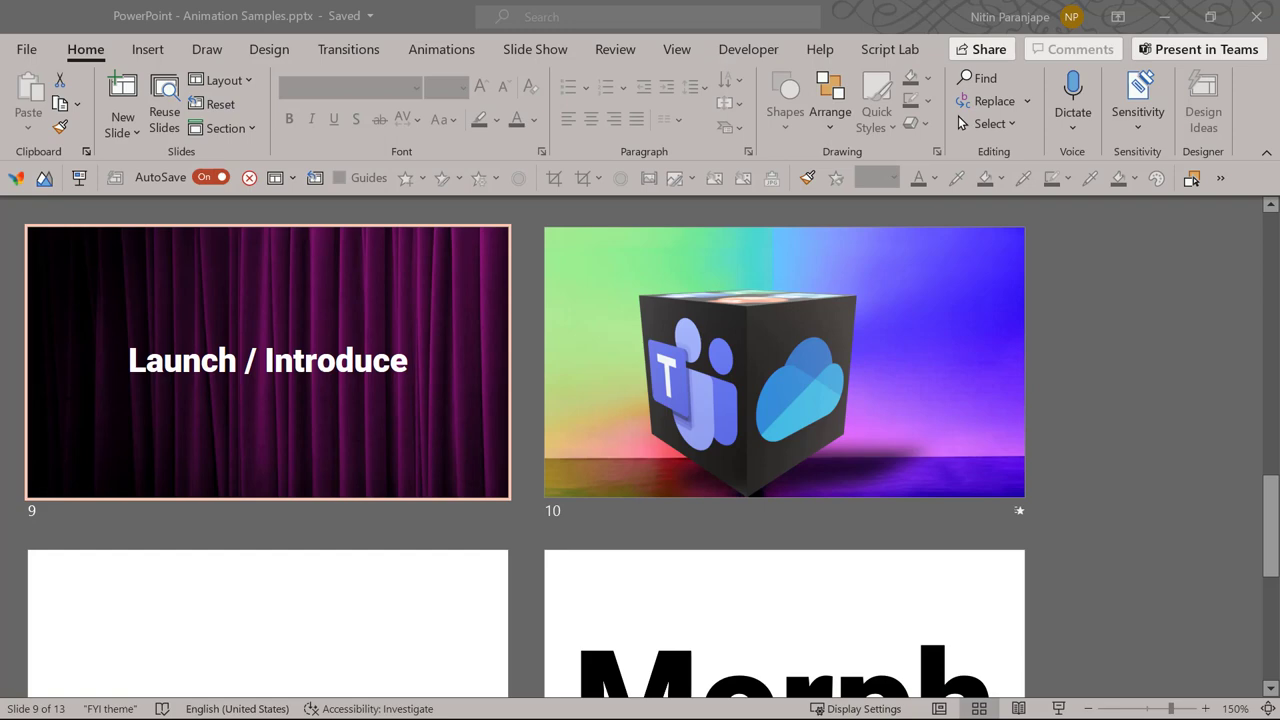
Select the cube slide, preview it in Slide Show, then try Drape and another transition.
left_click(784, 362)
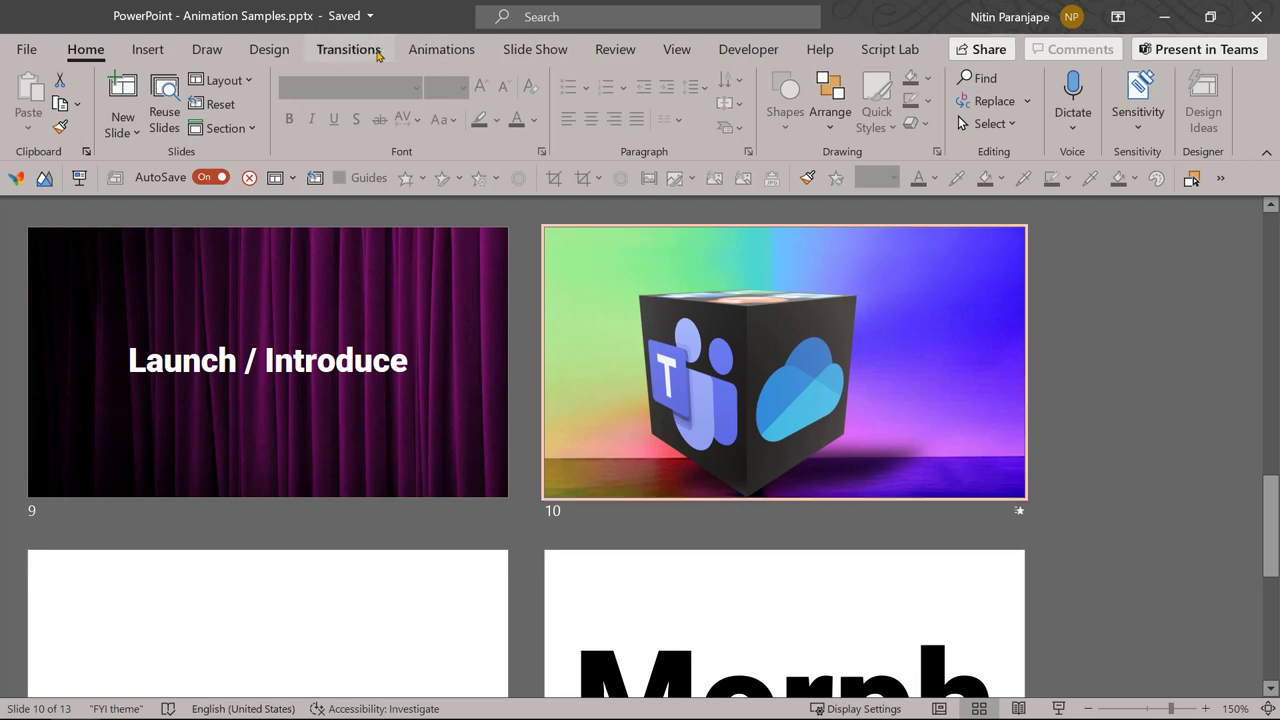
left_click(348, 49)
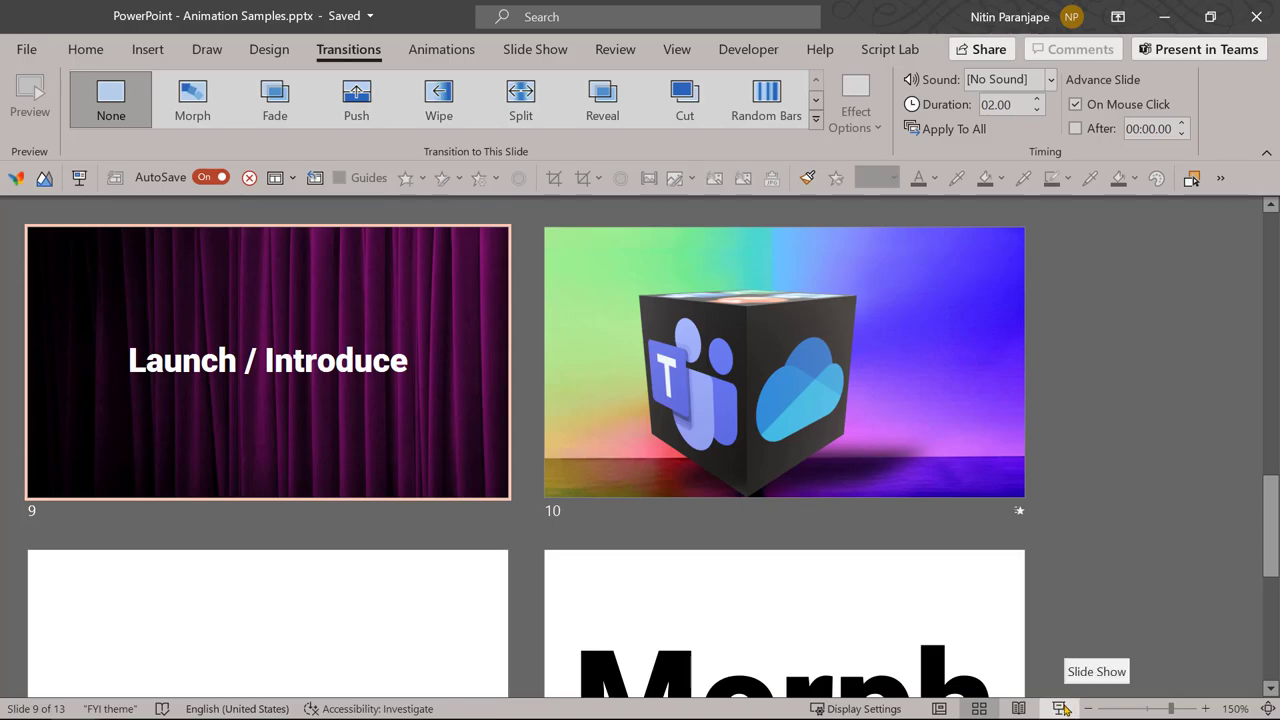
left_click(784, 362)
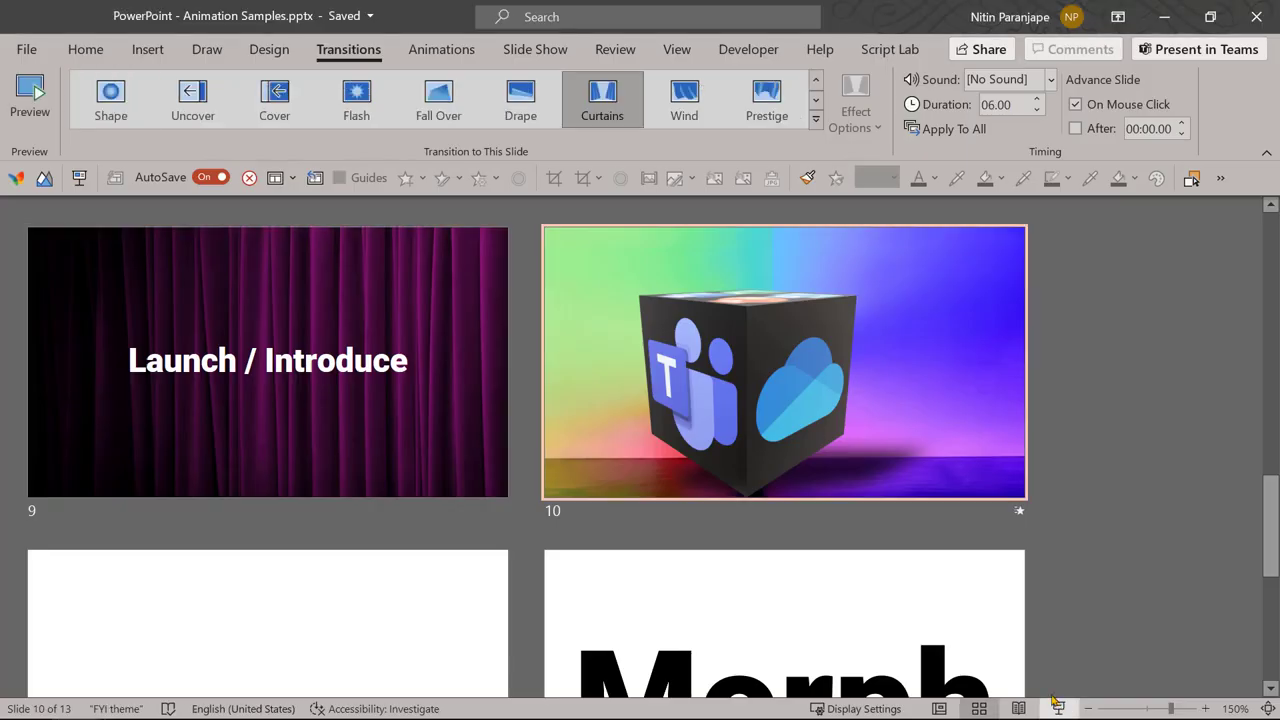
left_click(520, 100)
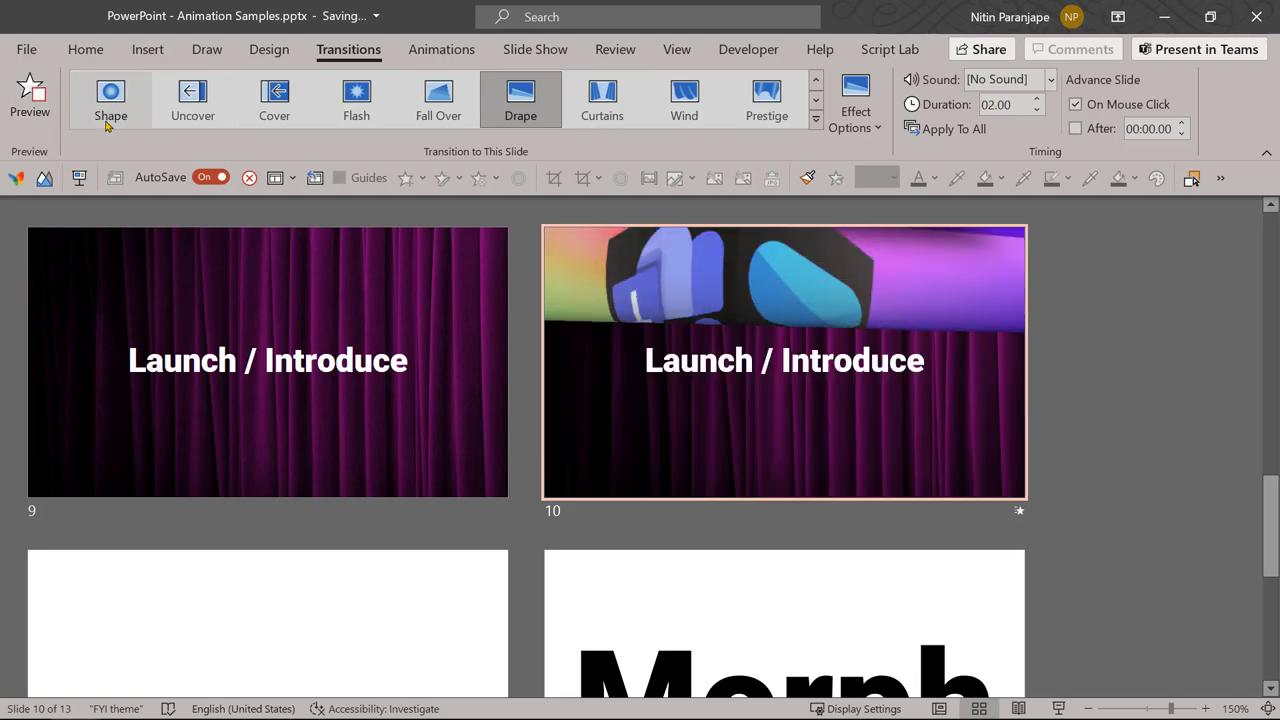
left_click(356, 100)
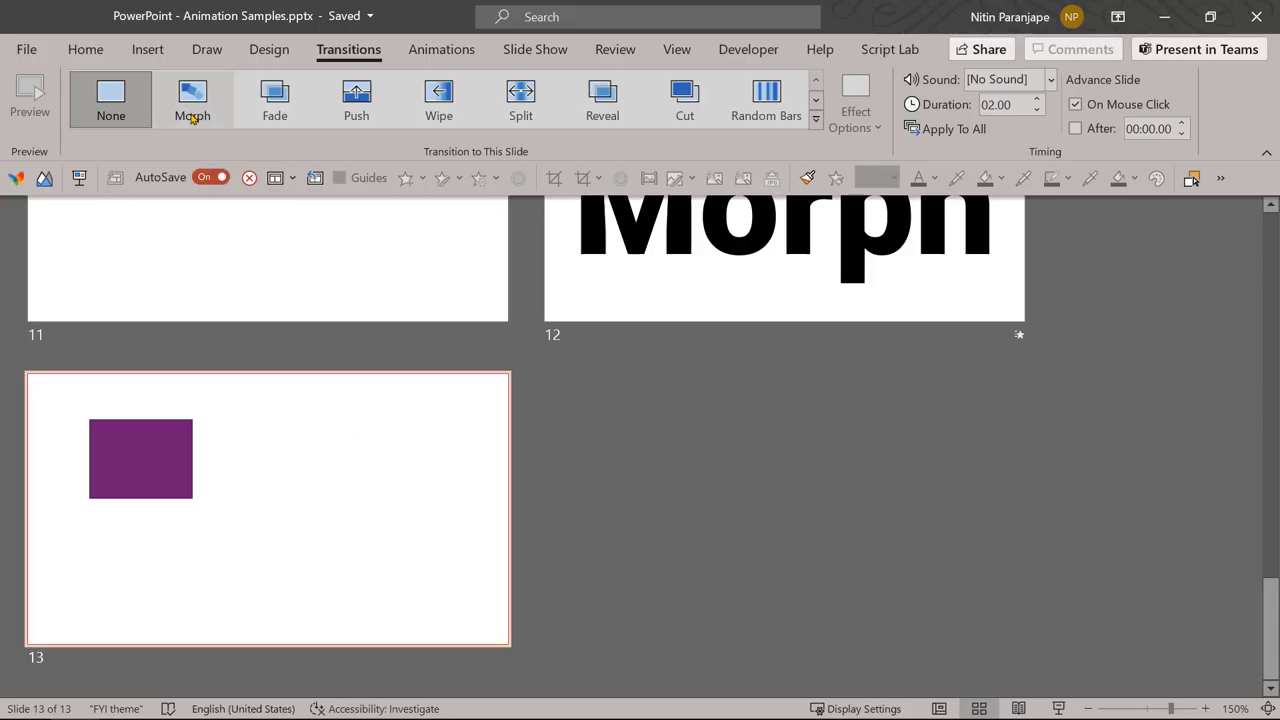
mouse_move(192, 100)
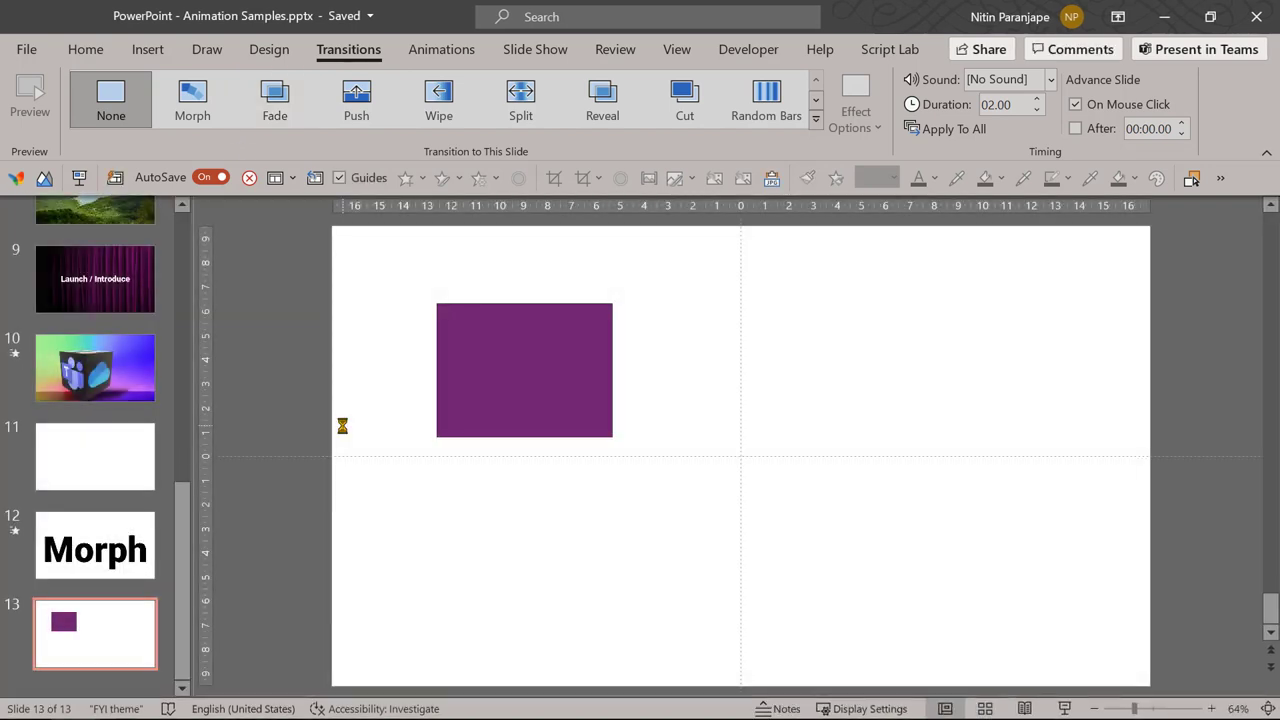
mouse_move(538, 378)
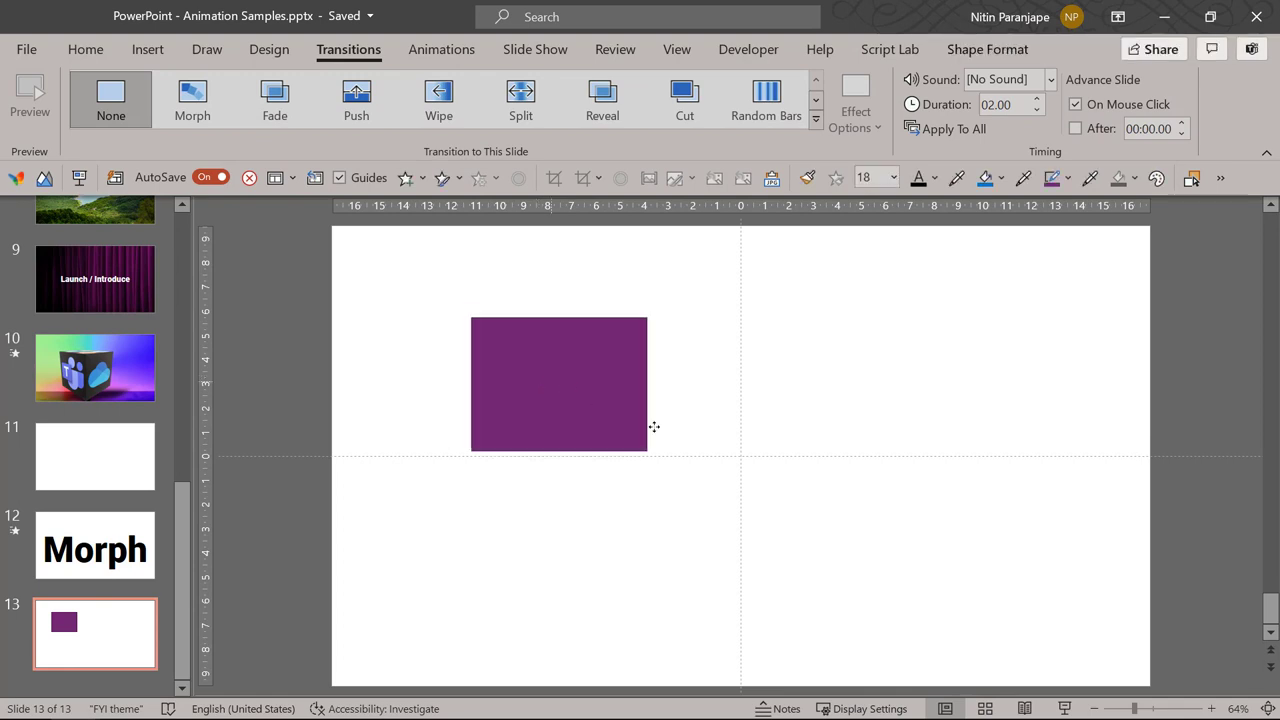
Try a straight Lines motion path on the purple box.
left_click_drag(559, 383, 644, 393)
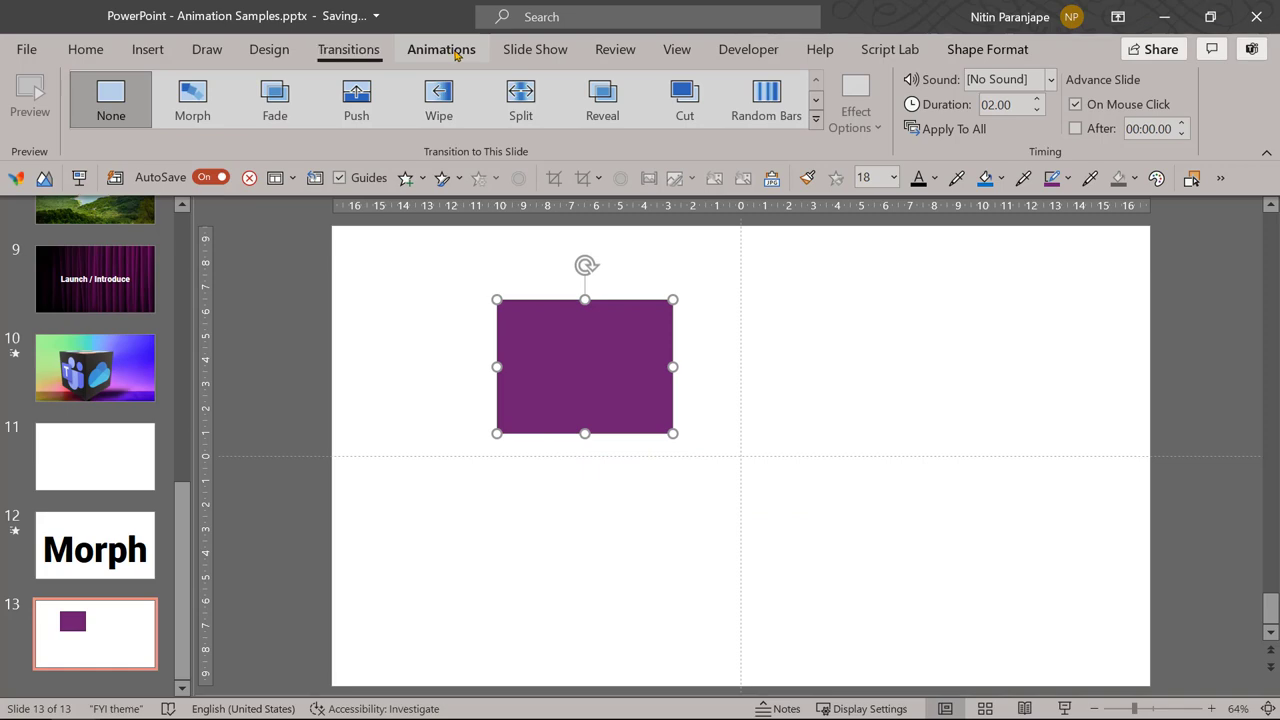
left_click(771, 100)
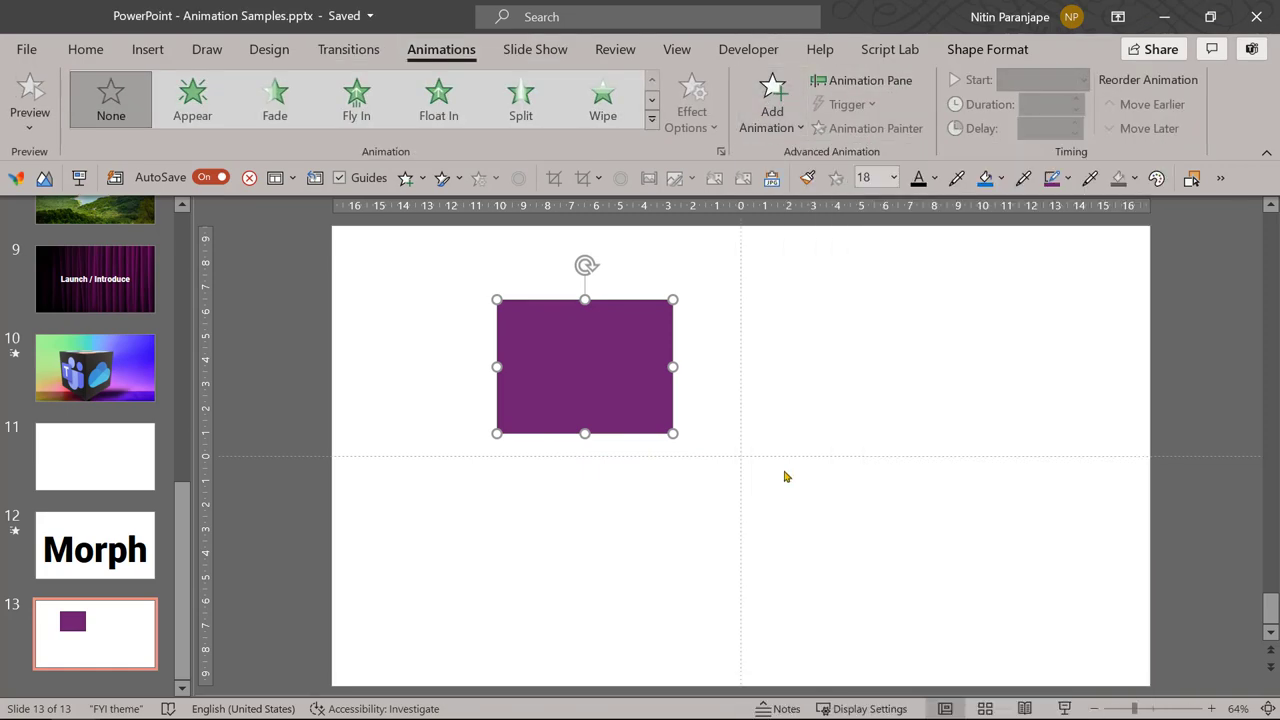
left_click(438, 99)
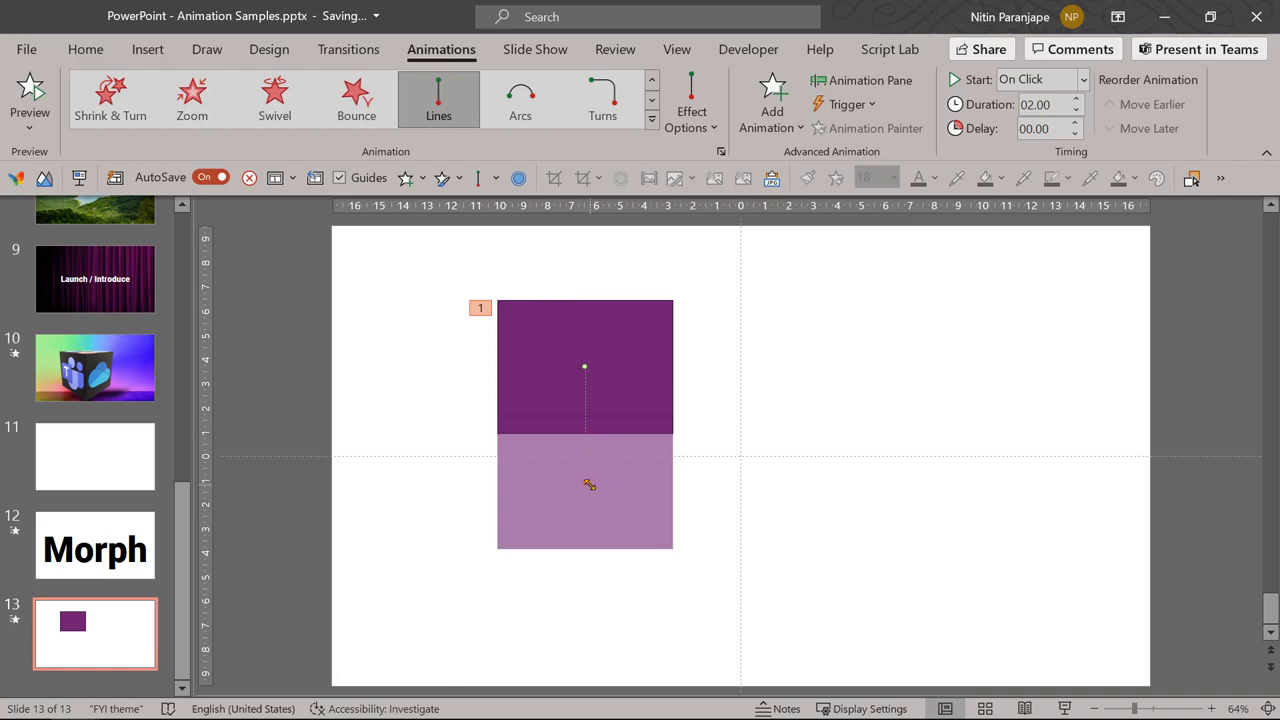
left_click_drag(585, 490, 935, 540)
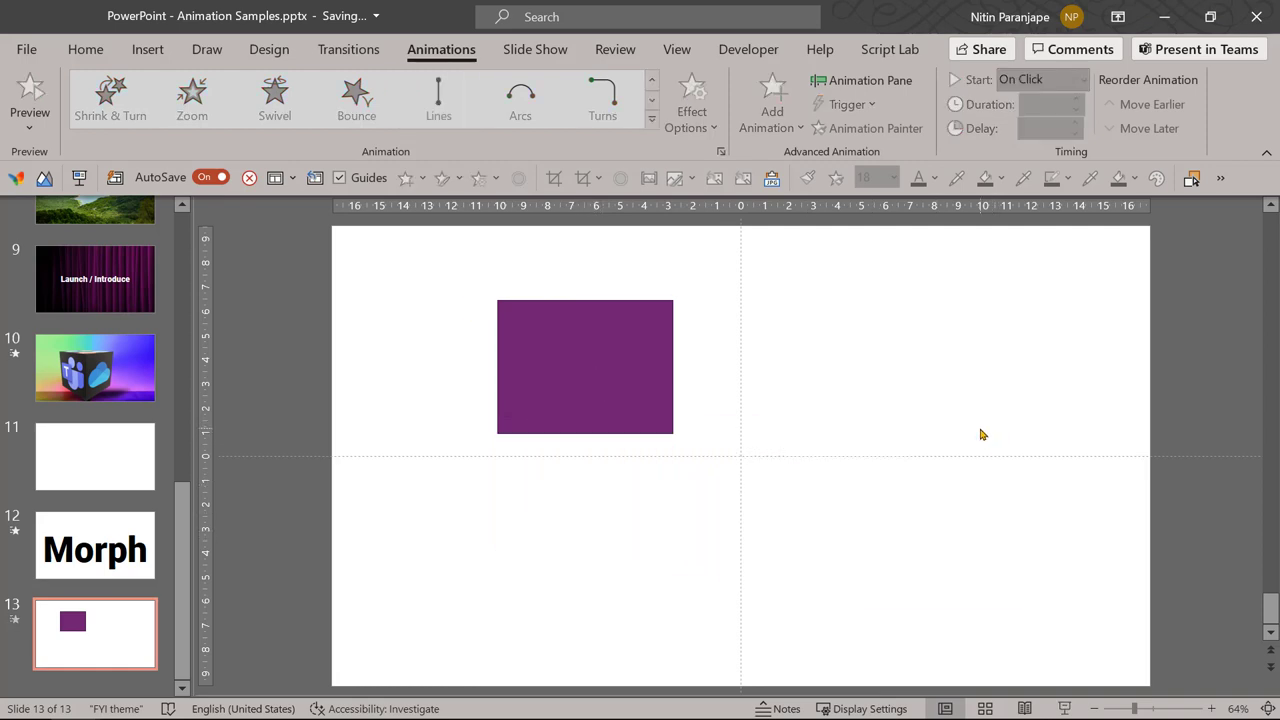
Move the purple box to the lower right, tilt it, then revert the rotation.
left_click(585, 367)
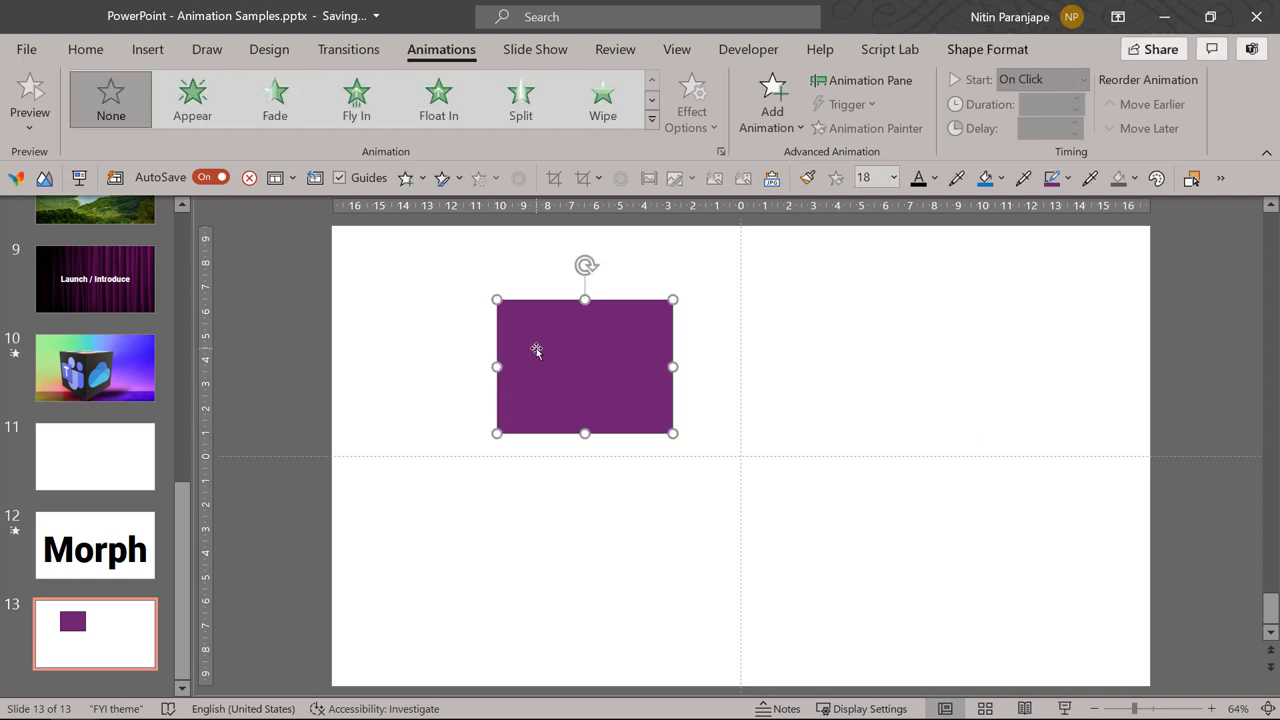
left_click_drag(585, 365, 955, 522)
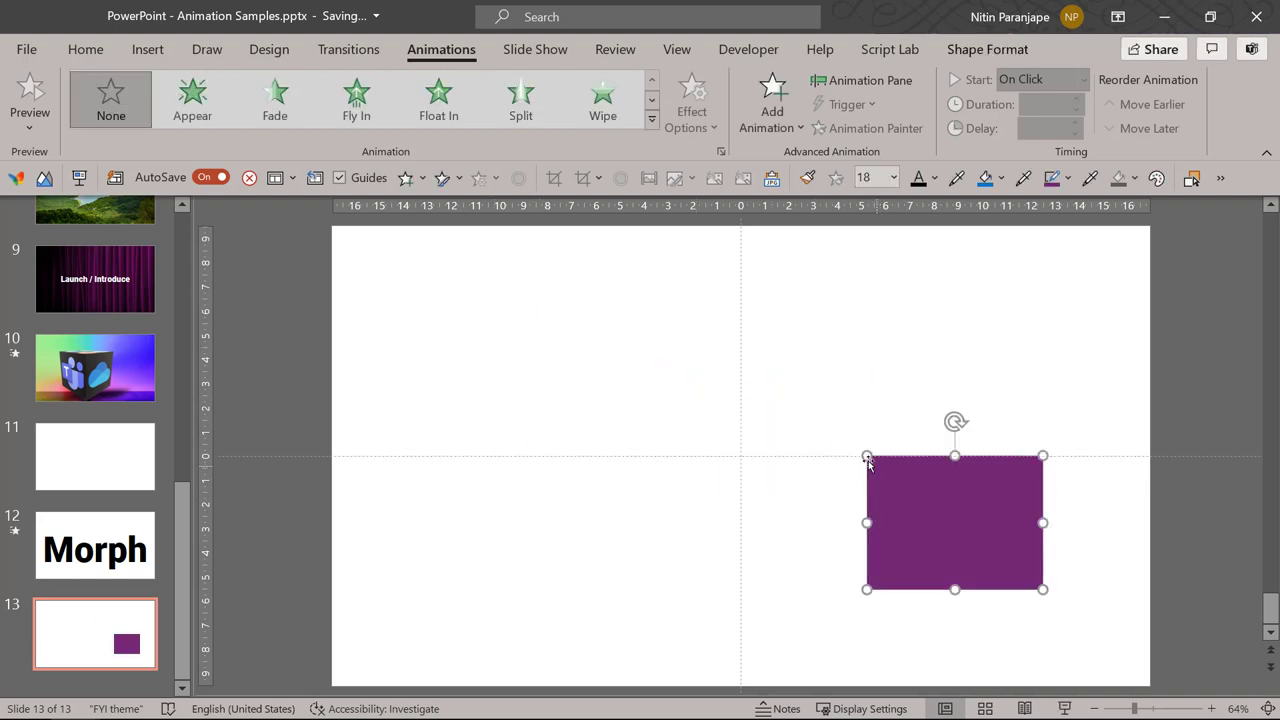
left_click_drag(955, 520, 925, 483)
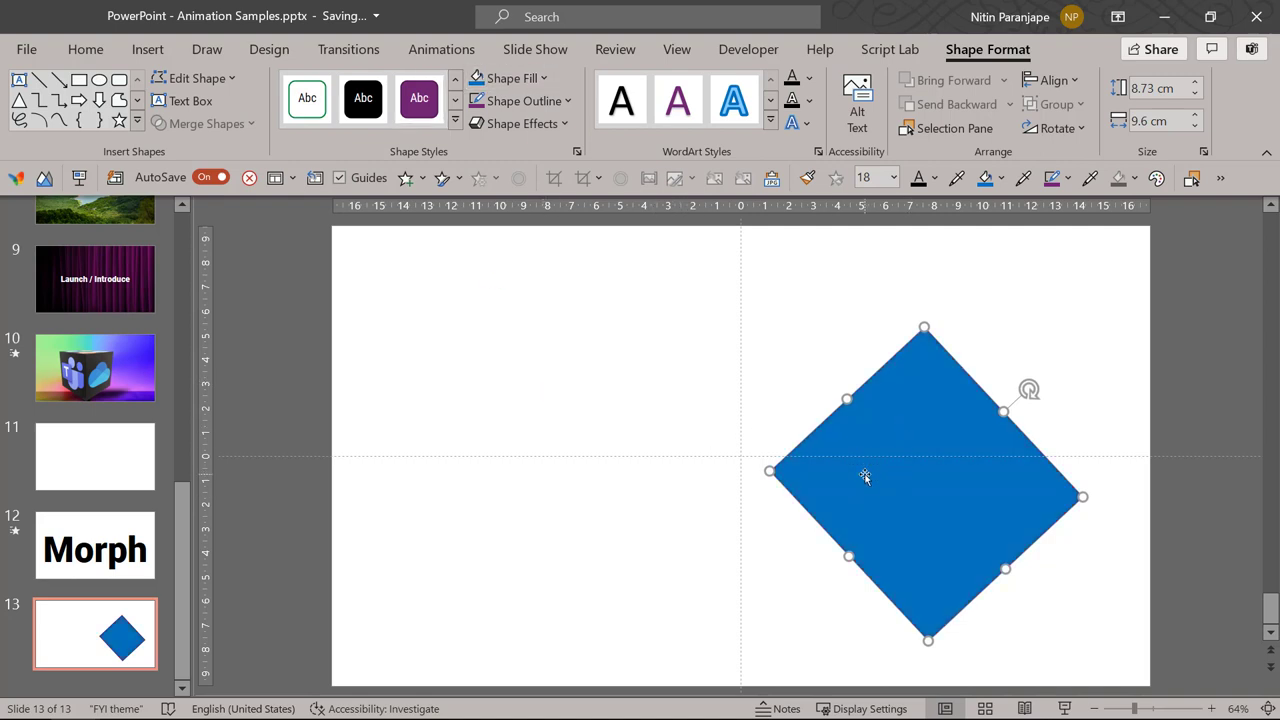
left_click(418, 98)
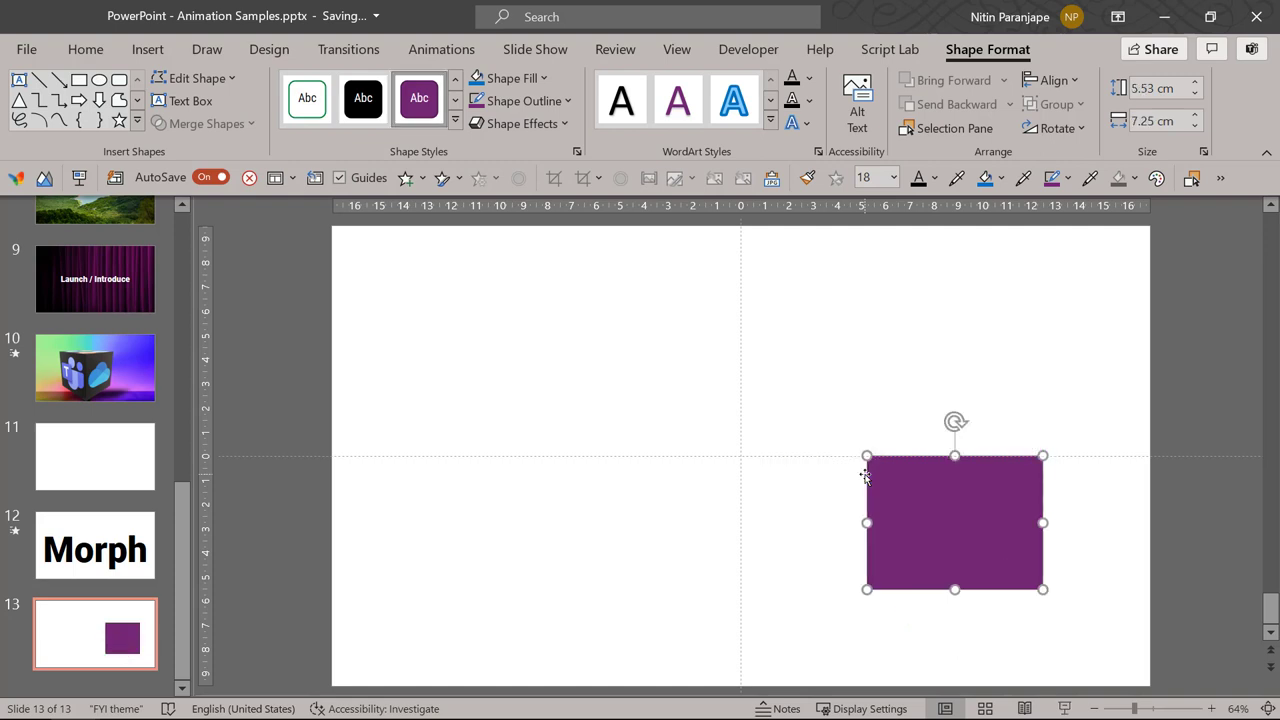
left_click_drag(955, 522, 585, 365)
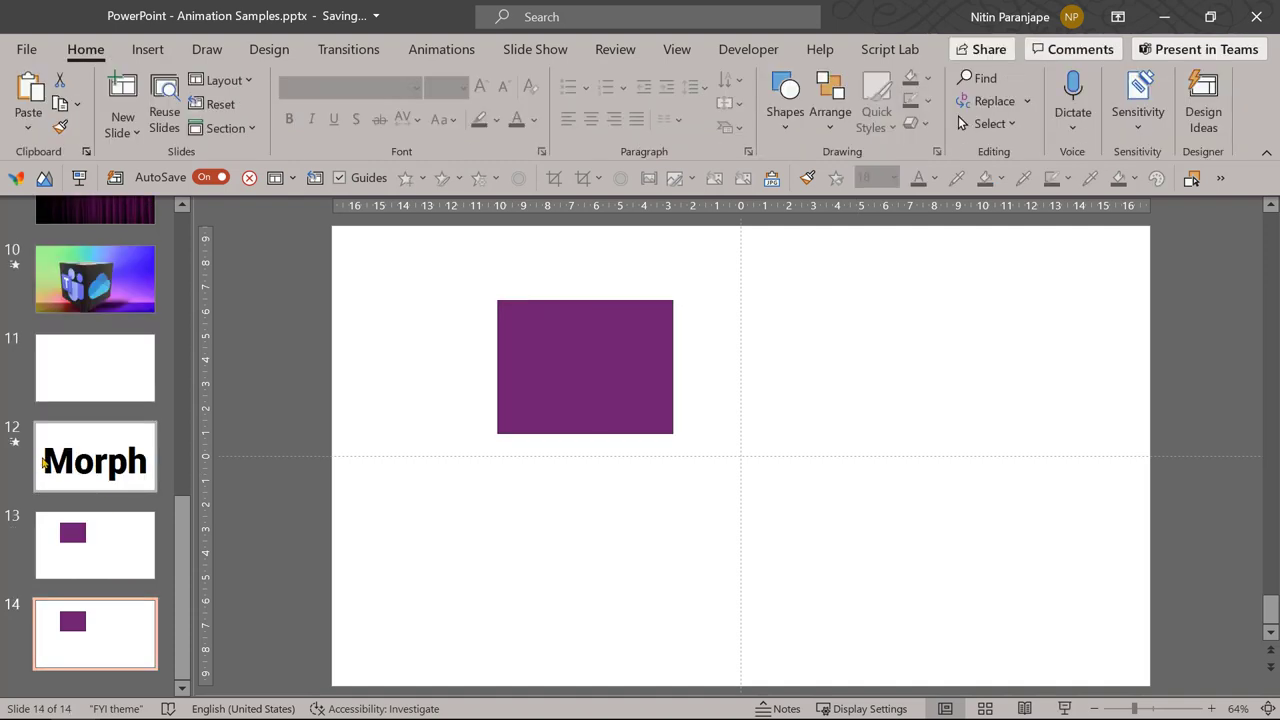
On the duplicated slide 14, move the box right, enlarge it and tilt it.
left_click(95, 545)
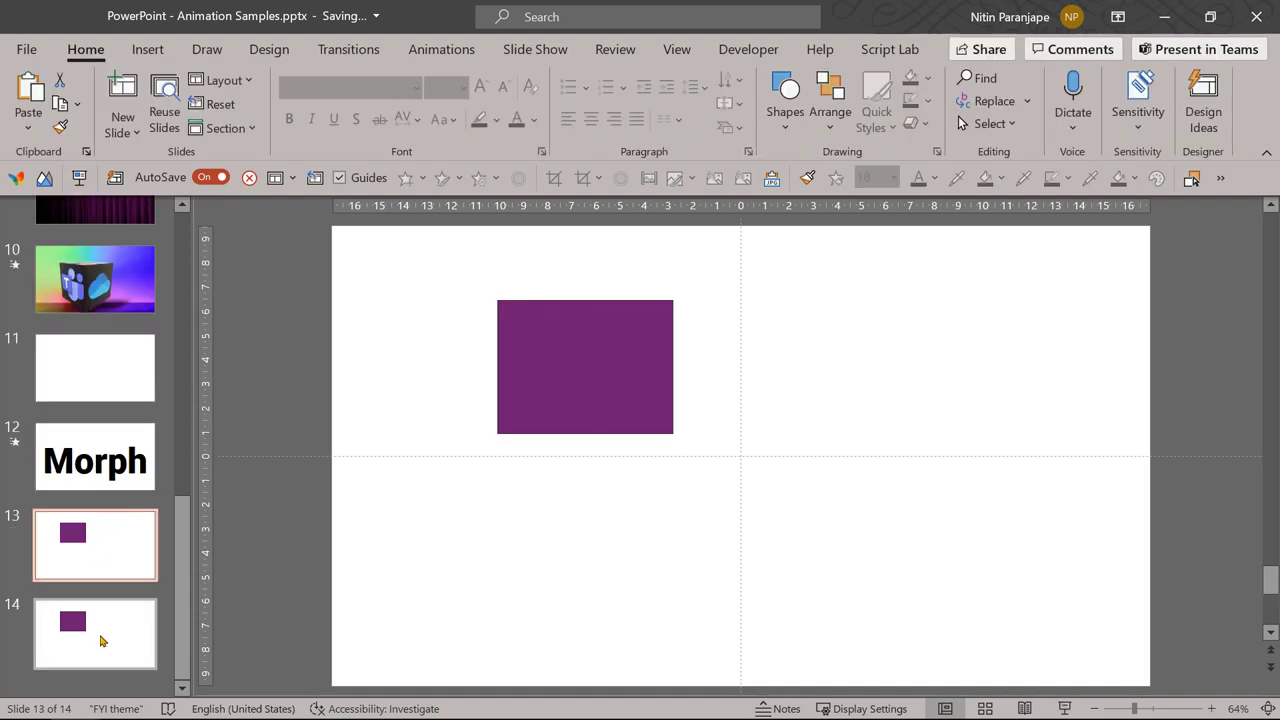
left_click(95, 633)
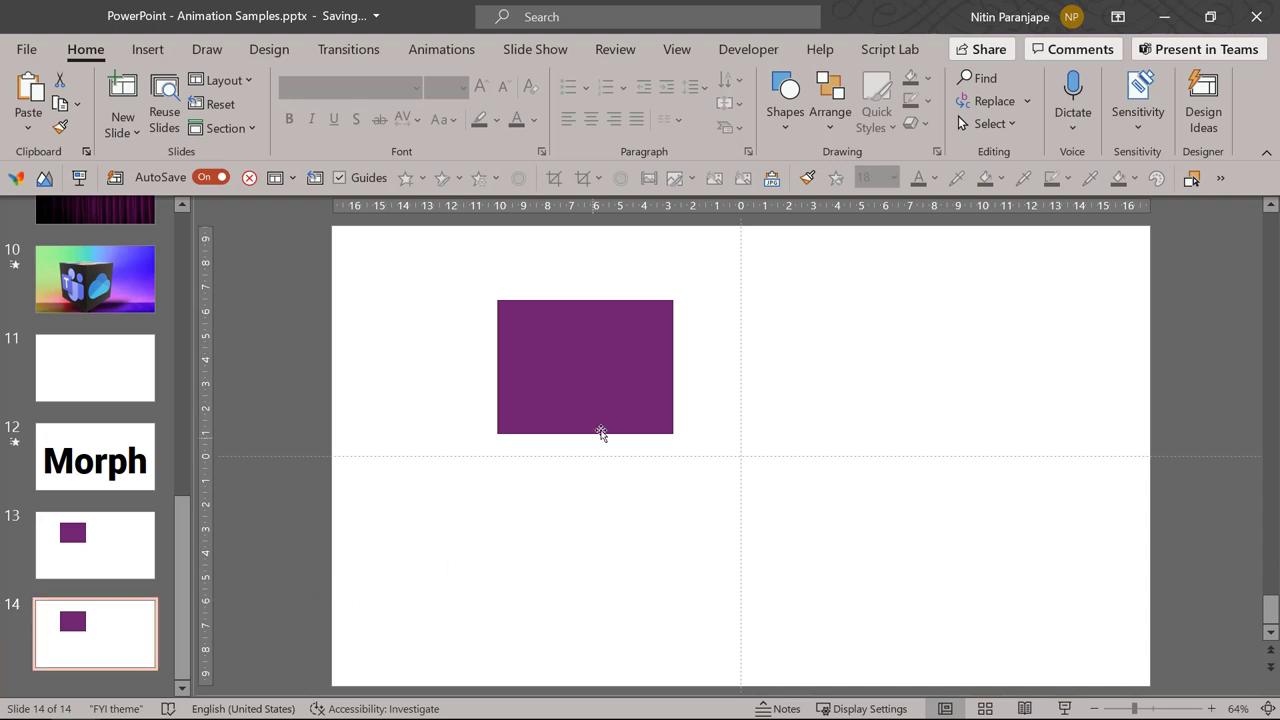
left_click_drag(585, 367, 958, 470)
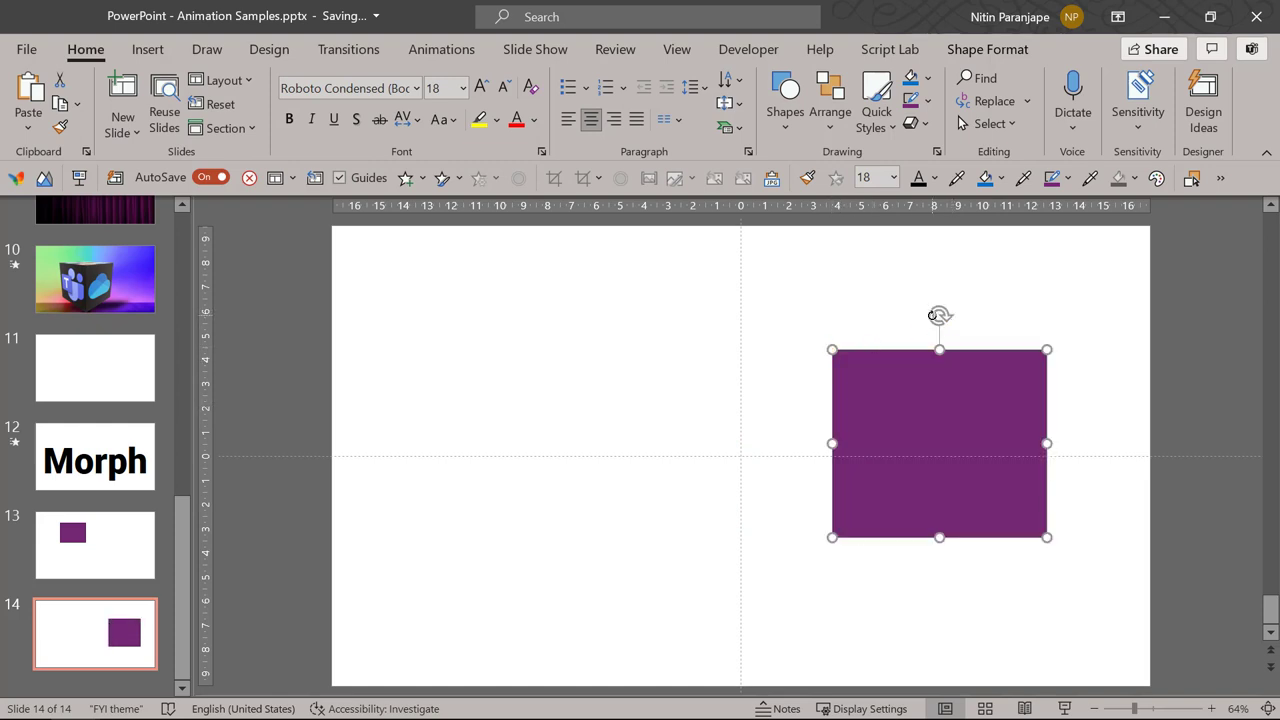
left_click_drag(939, 315, 1047, 375)
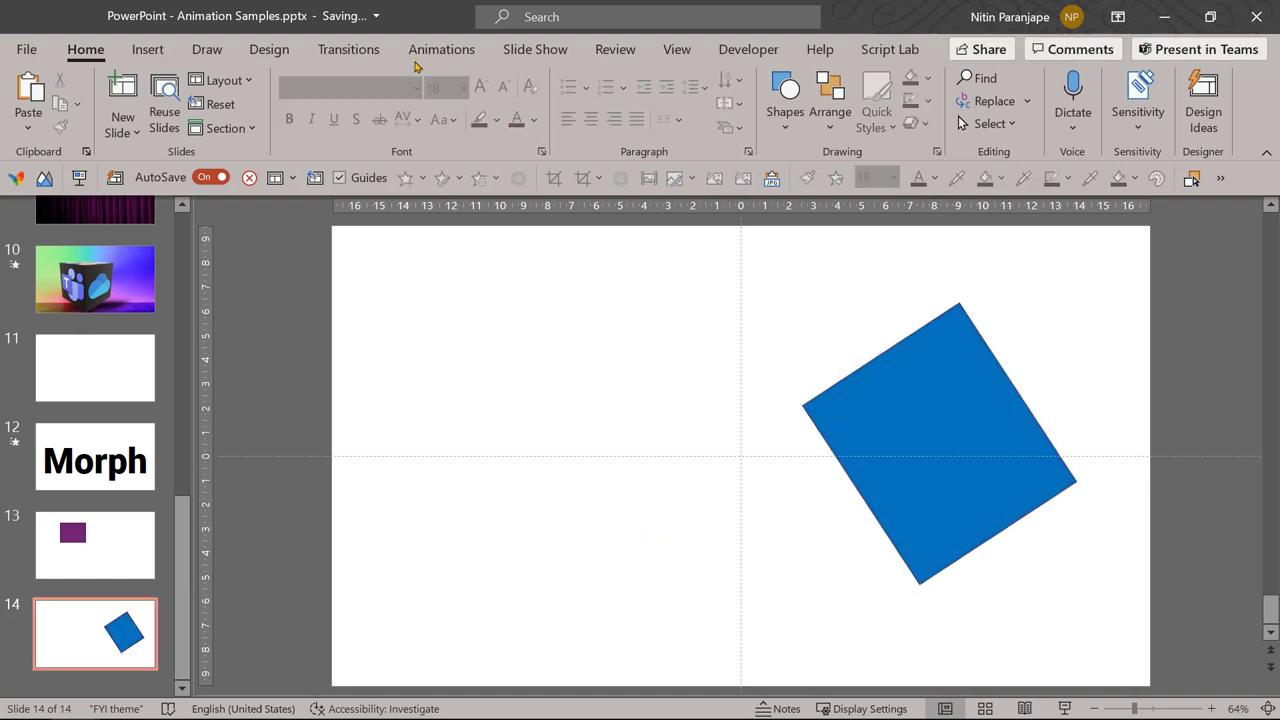
left_click(348, 49)
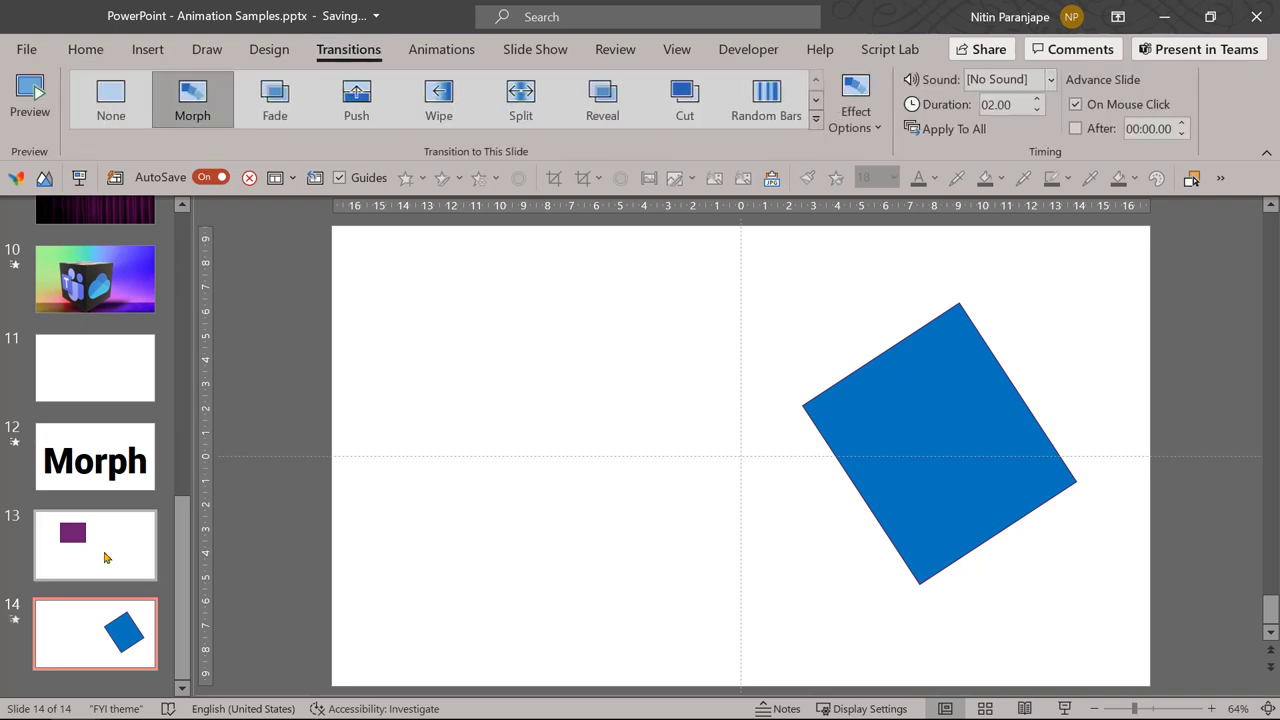
Play the show from slide 13 to preview the box morphing.
left_click(95, 545)
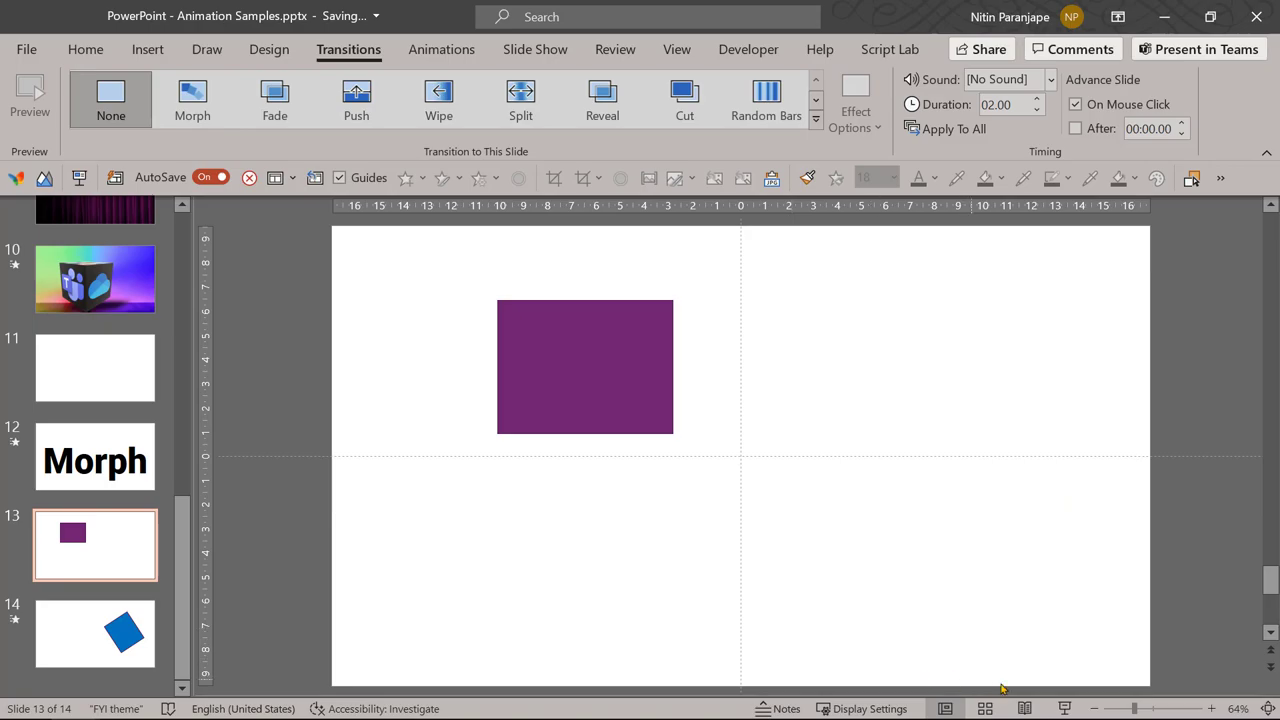
left_click(95, 544)
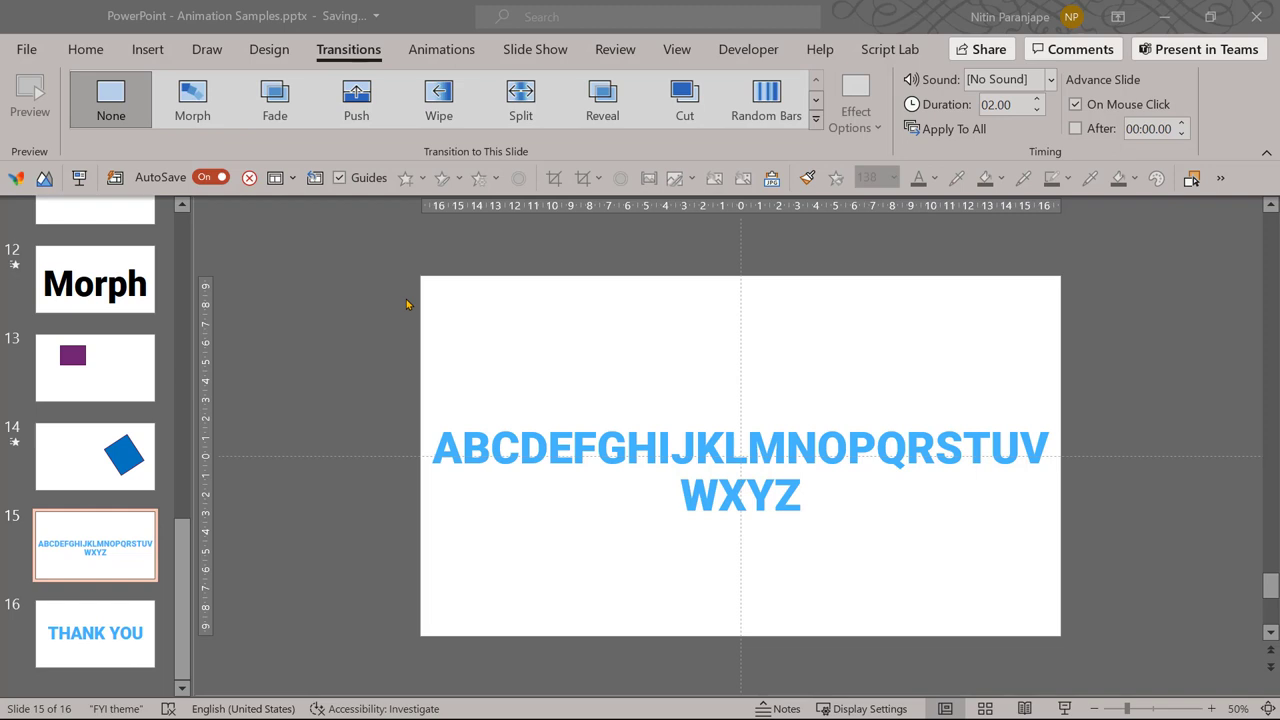
mouse_move(781, 483)
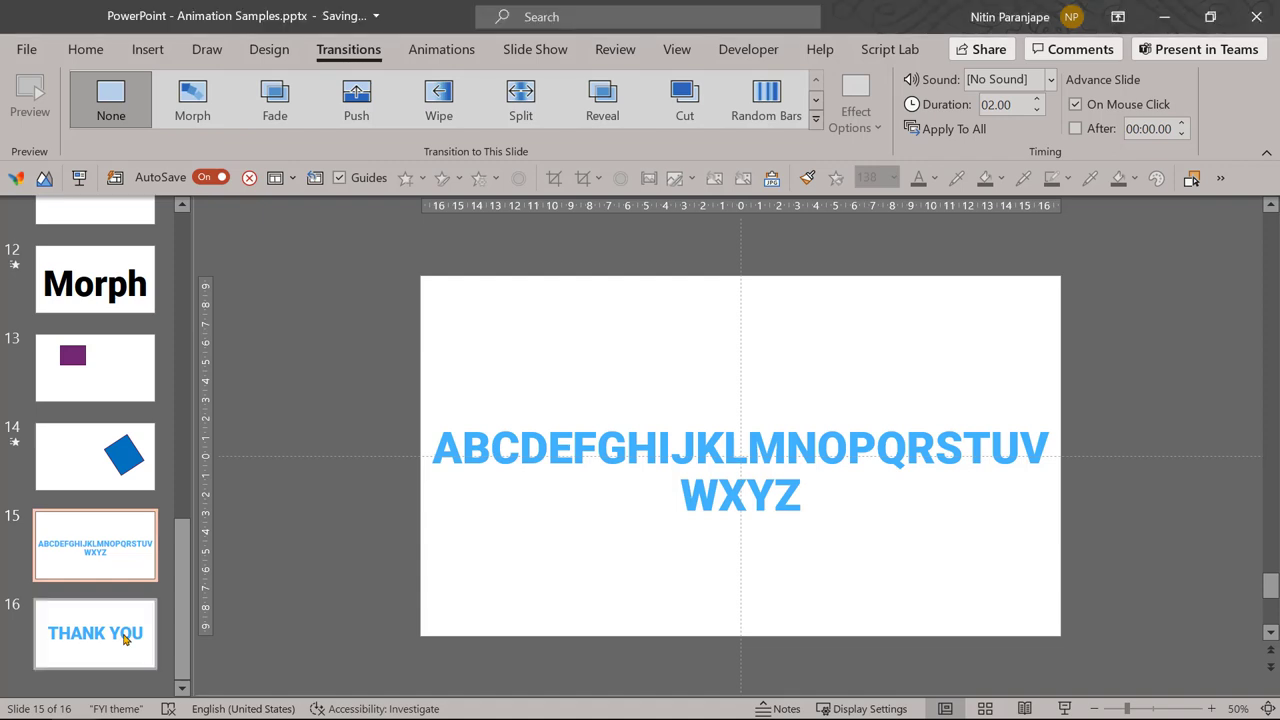
Give the THANK YOU slide a Morph set to Characters, then return to slide 15.
left_click(95, 633)
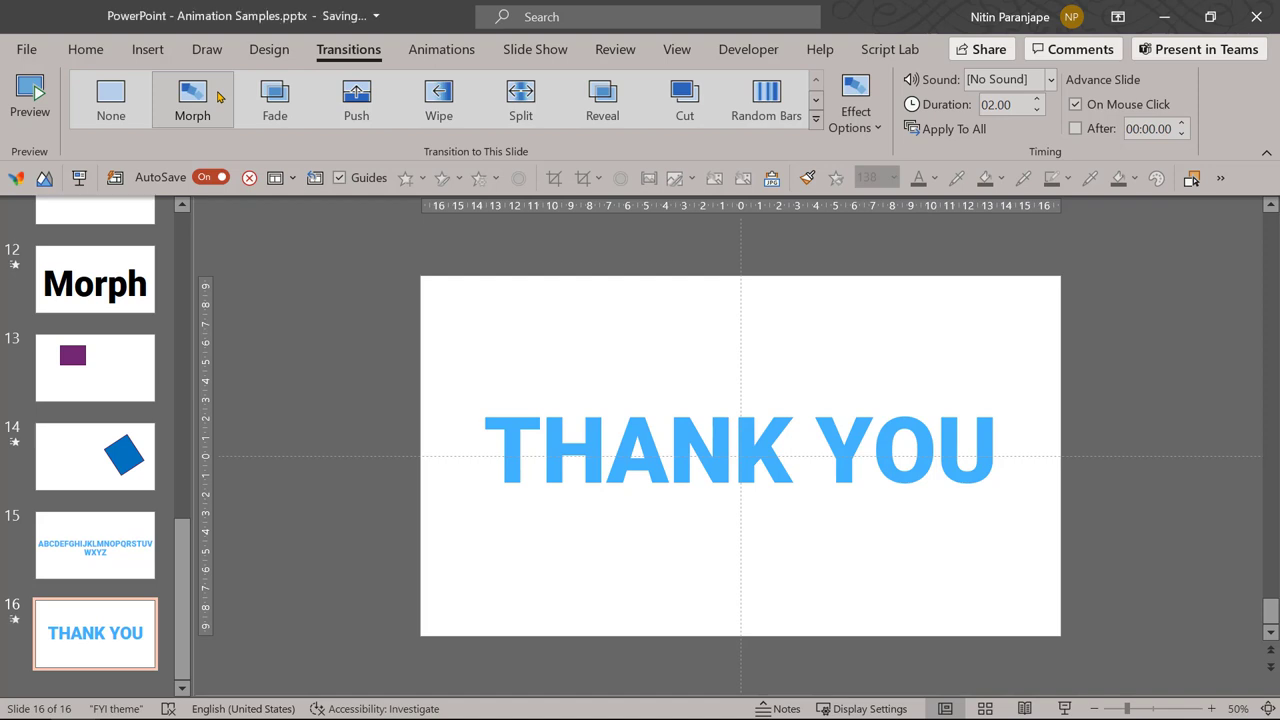
mouse_move(269, 355)
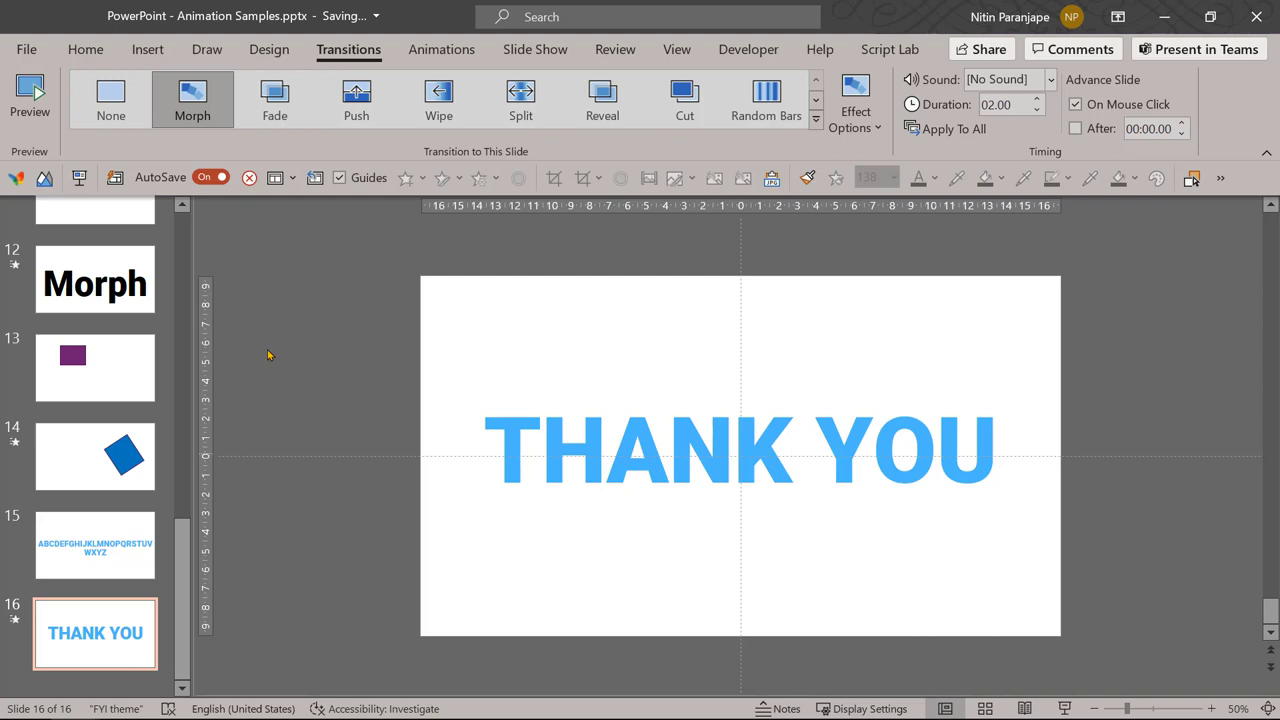
left_click(855, 100)
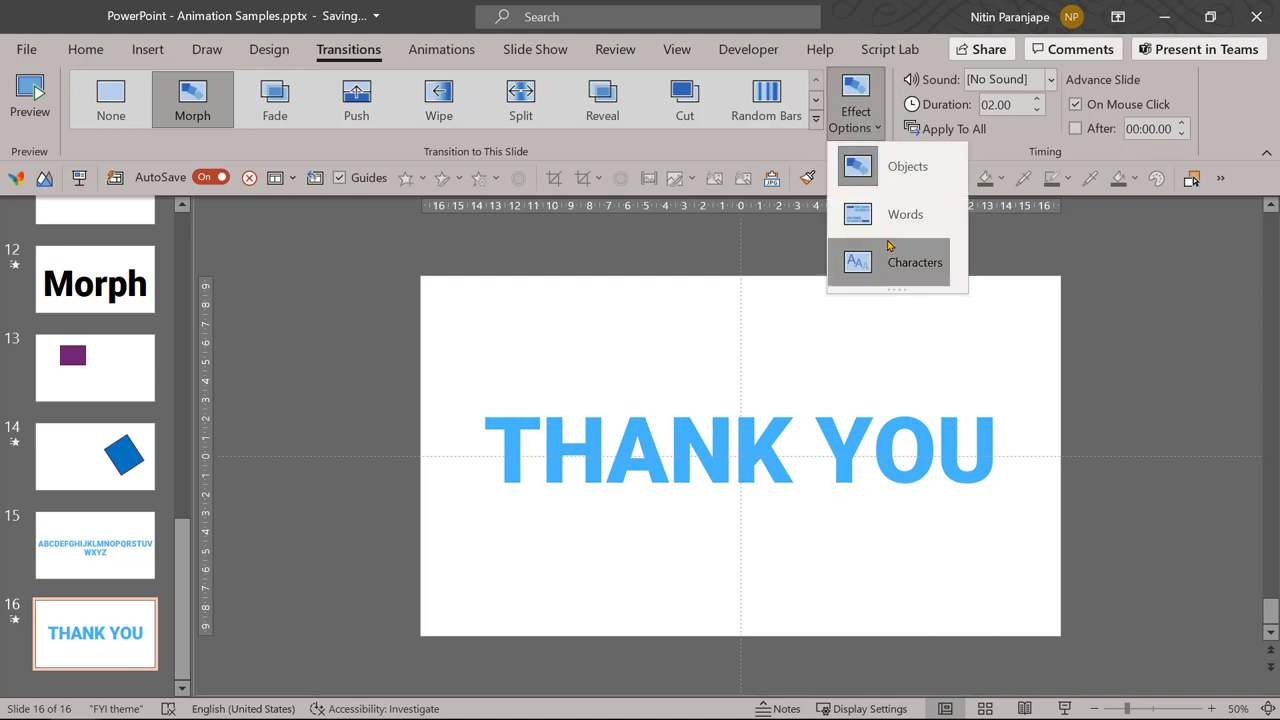
mouse_move(889, 266)
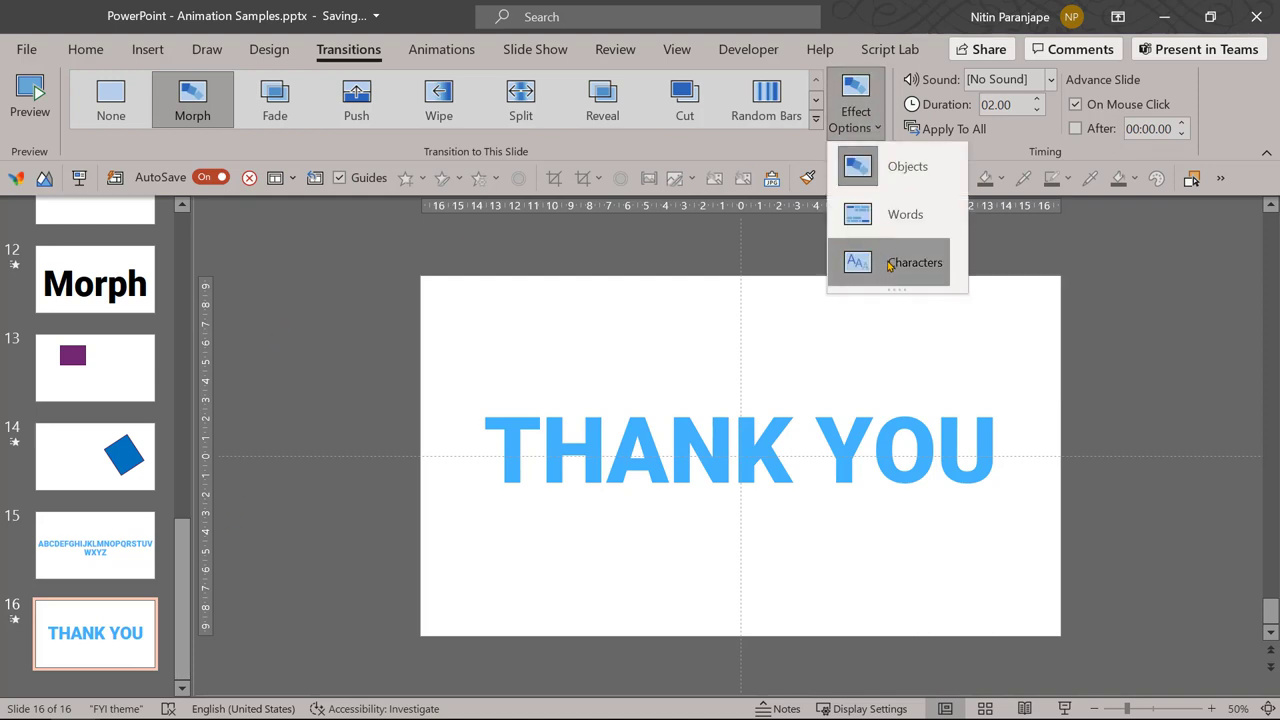
left_click(95, 545)
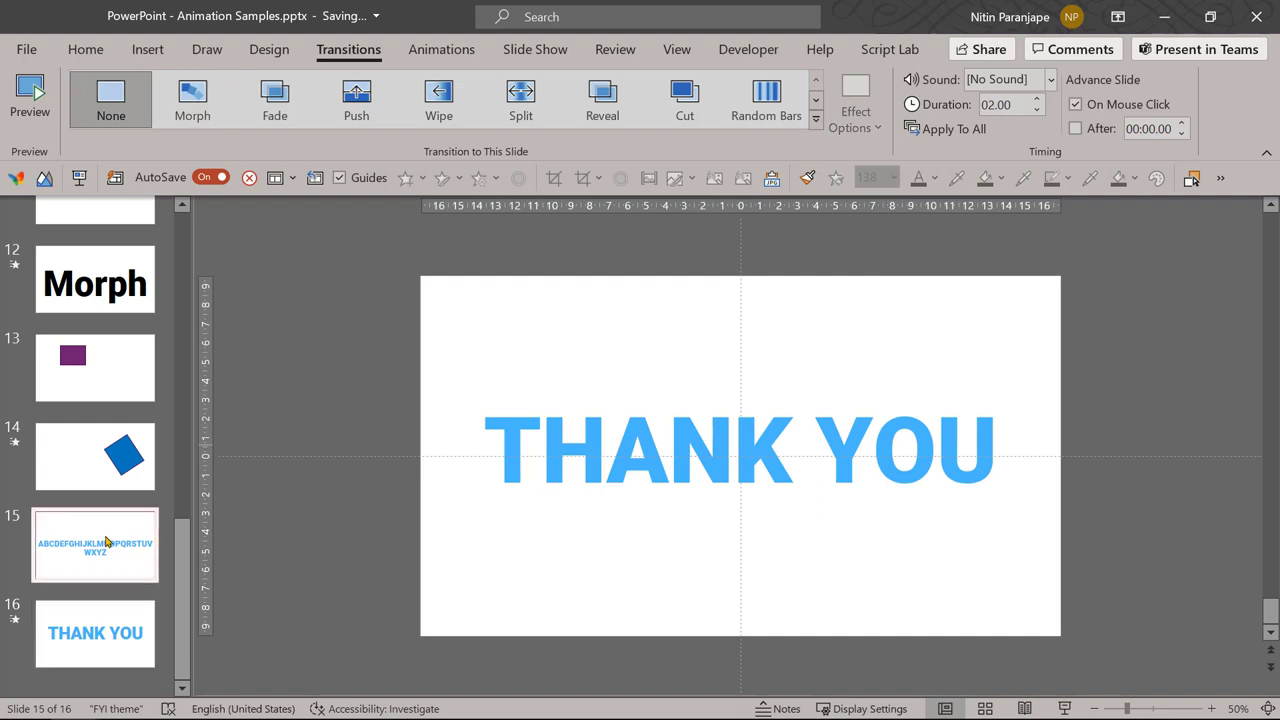
left_click(95, 544)
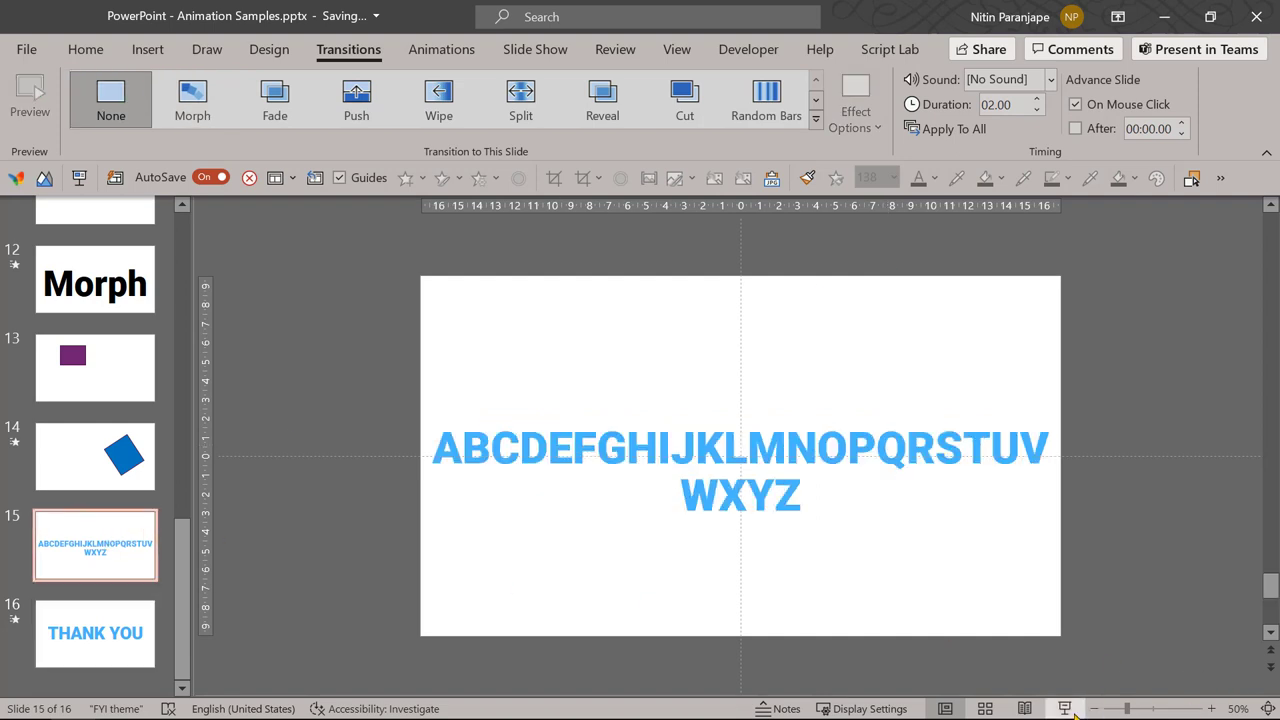